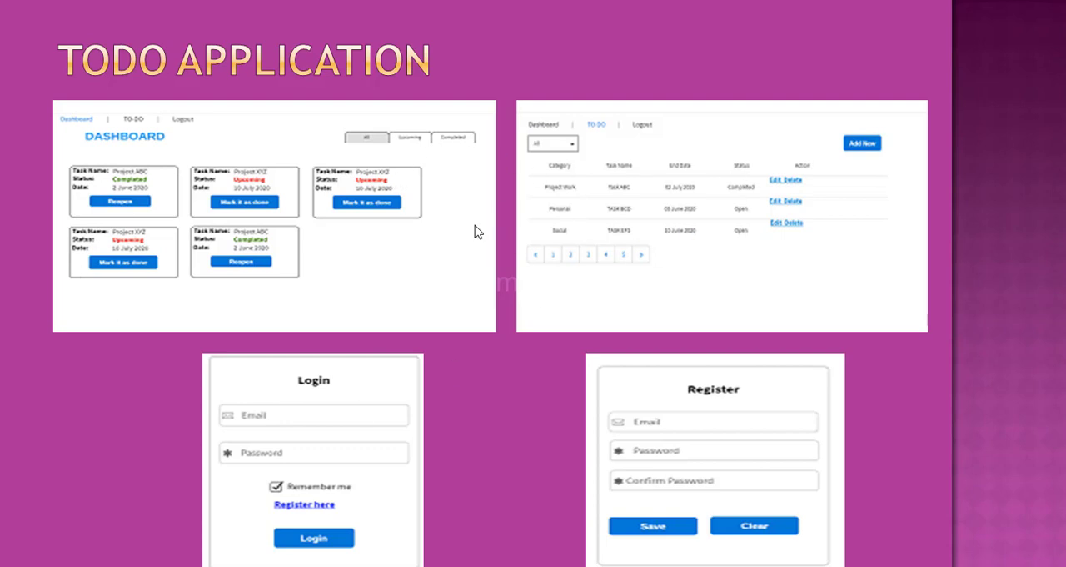
{"action": "mouse_move", "coordinate": [631, 293]}
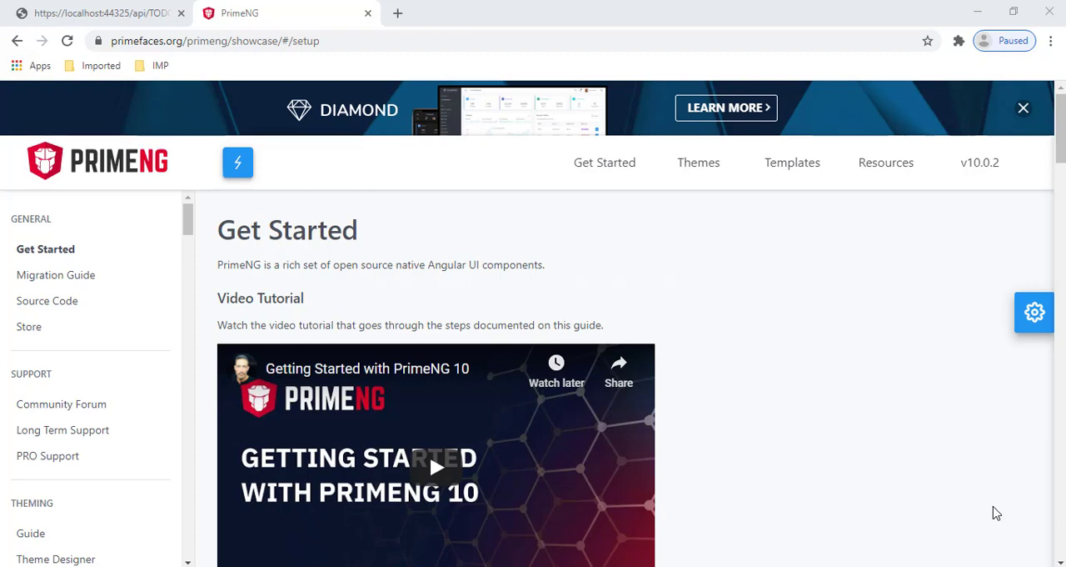
{"action": "mouse_move", "coordinate": [321, 262]}
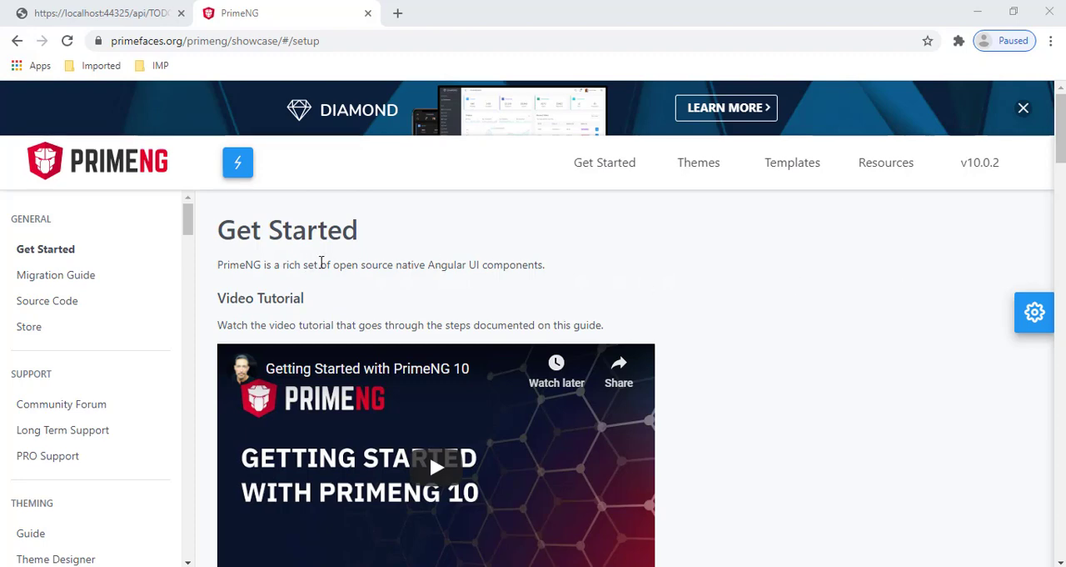
- Copy the 'npm install primeng --save' and 'npm install primeicons --save' lines from Download
{"action": "double_click", "coordinate": [239, 264]}
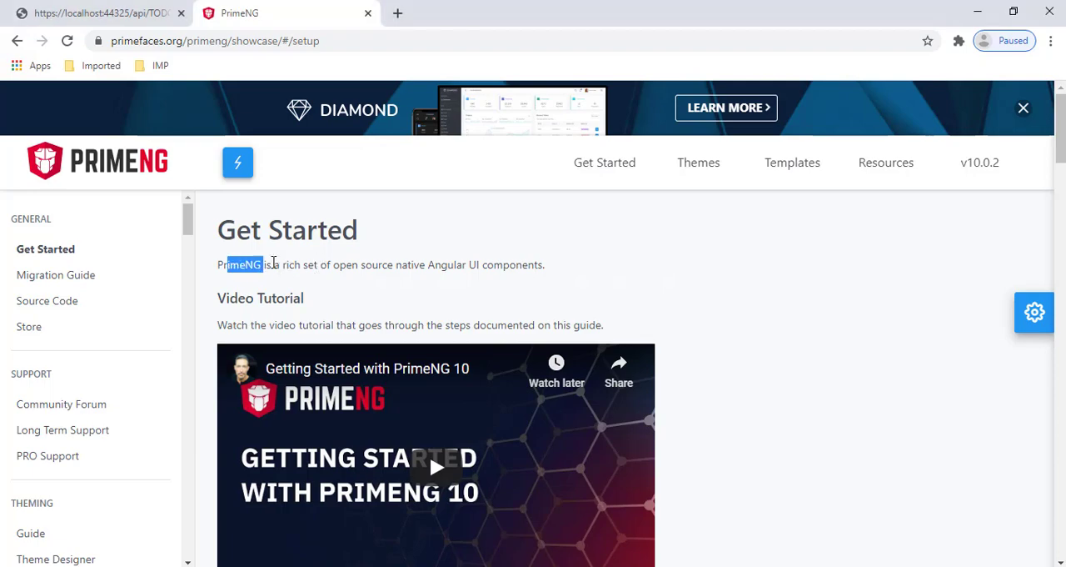
{"action": "scroll", "scroll_direction": "down", "scroll_amount": 3}
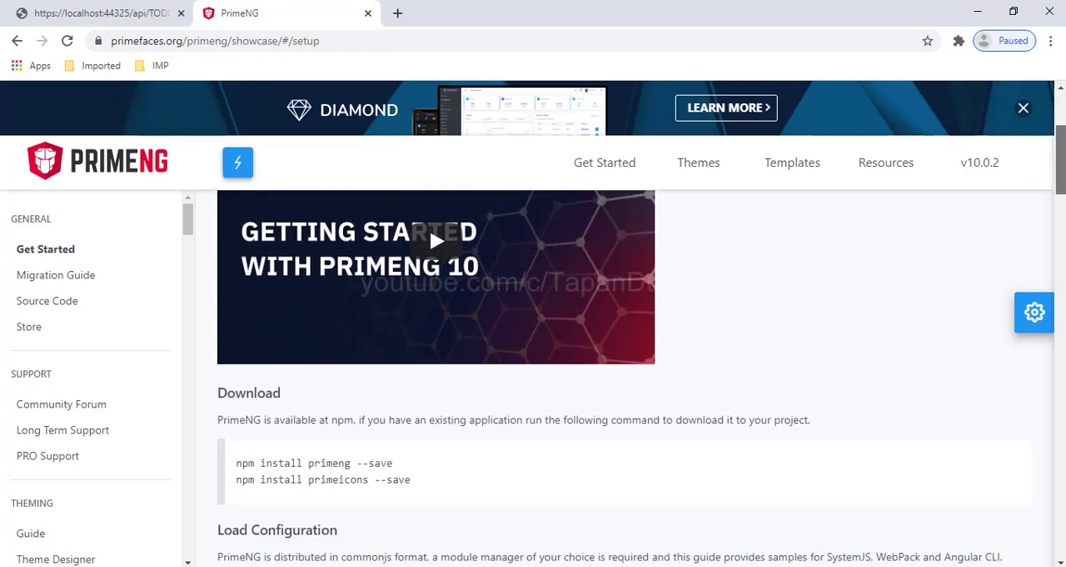
{"action": "scroll", "scroll_direction": "down", "scroll_amount": 3}
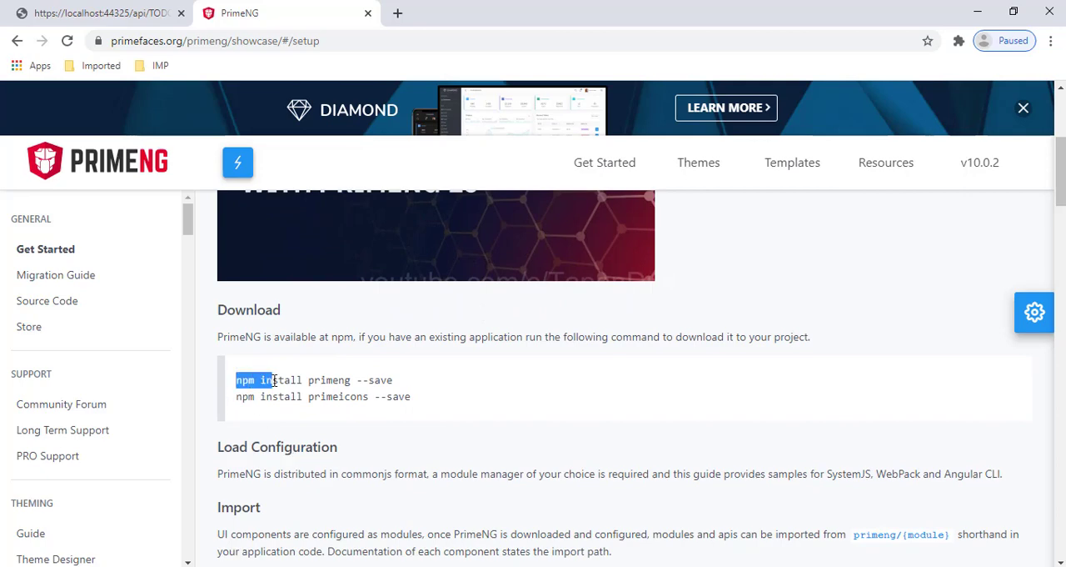
{"action": "left_click_drag", "start_coordinate": [236, 380], "coordinate": [409, 395]}
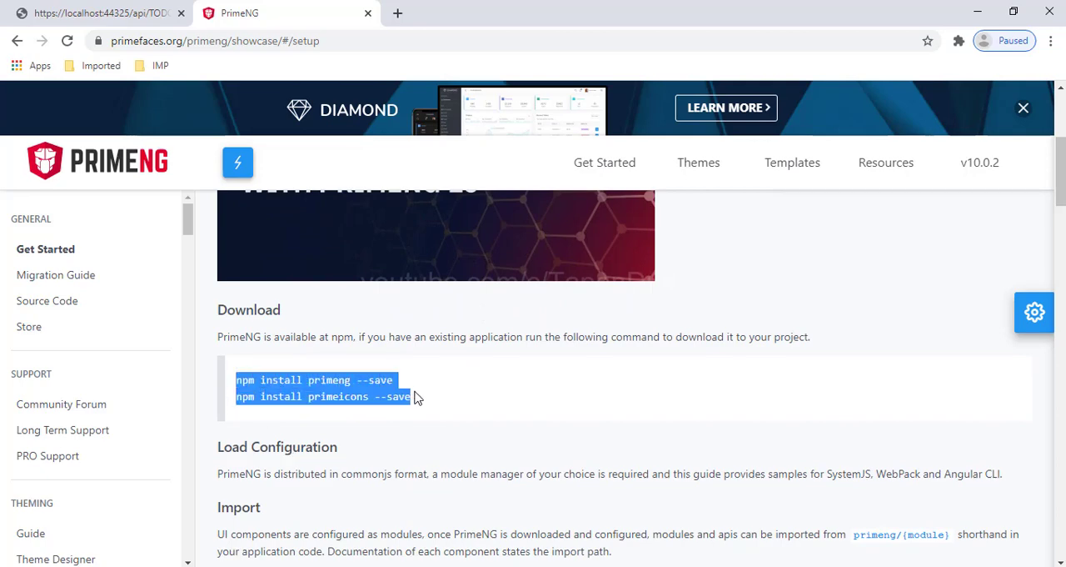
{"action": "right_click", "coordinate": [409, 396]}
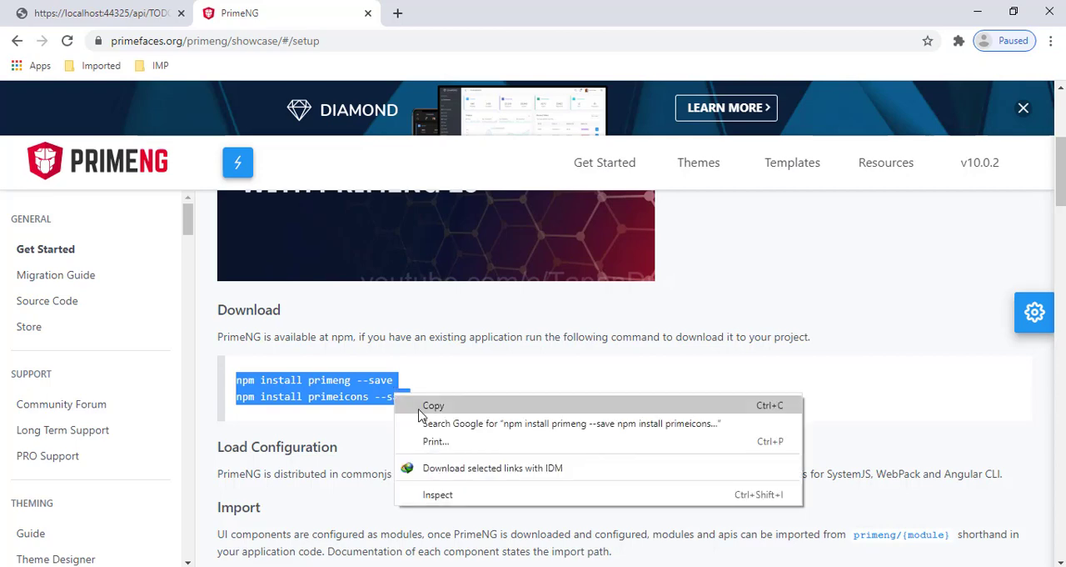
{"action": "left_click", "coordinate": [433, 405]}
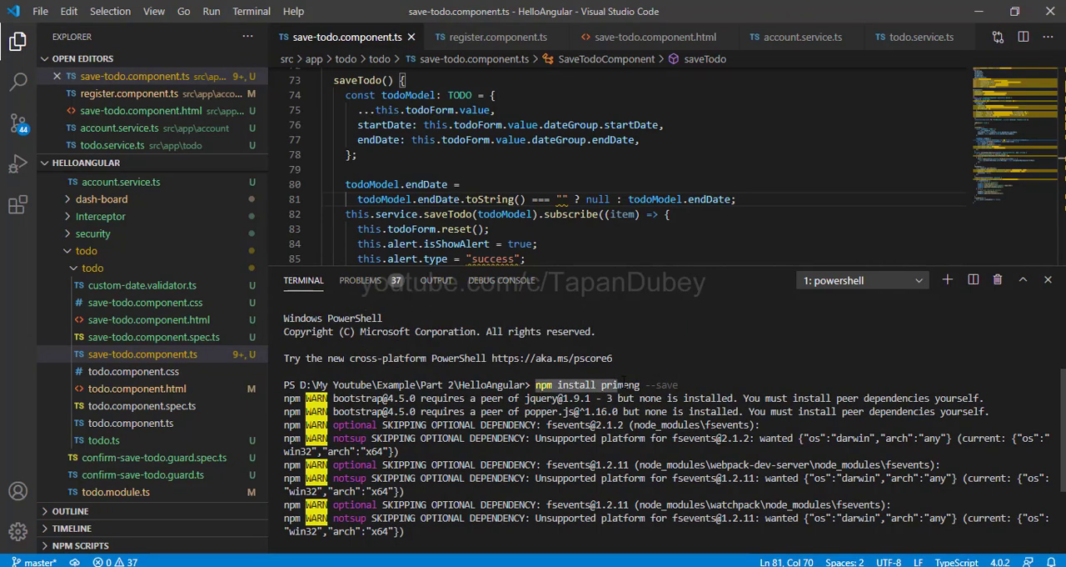
- Once primeng 10.0.2 installs, run 'npm install primeicons --save' in the terminal
{"action": "scroll", "scroll_direction": "down", "scroll_amount": 3}
{"action": "type", "text": "npm install primeicons --save"}
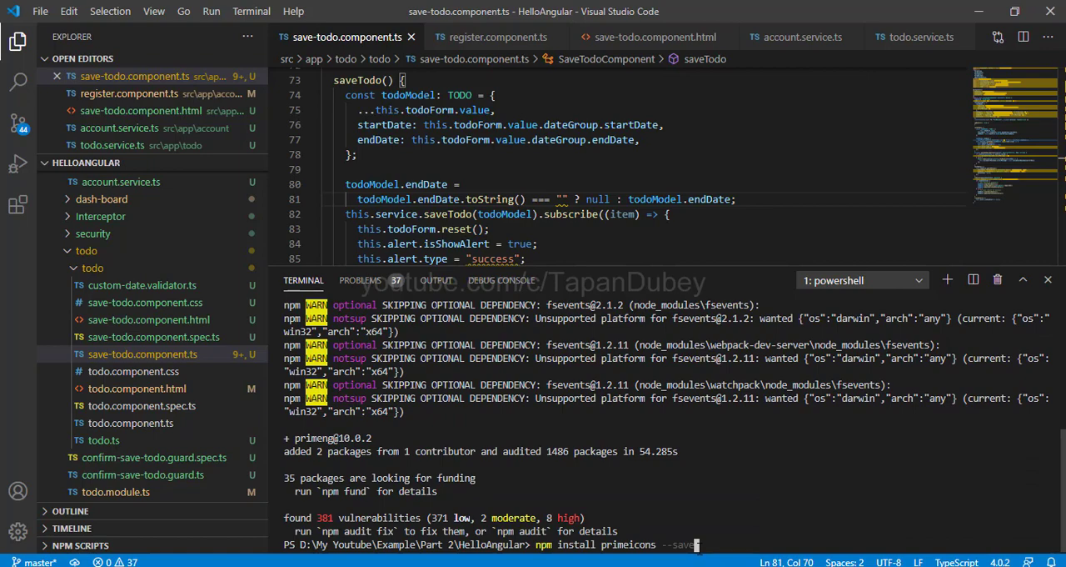
{"action": "key", "text": "Return"}
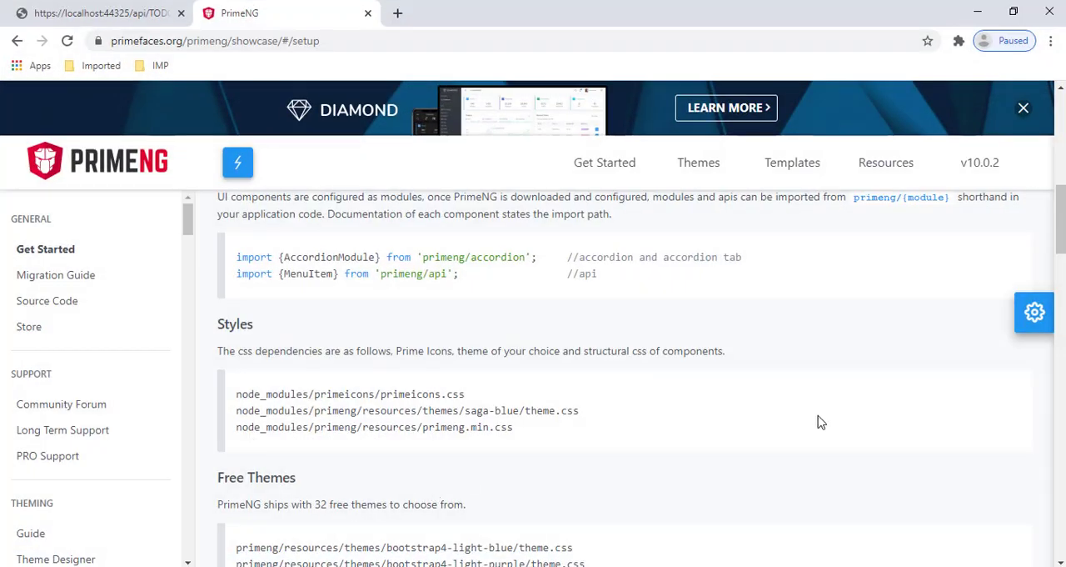
- Copy the three node_modules CSS paths listed in the Styles section
{"action": "scroll", "scroll_direction": "up", "scroll_amount": 3}
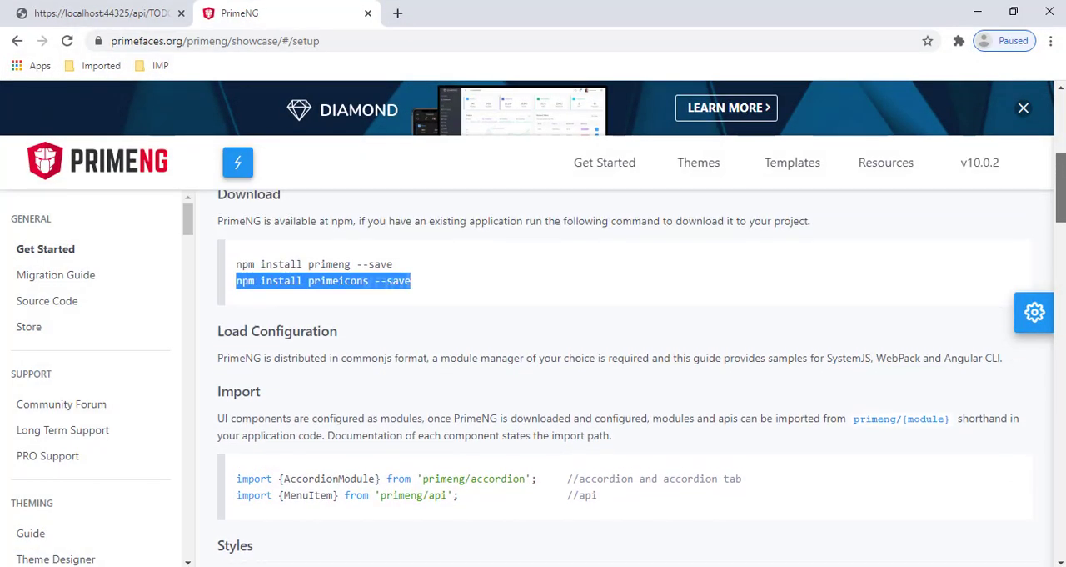
{"action": "scroll", "scroll_direction": "down", "scroll_amount": 3}
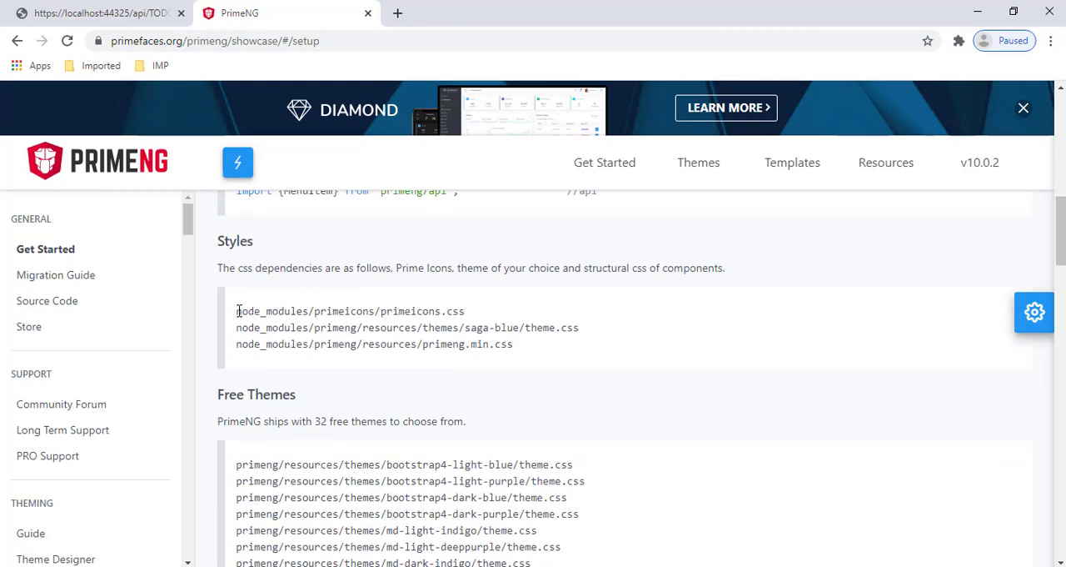
{"action": "left_click_drag", "start_coordinate": [237, 311], "coordinate": [514, 344]}
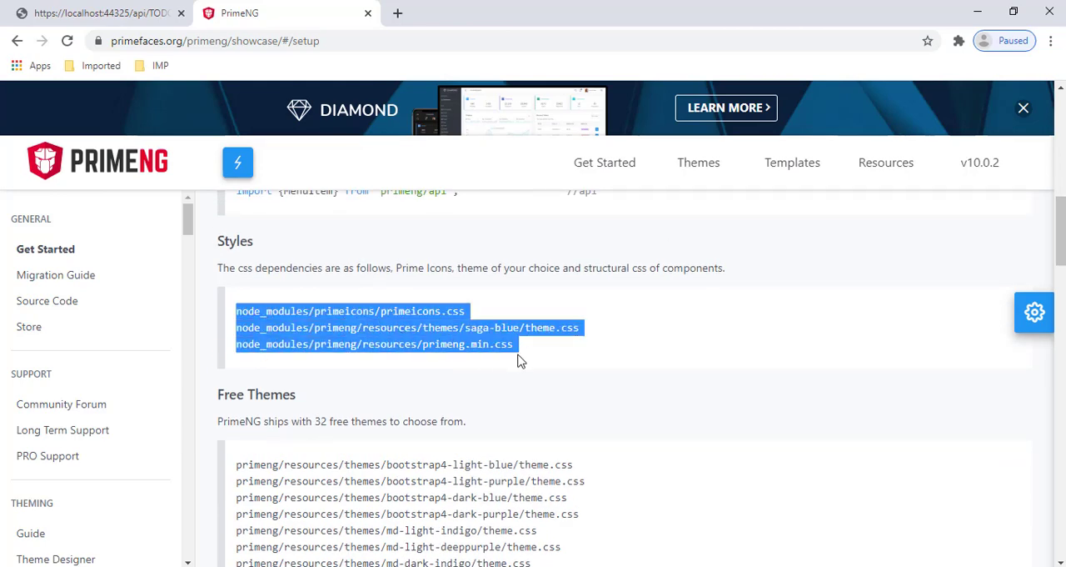
{"action": "right_click", "coordinate": [479, 337]}
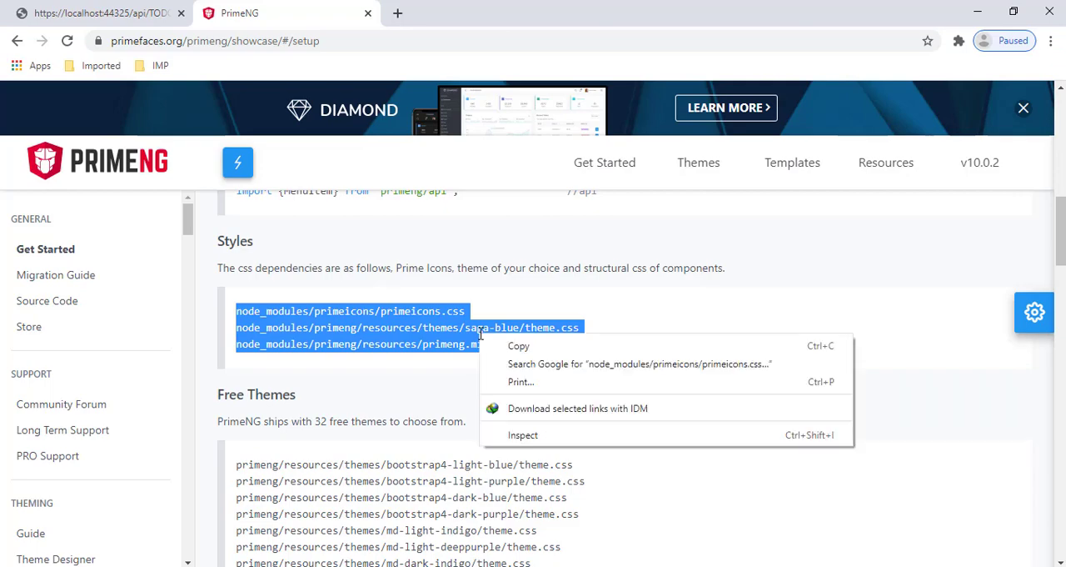
{"action": "left_click", "coordinate": [424, 323]}
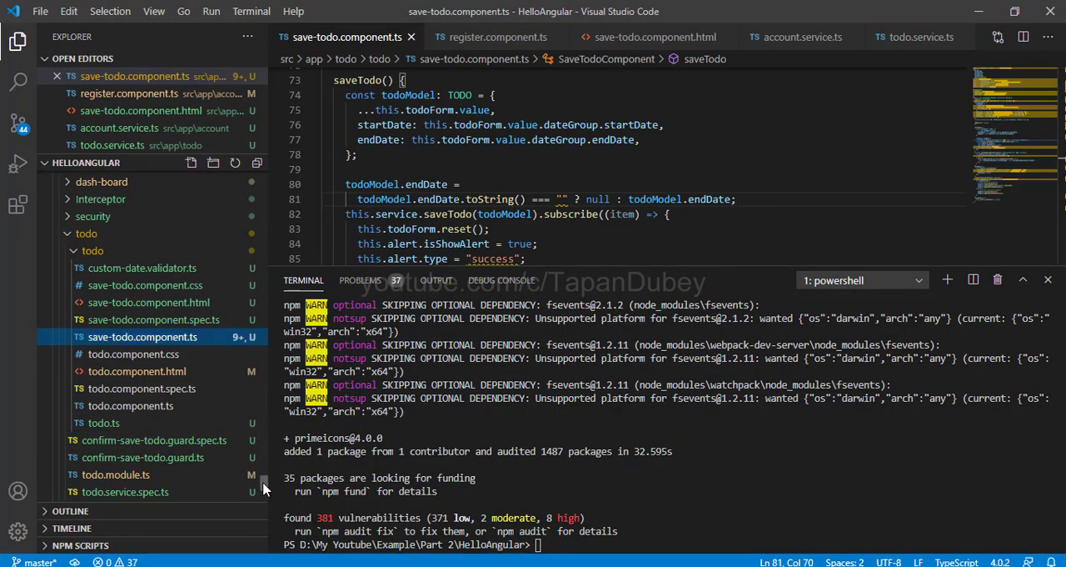
- Paste the primeicons, saga-blue theme and primeng.min.css paths after font-awesome in angular.json styles
{"action": "scroll", "scroll_direction": "down", "scroll_amount": 3}
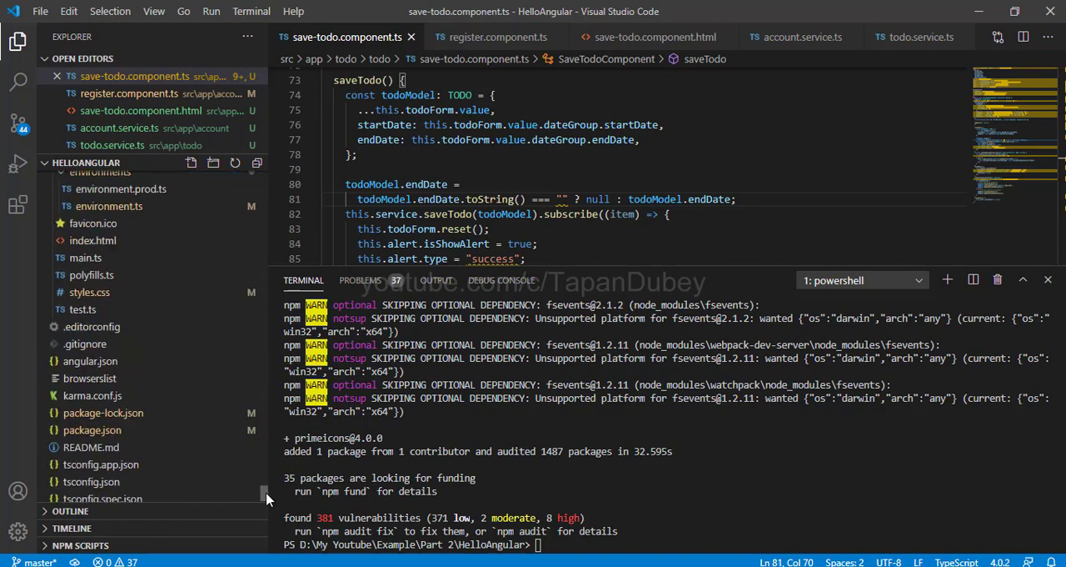
{"action": "scroll", "scroll_direction": "up", "scroll_amount": 3}
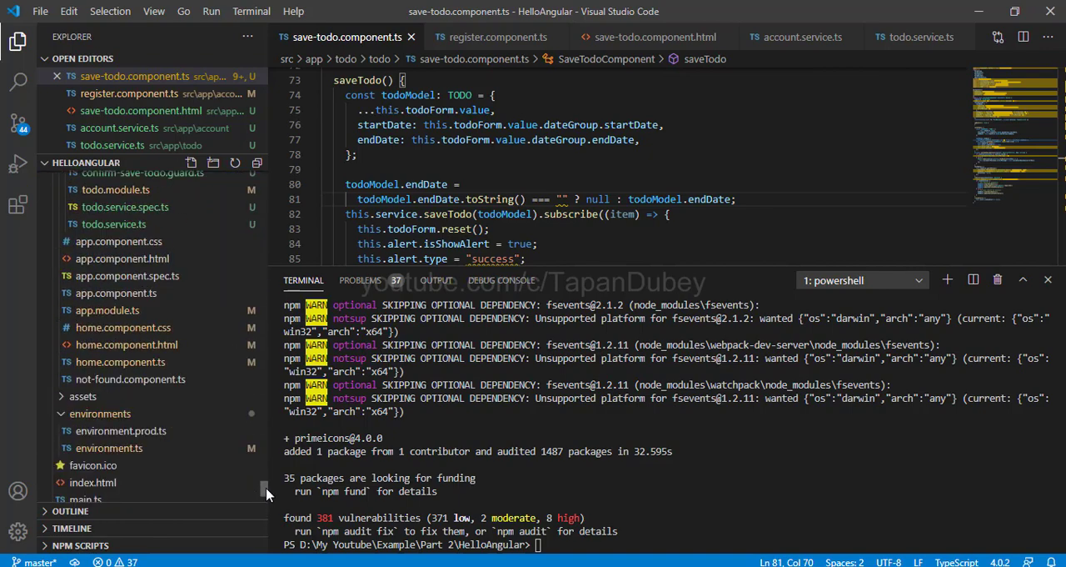
{"action": "scroll", "scroll_direction": "down", "scroll_amount": 3}
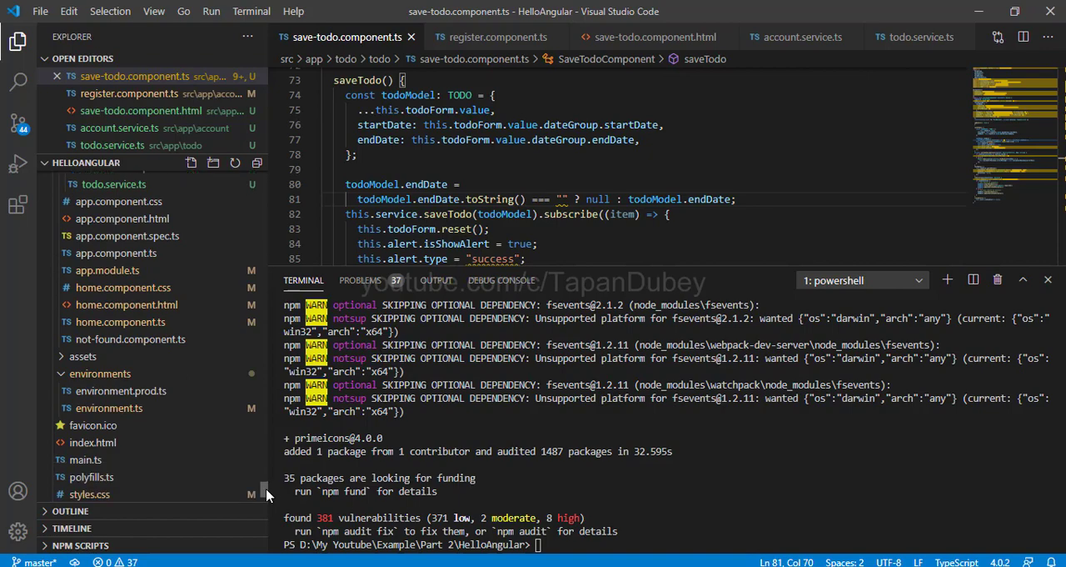
{"action": "scroll", "scroll_direction": "down", "scroll_amount": 3}
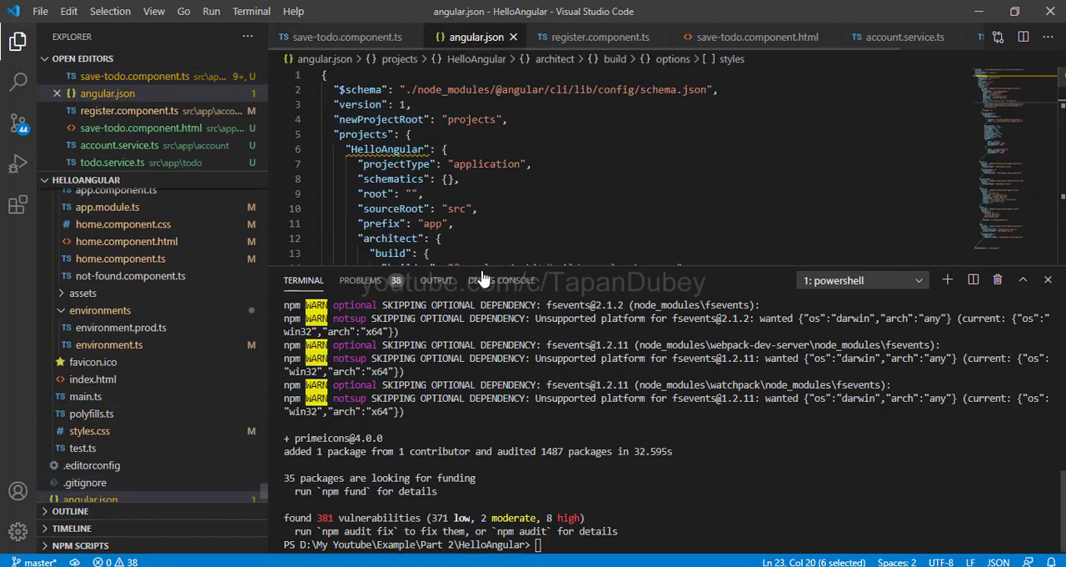
{"action": "left_click", "coordinate": [452, 223]}
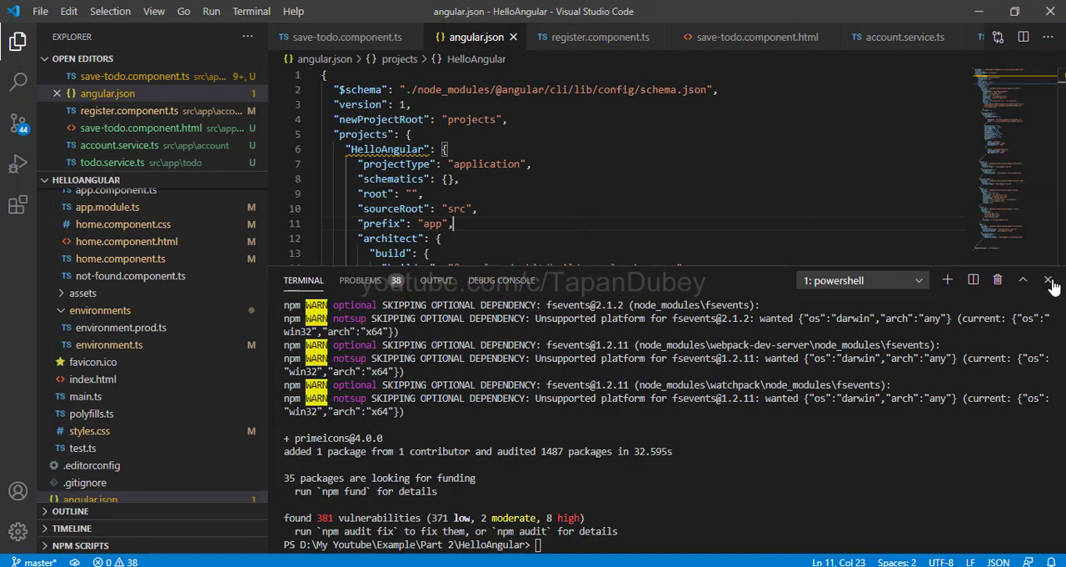
{"action": "left_click", "coordinate": [1050, 279]}
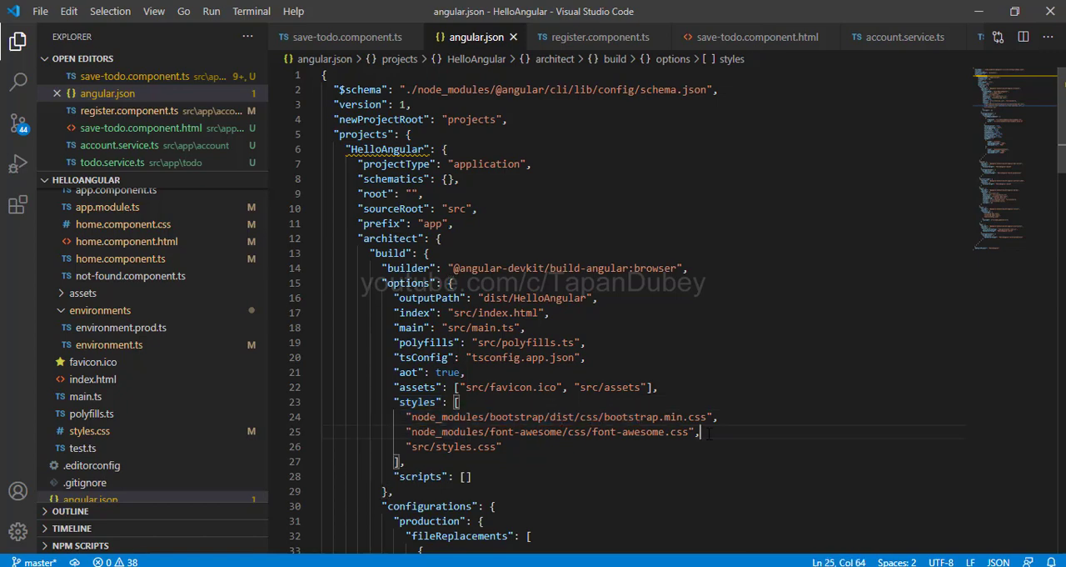
{"action": "key", "text": "Enter"}
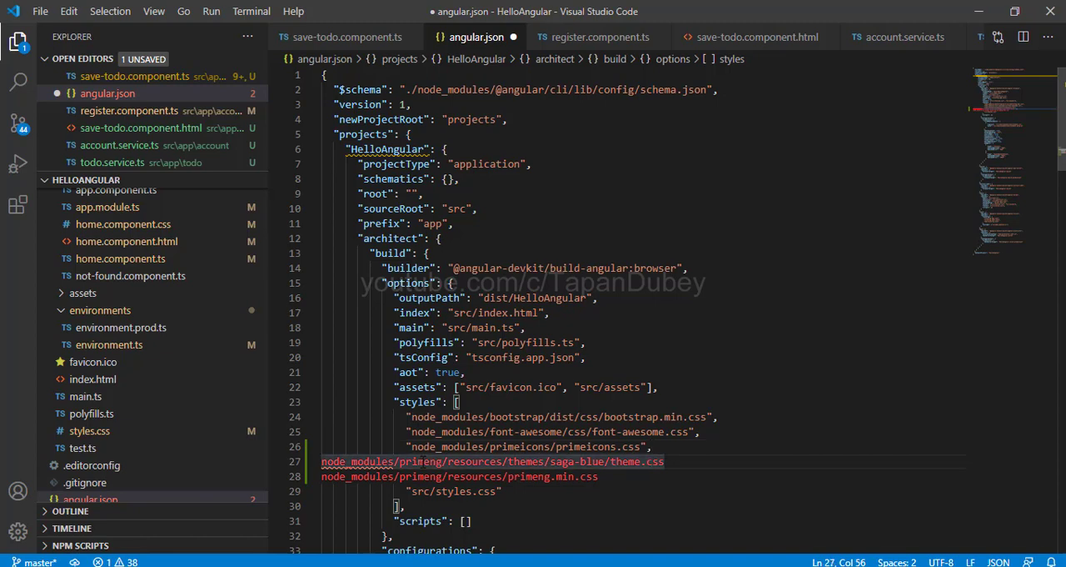
{"action": "left_click", "coordinate": [379, 461]}
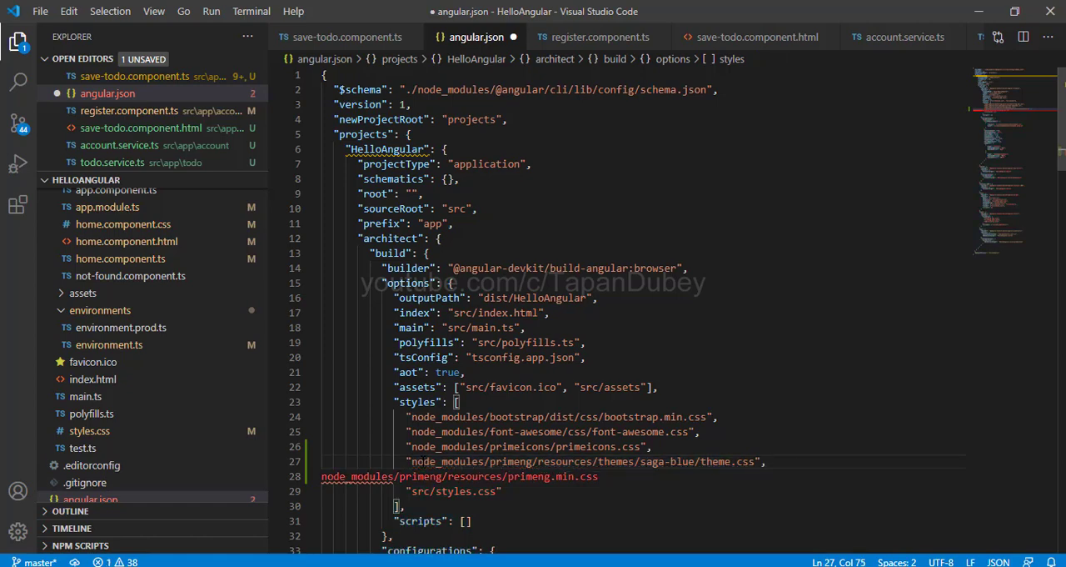
{"action": "mouse_move", "coordinate": [459, 476]}
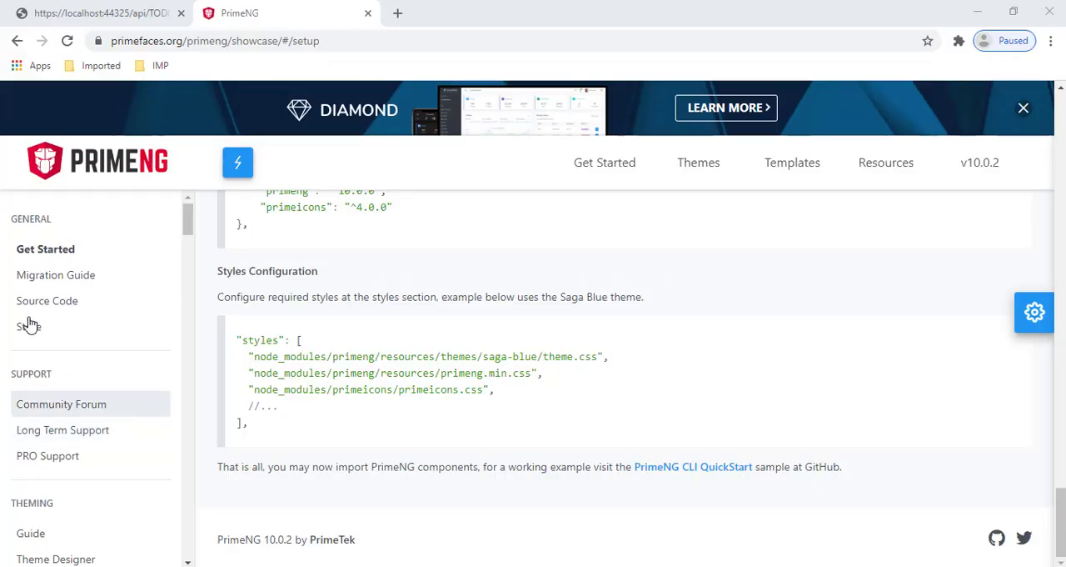
{"action": "mouse_move", "coordinate": [174, 240]}
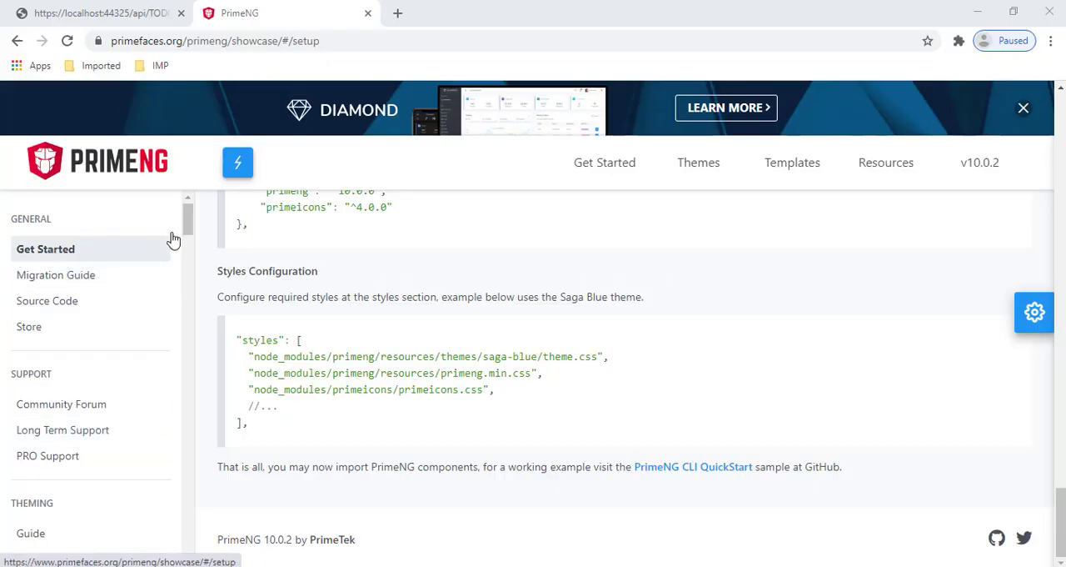
- Go to Table under the DATA navigation section, then to its Basic demo
{"action": "scroll", "scroll_direction": "down", "scroll_amount": 3}
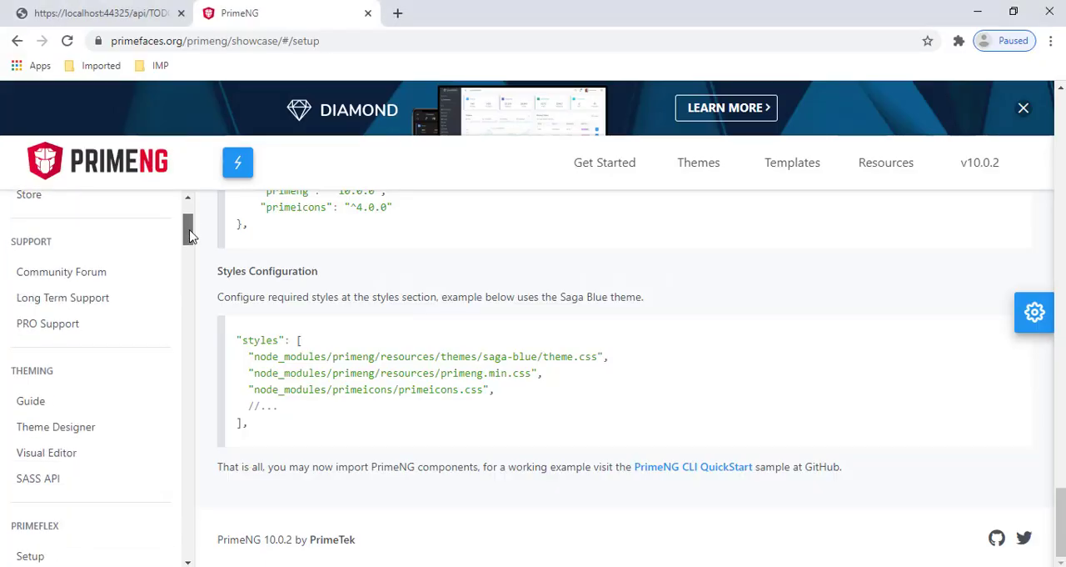
{"action": "scroll", "scroll_direction": "down", "scroll_amount": 3}
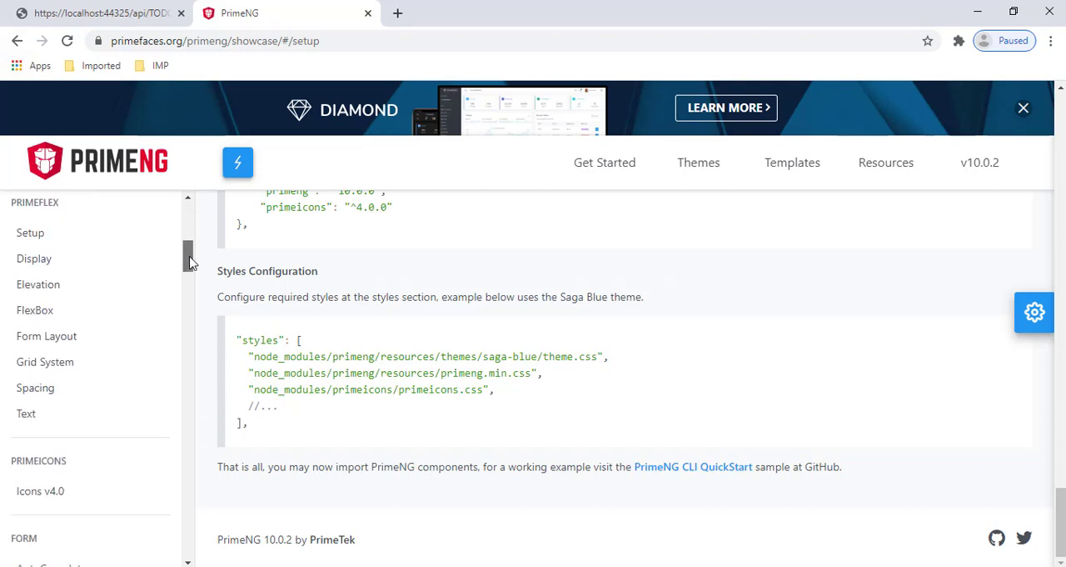
{"action": "scroll", "scroll_direction": "down", "scroll_amount": 3}
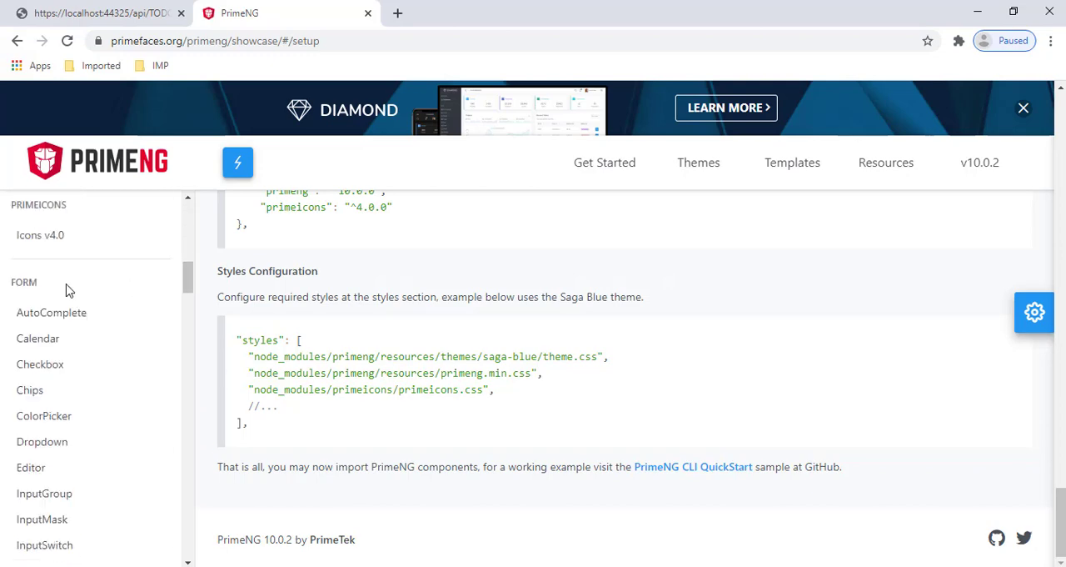
{"action": "mouse_move", "coordinate": [182, 286]}
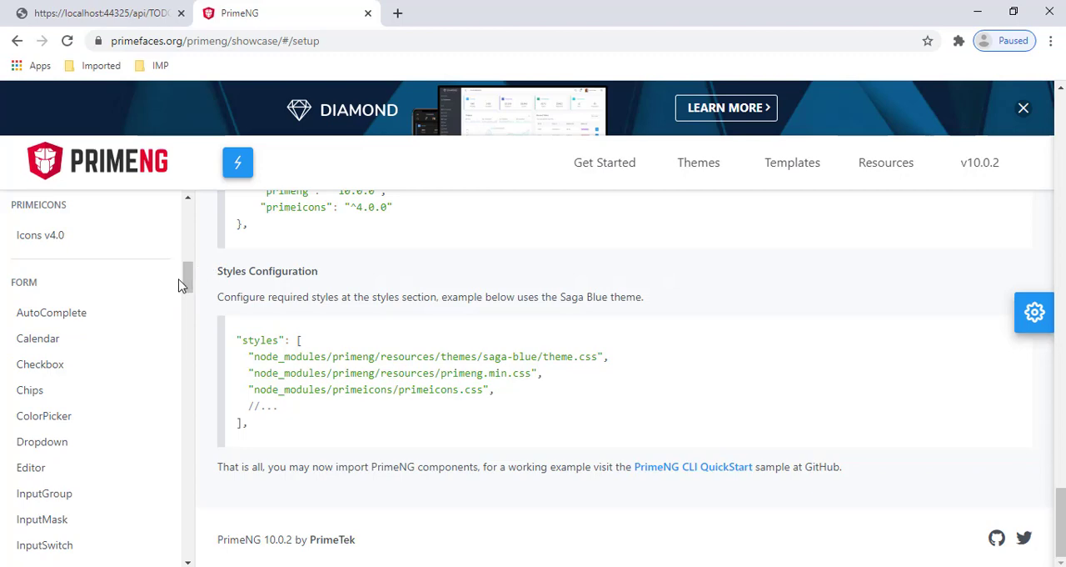
{"action": "scroll", "scroll_direction": "down", "scroll_amount": 3}
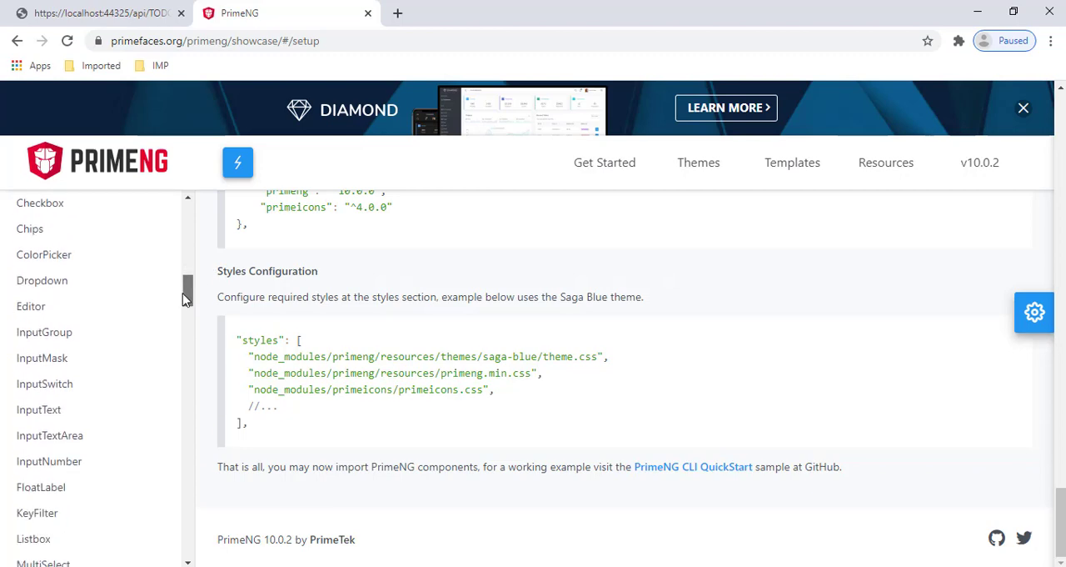
{"action": "scroll", "scroll_direction": "down", "scroll_amount": 3}
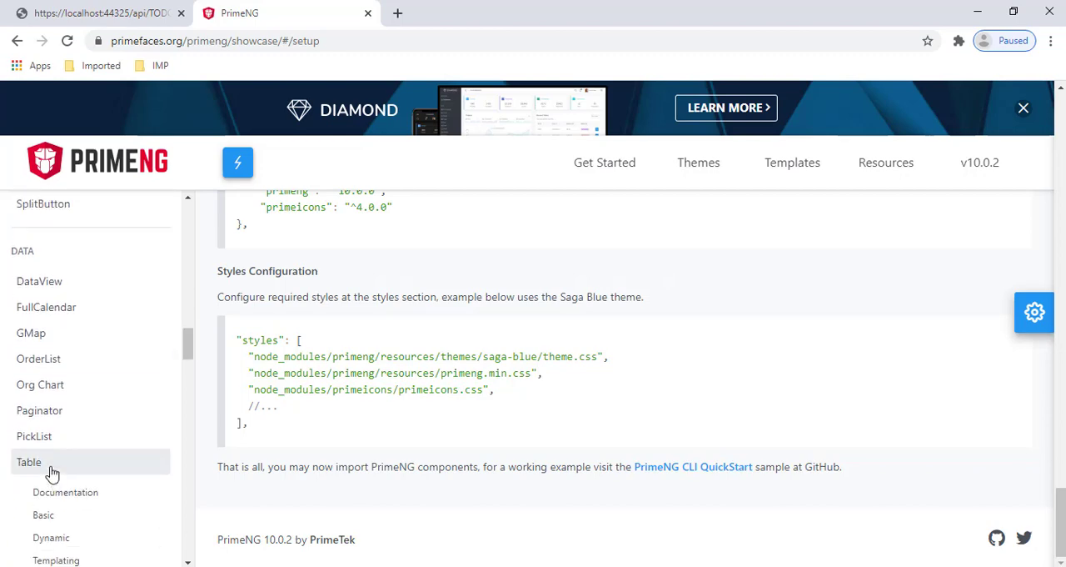
{"action": "left_click", "coordinate": [28, 461]}
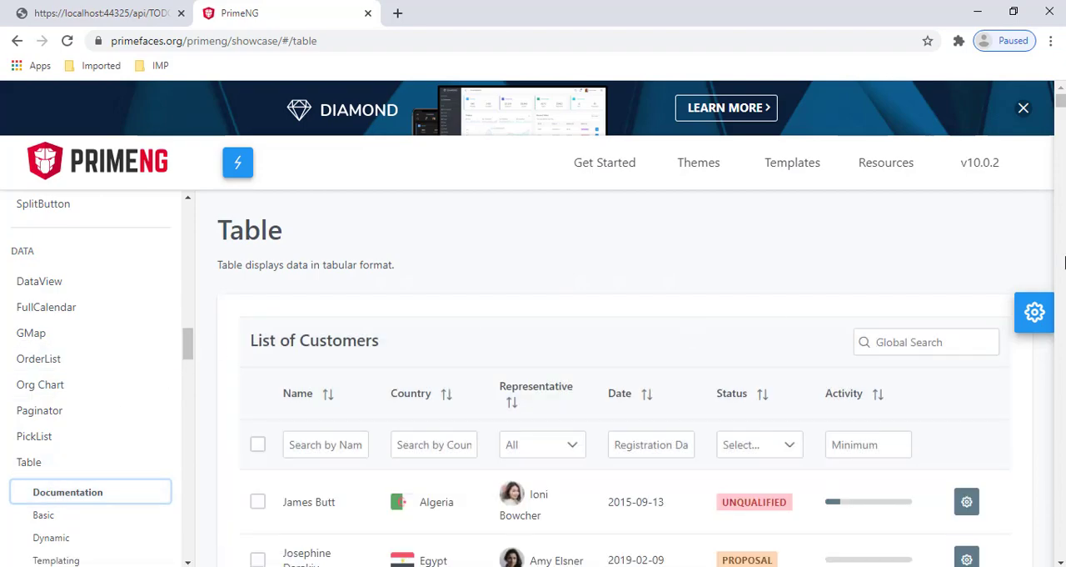
{"action": "scroll", "scroll_direction": "down", "scroll_amount": 3}
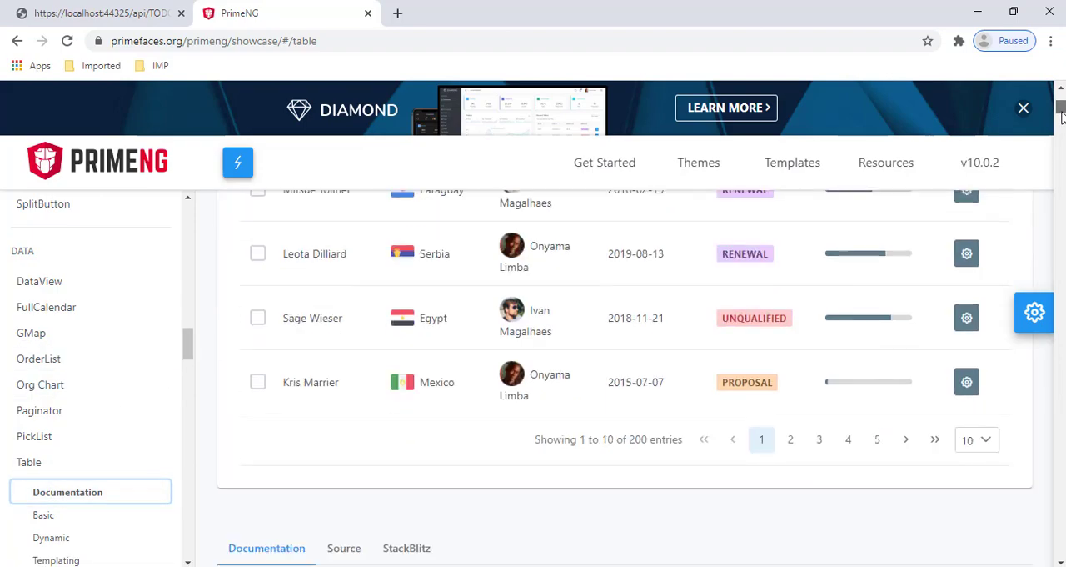
{"action": "scroll", "scroll_direction": "up", "scroll_amount": 3}
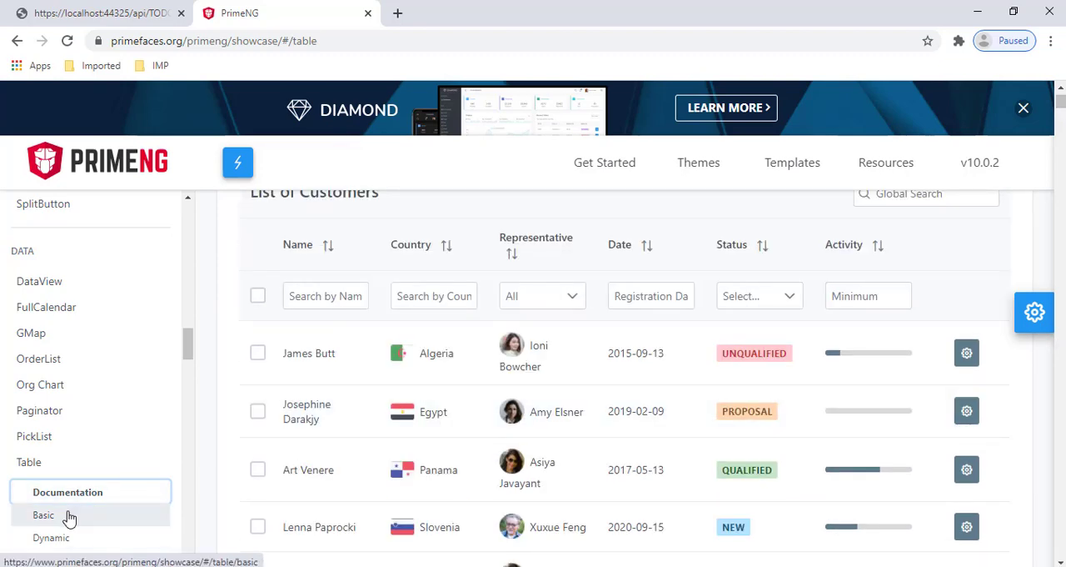
{"action": "left_click", "coordinate": [44, 514]}
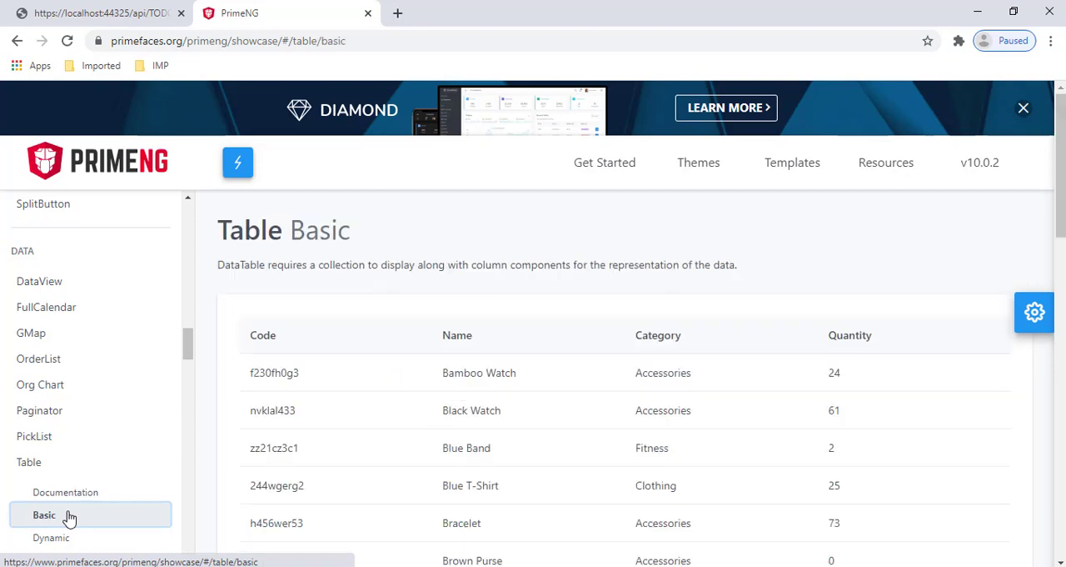
{"action": "mouse_move", "coordinate": [1003, 509]}
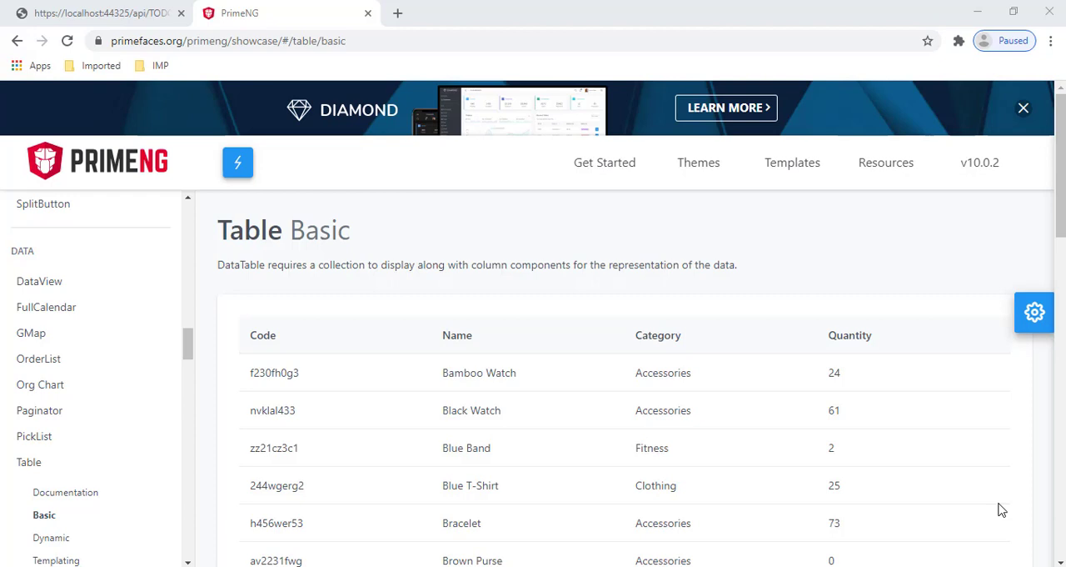
{"action": "mouse_move", "coordinate": [648, 560]}
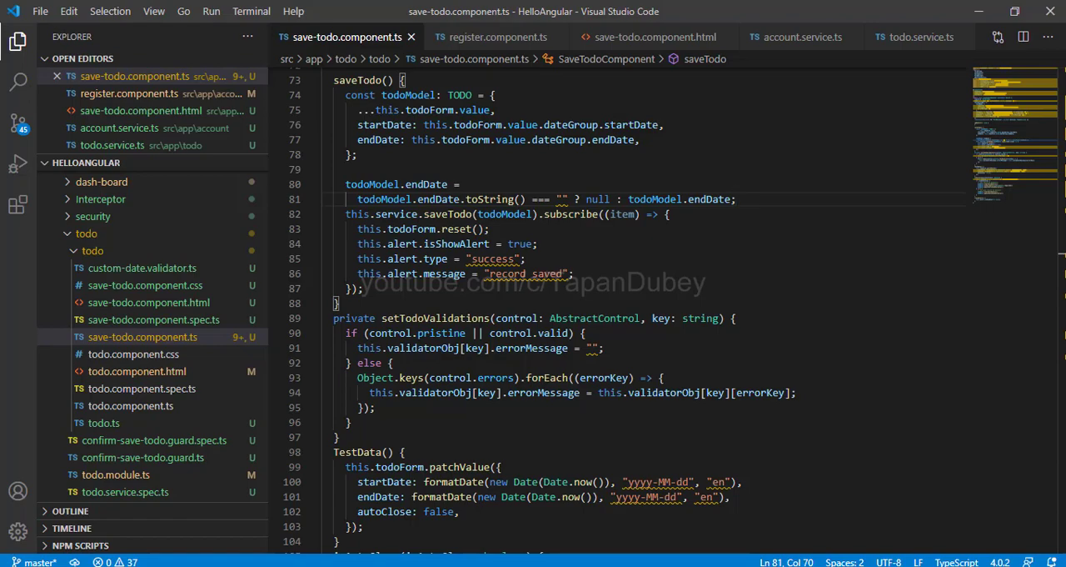
{"action": "mouse_move", "coordinate": [137, 370]}
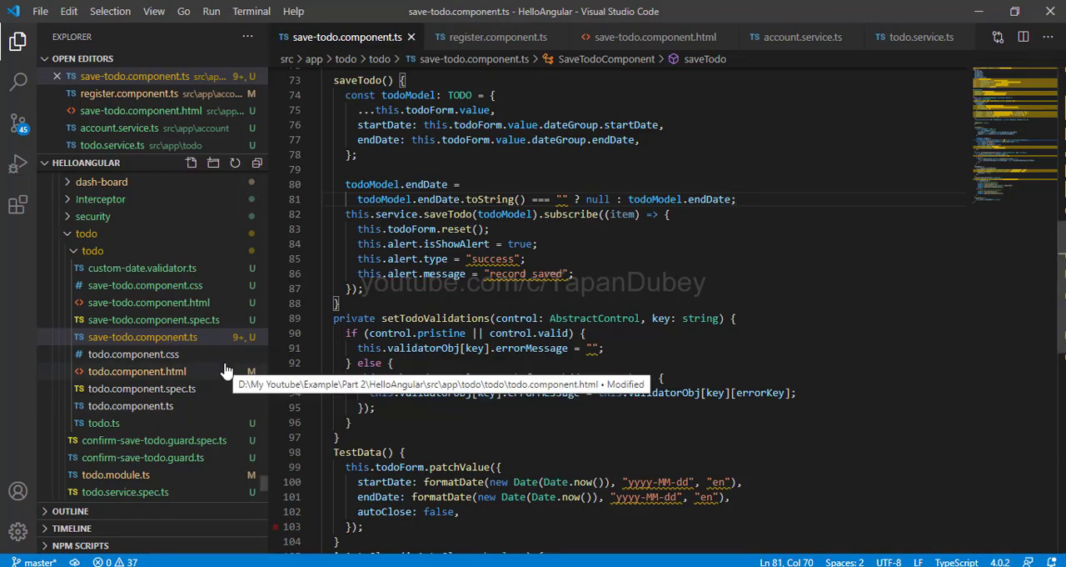
{"action": "mouse_move", "coordinate": [137, 483]}
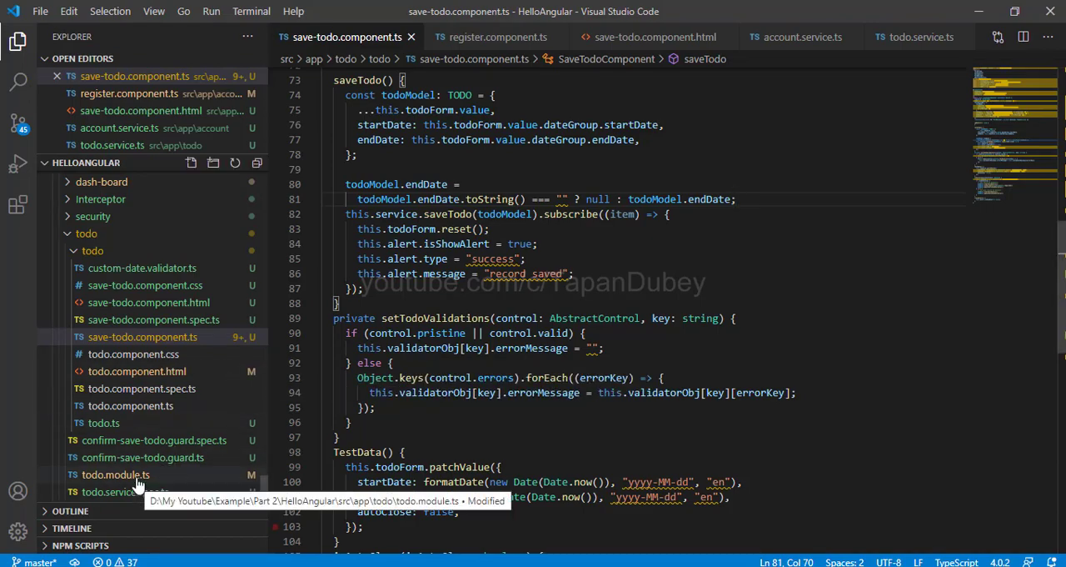
- In todo.module.ts, add TableModule to imports and import it from 'primeng/table'
{"action": "left_click", "coordinate": [115, 474]}
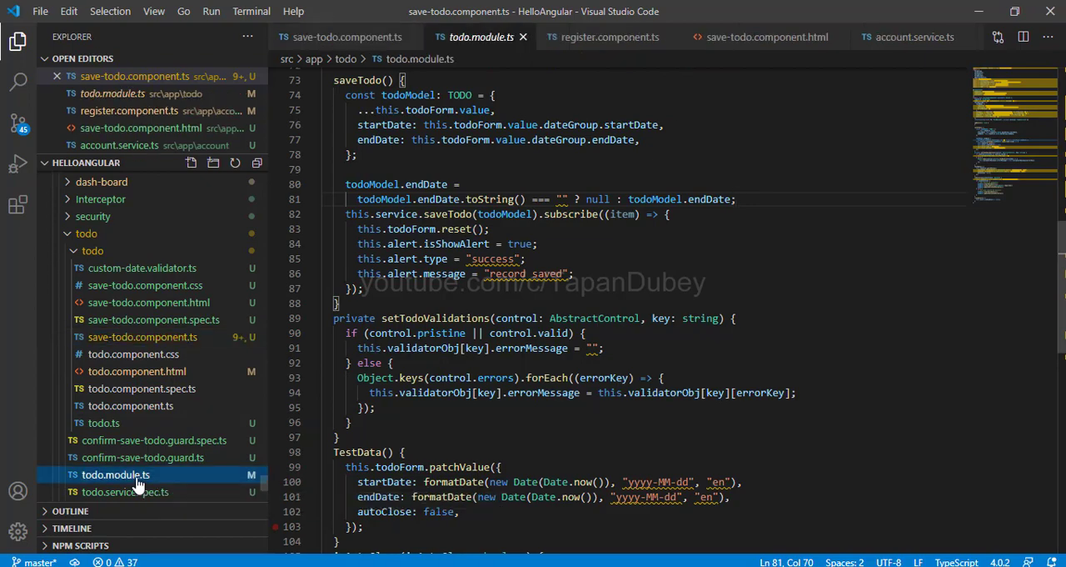
{"action": "left_click", "coordinate": [115, 474]}
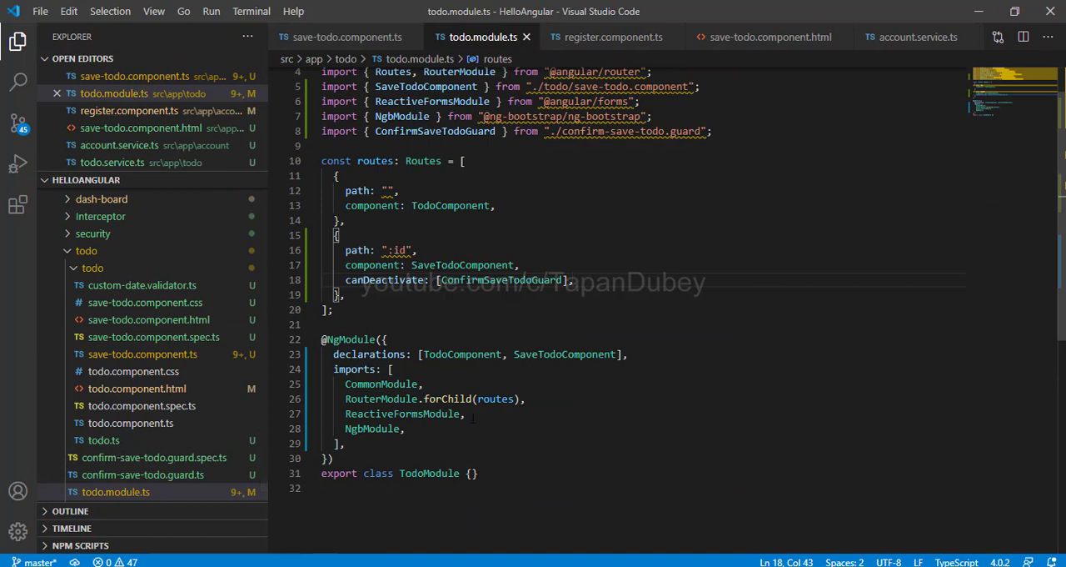
{"action": "key", "text": "Enter"}
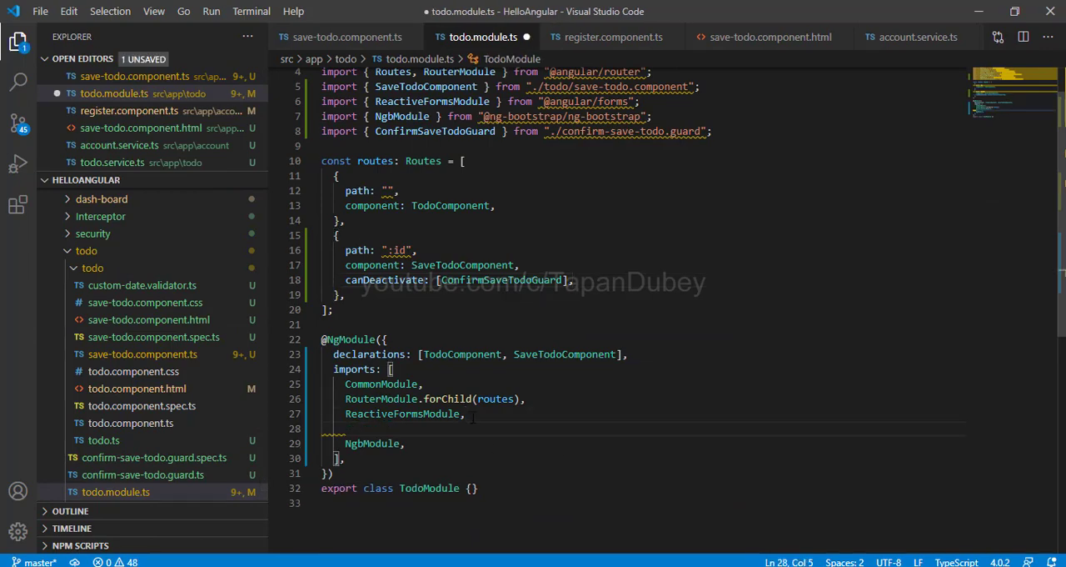
{"action": "type", "text": "TableModule,"}
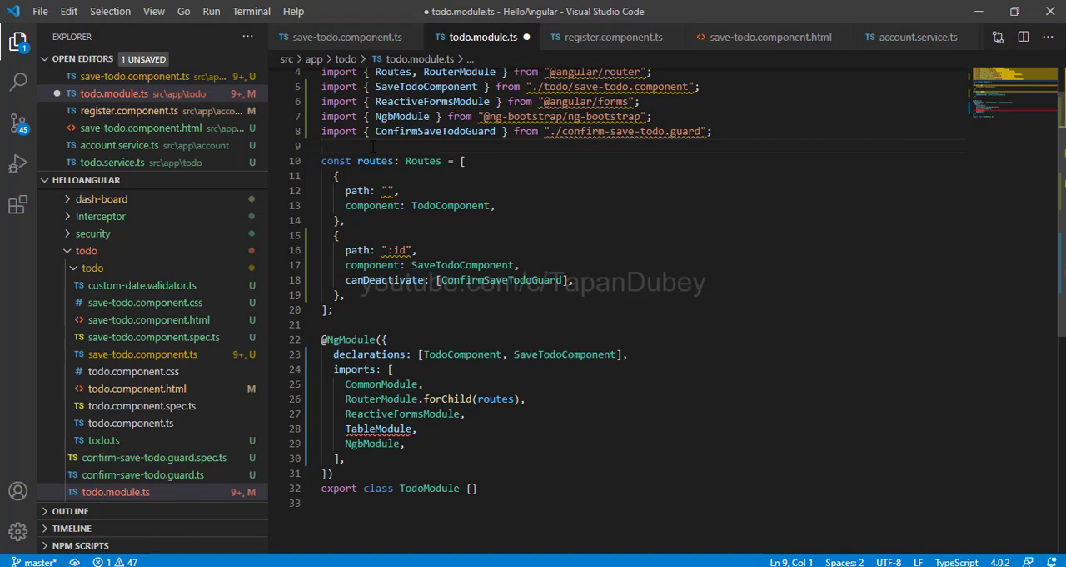
{"action": "type", "text": "import {TableModule} from 'primeng/table';"}
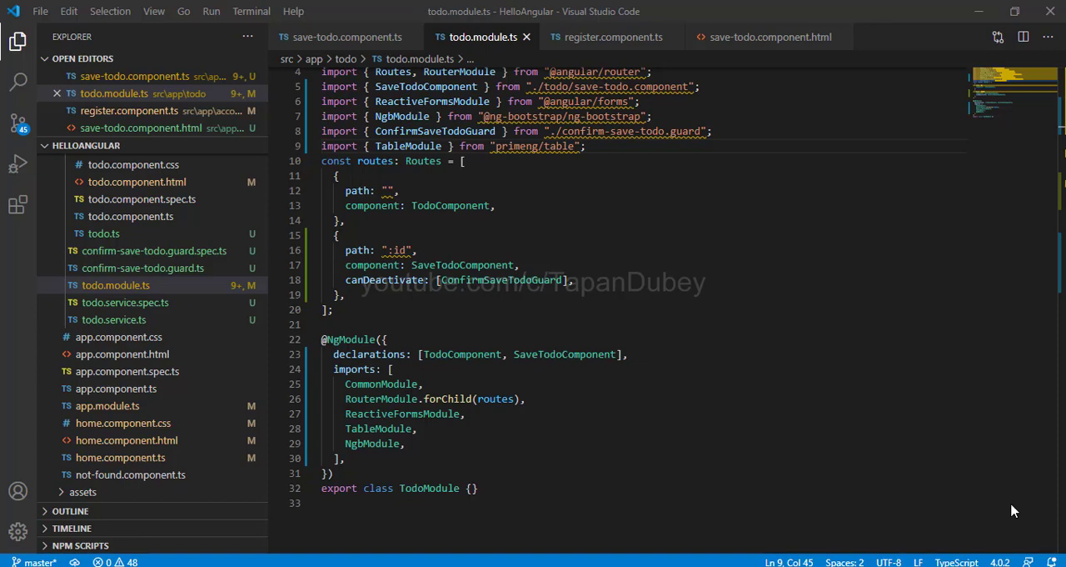
{"action": "mouse_move", "coordinate": [220, 369]}
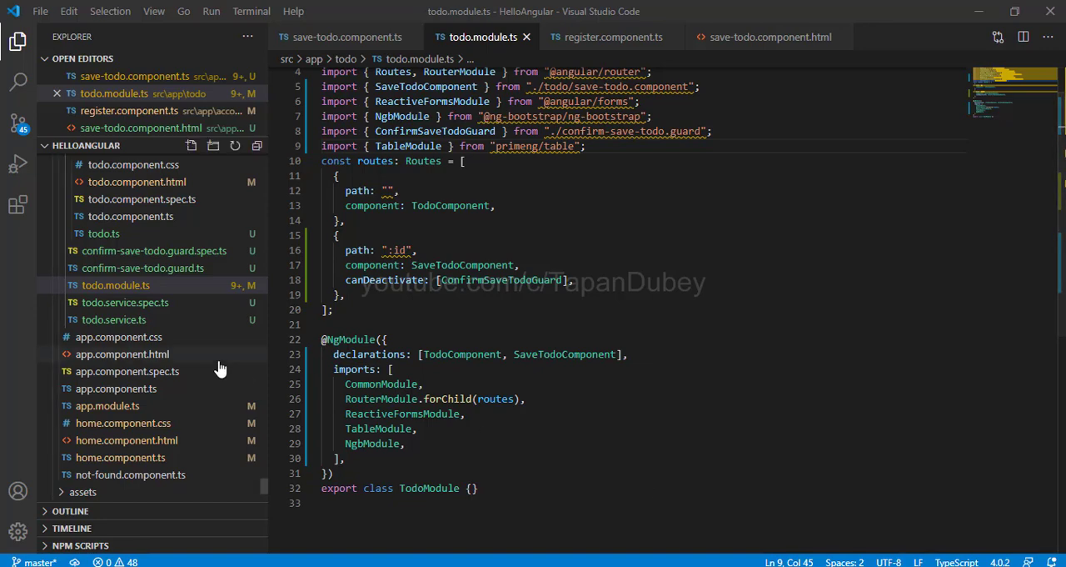
- In todo.service.ts, add public getTodos() returning this.httpClient.get<TODO[]> for the TODOTasks URL
{"action": "left_click", "coordinate": [113, 337]}
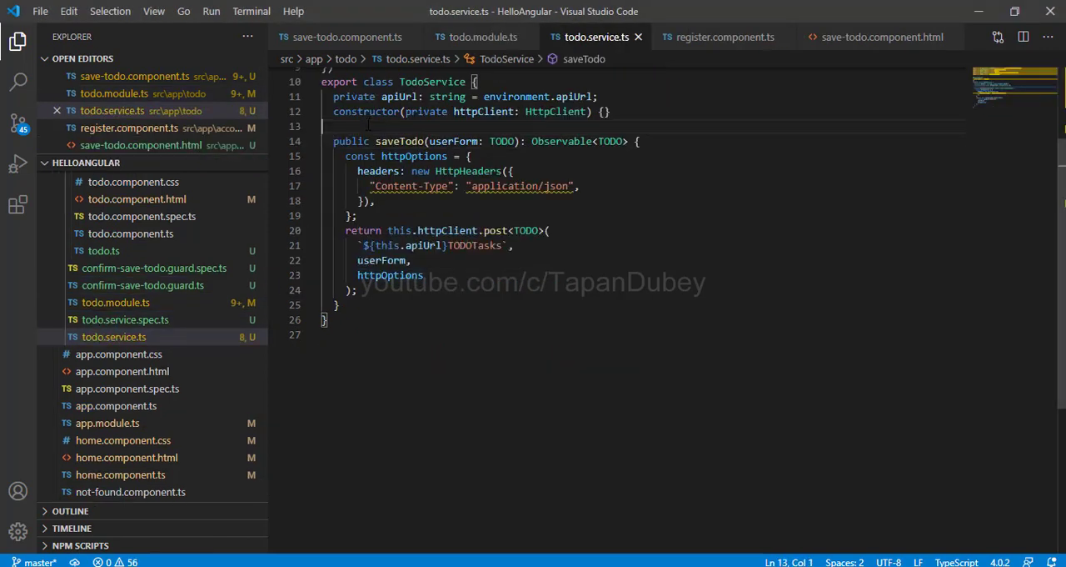
{"action": "key", "text": "Enter"}
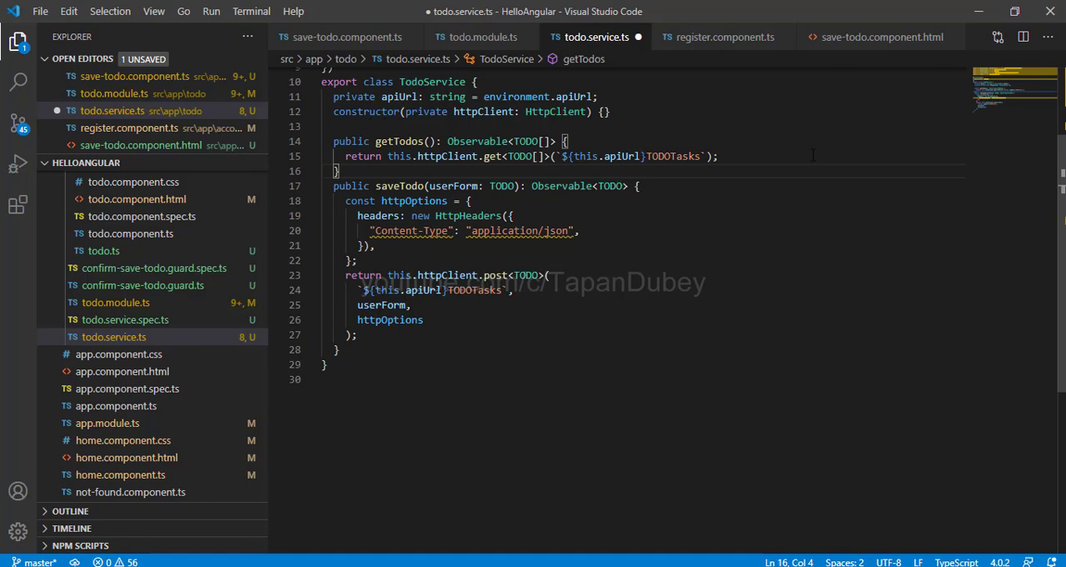
{"action": "double_click", "coordinate": [524, 141]}
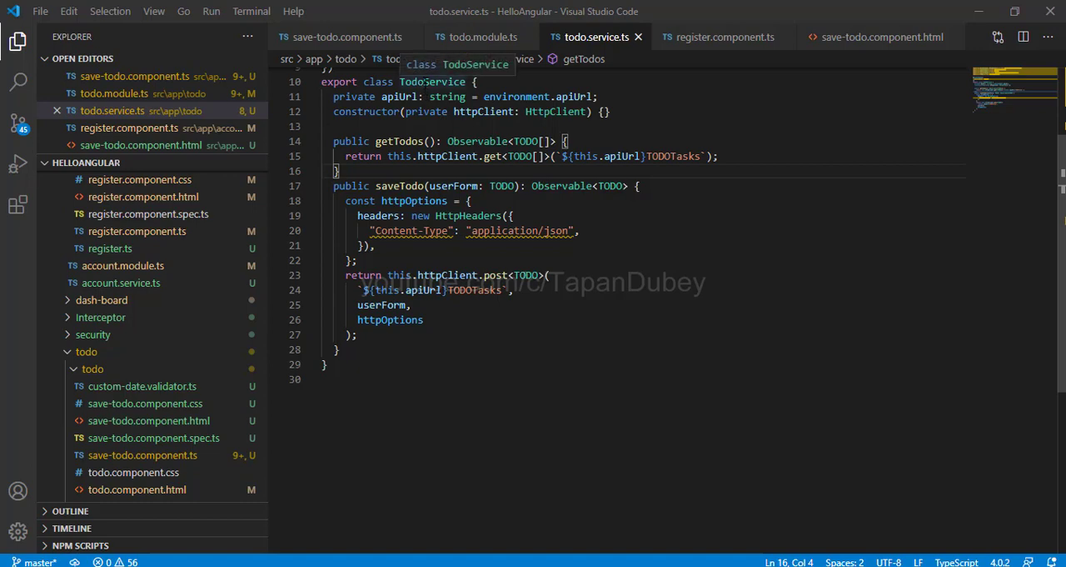
- Add 'private service: TodoService' to the TodoComponent constructor and import TodoService via Quick Fix
{"action": "double_click", "coordinate": [432, 80]}
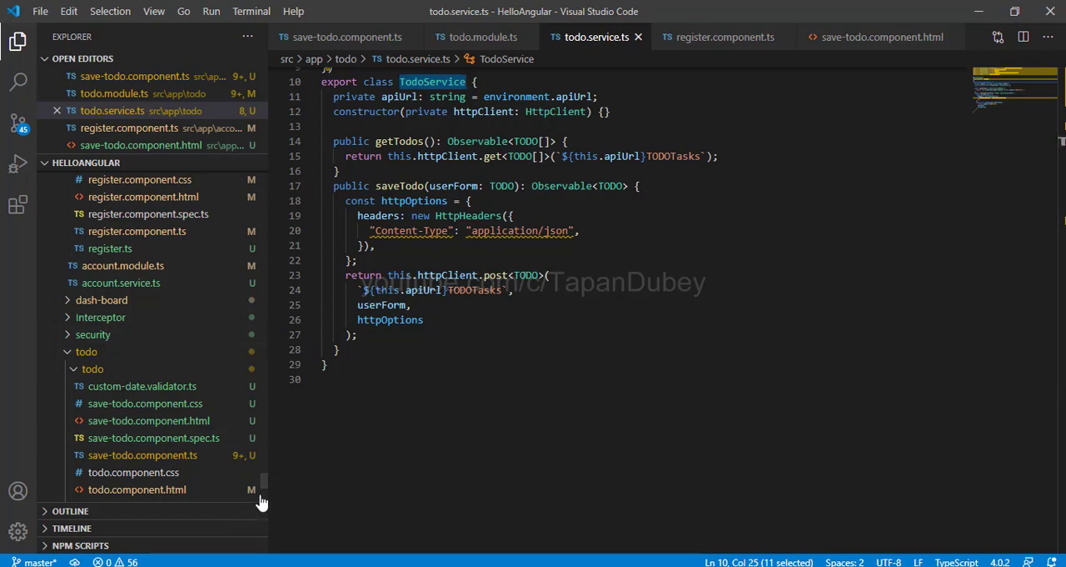
{"action": "scroll", "scroll_direction": "down", "scroll_amount": 3}
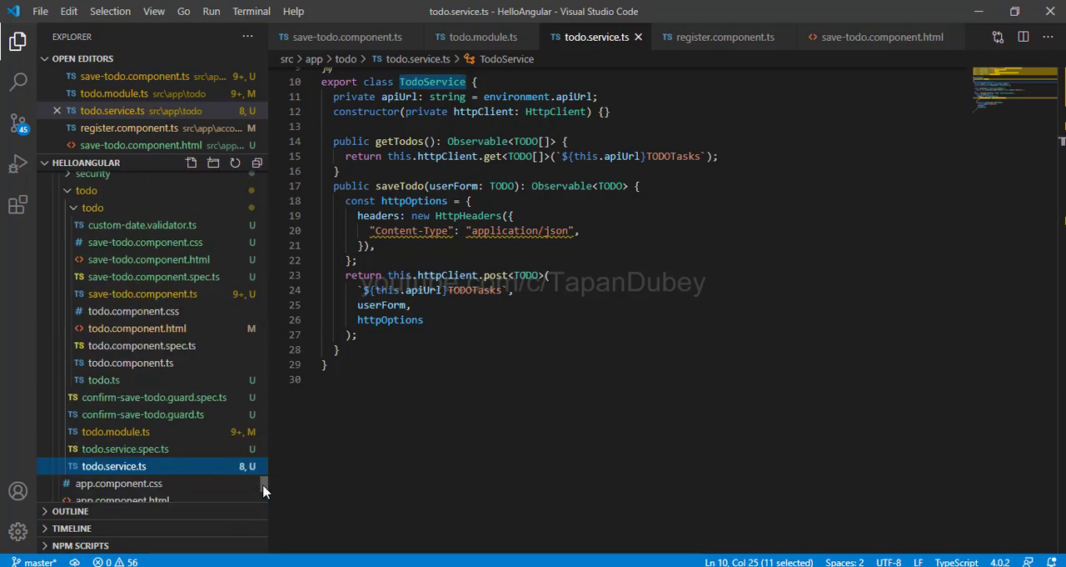
{"action": "scroll", "scroll_direction": "up", "scroll_amount": 3}
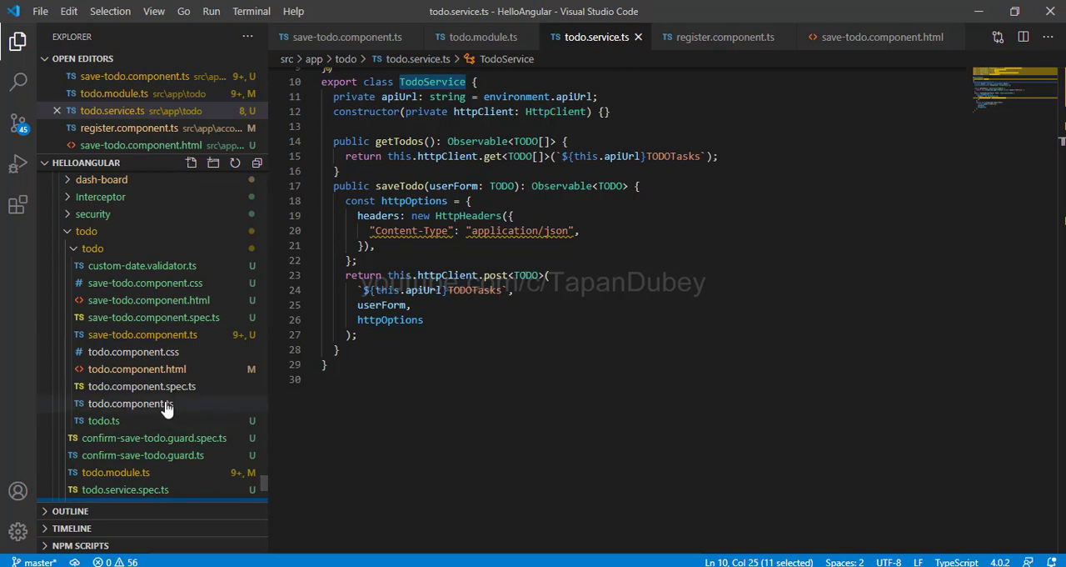
{"action": "left_click", "coordinate": [131, 403]}
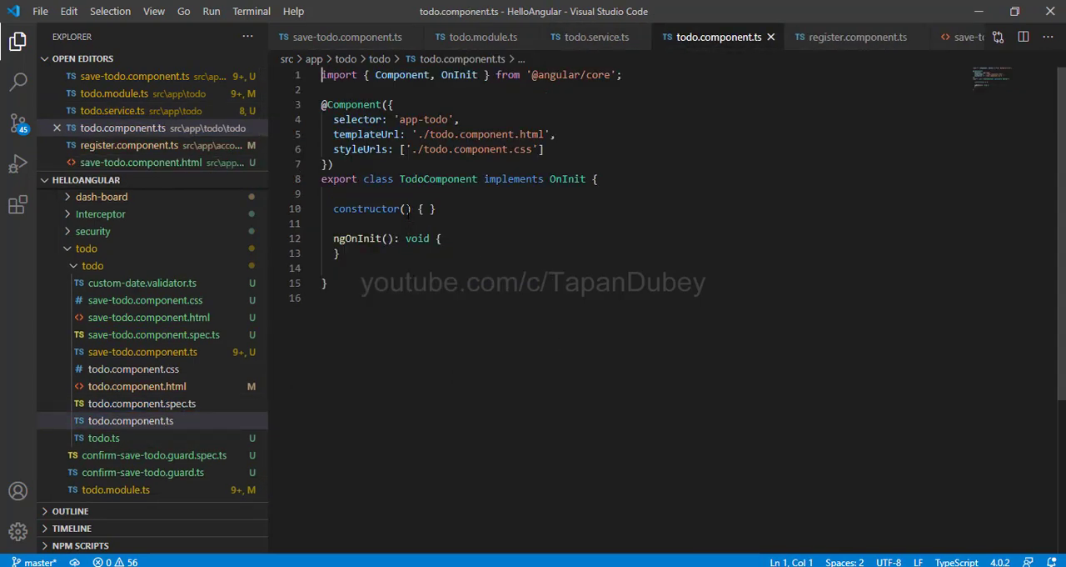
{"action": "type", "text": "private"}
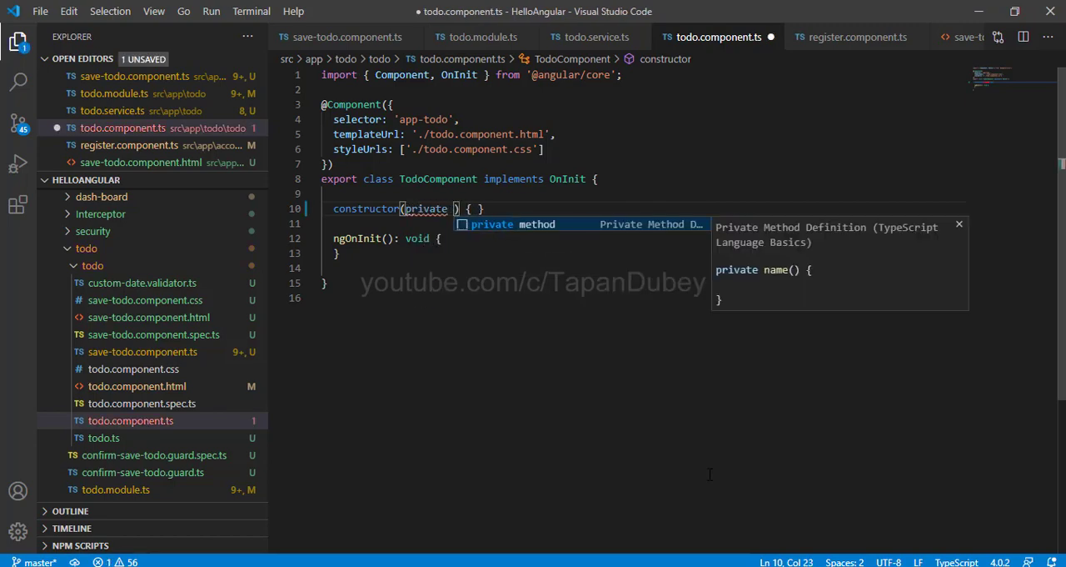
{"action": "type", "text": "srvice"}
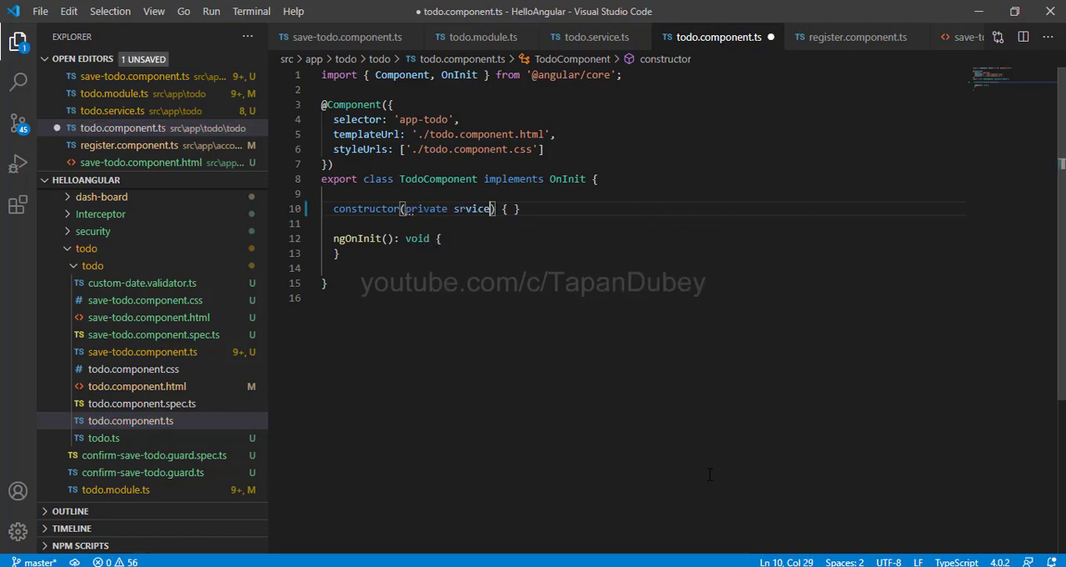
{"action": "key", "text": "Backspace"}
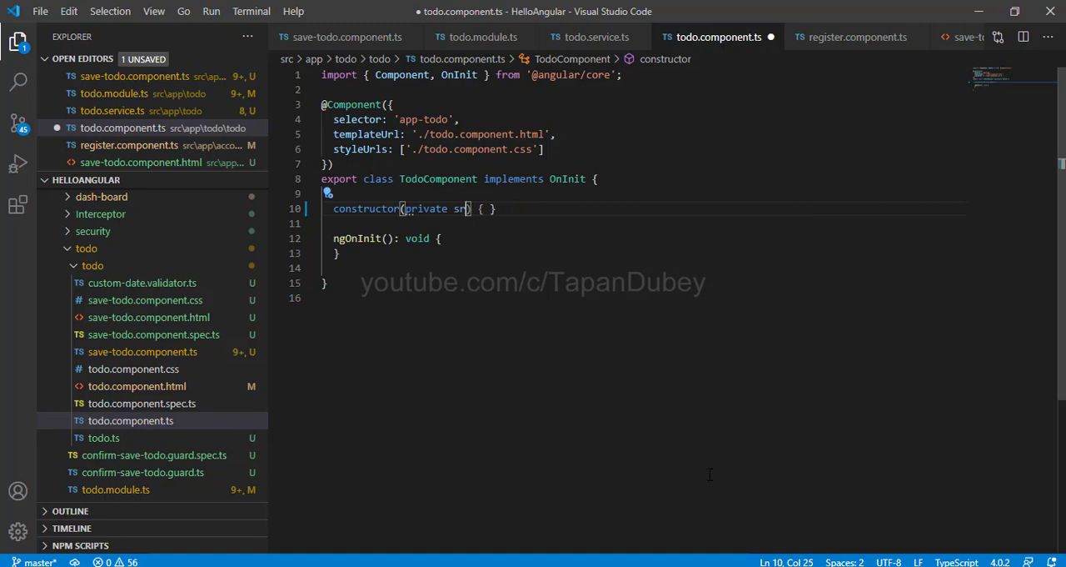
{"action": "type", "text": "ervice"}
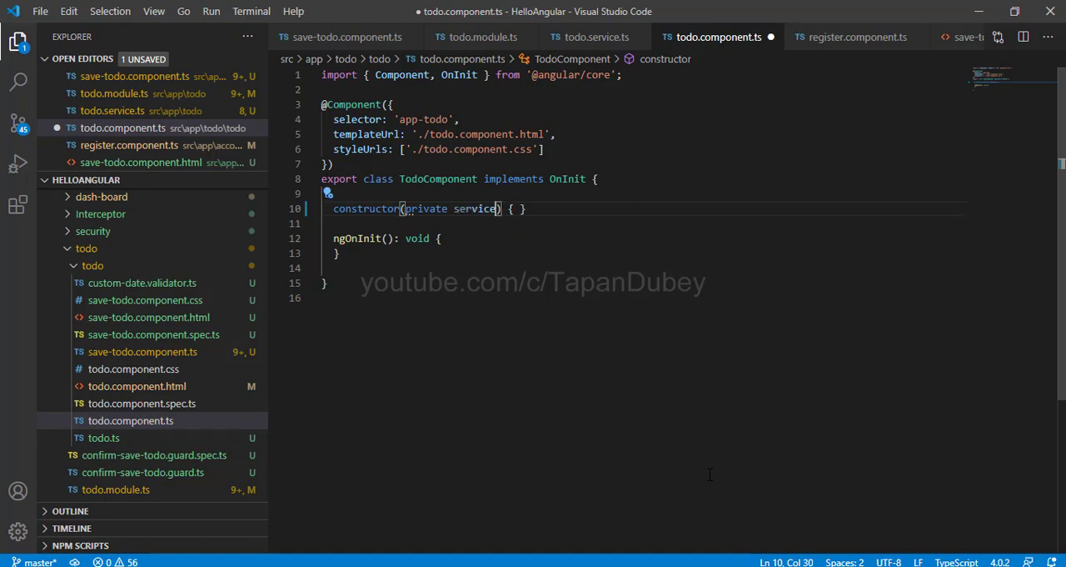
{"action": "type", "text": ": TodoService"}
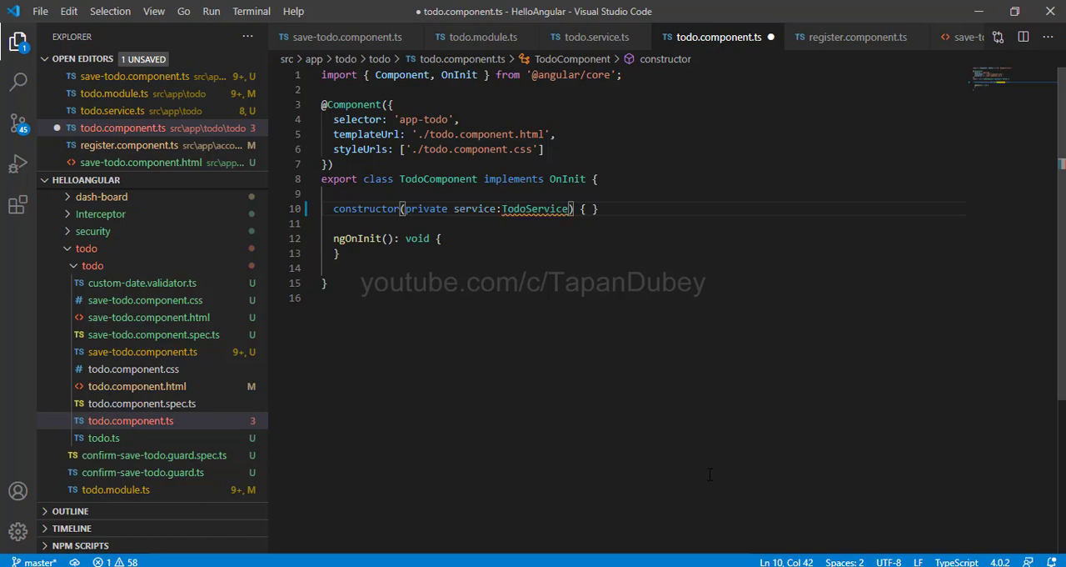
{"action": "mouse_move", "coordinate": [533, 208]}
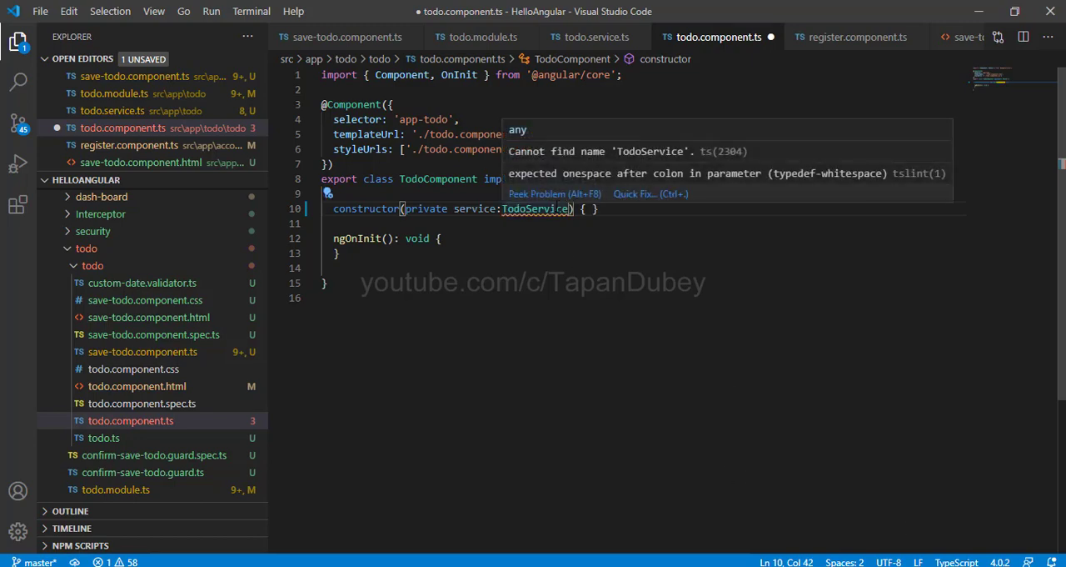
{"action": "left_click", "coordinate": [650, 194]}
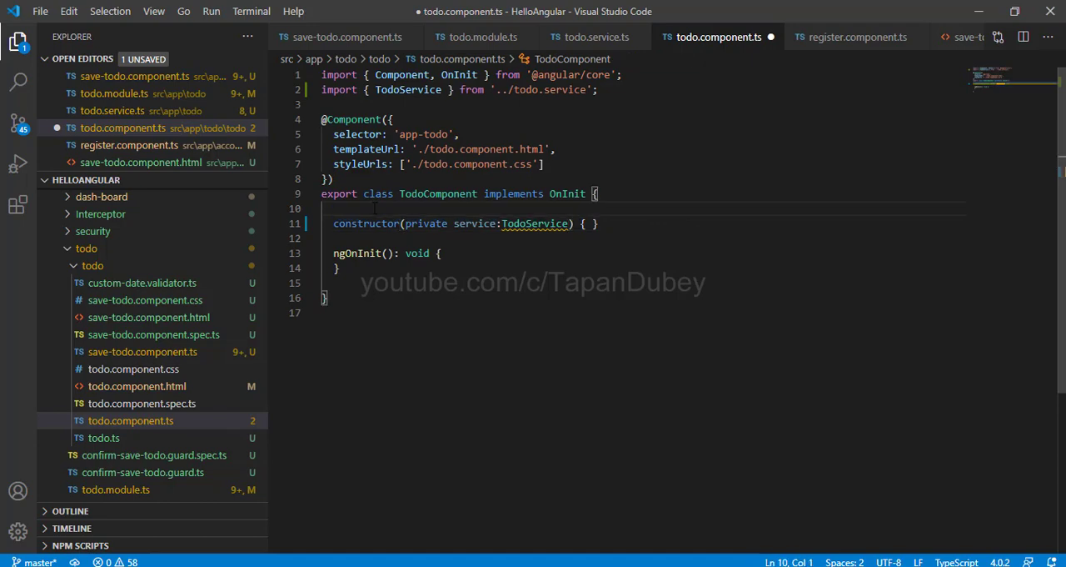
- Declare 'todos: TODO[];' above the constructor
{"action": "key", "text": "Enter"}
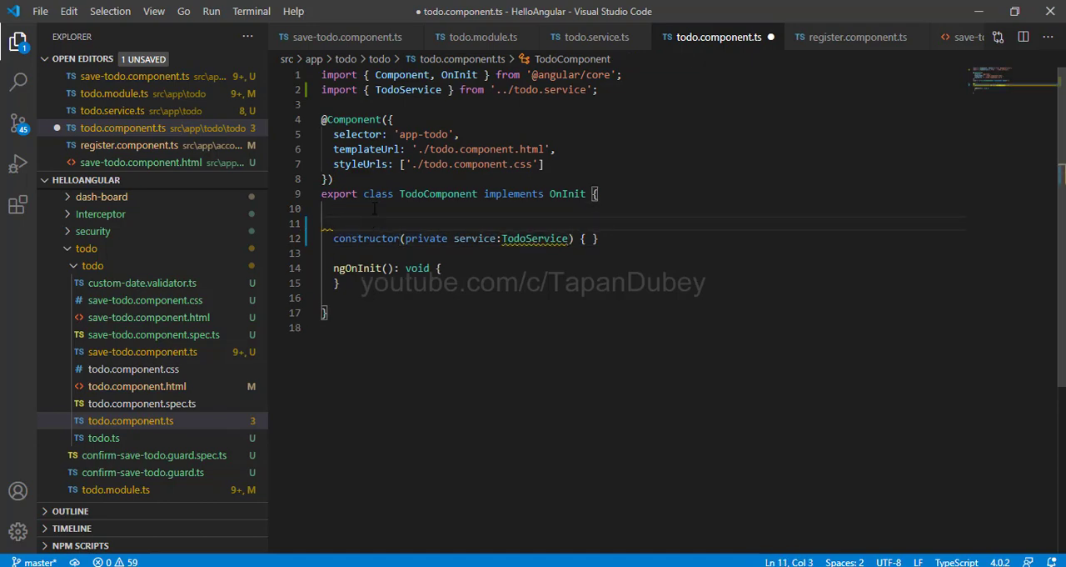
{"action": "type", "text": "todos:"}
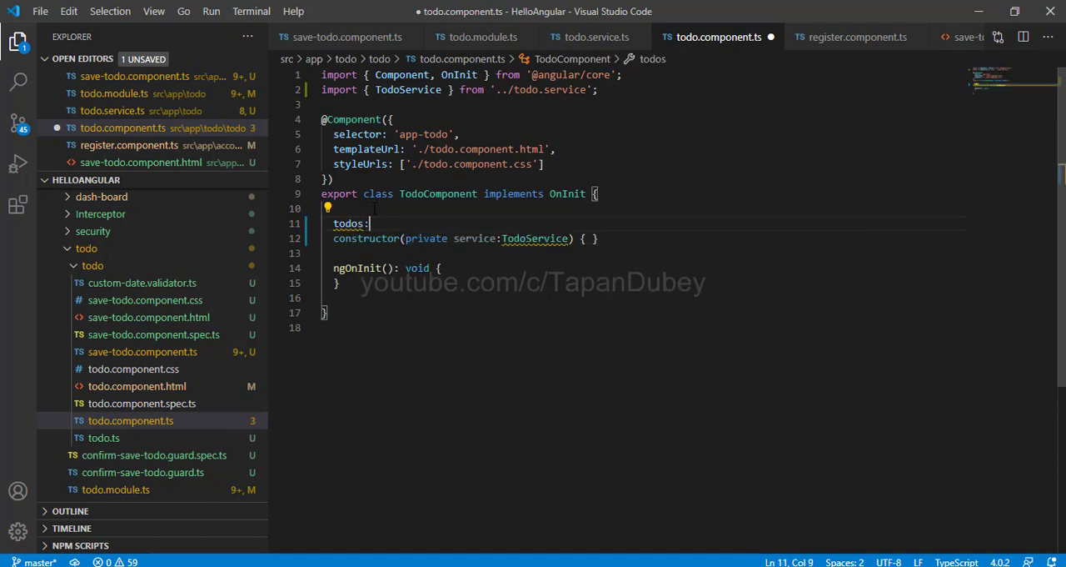
{"action": "type", "text": "TODO"}
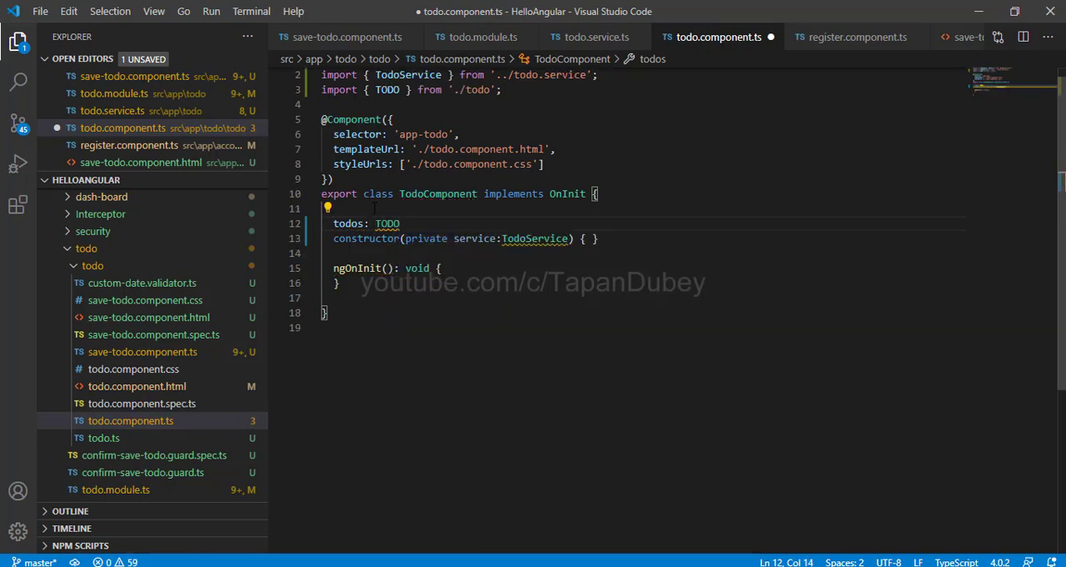
{"action": "type", "text": "[];"}
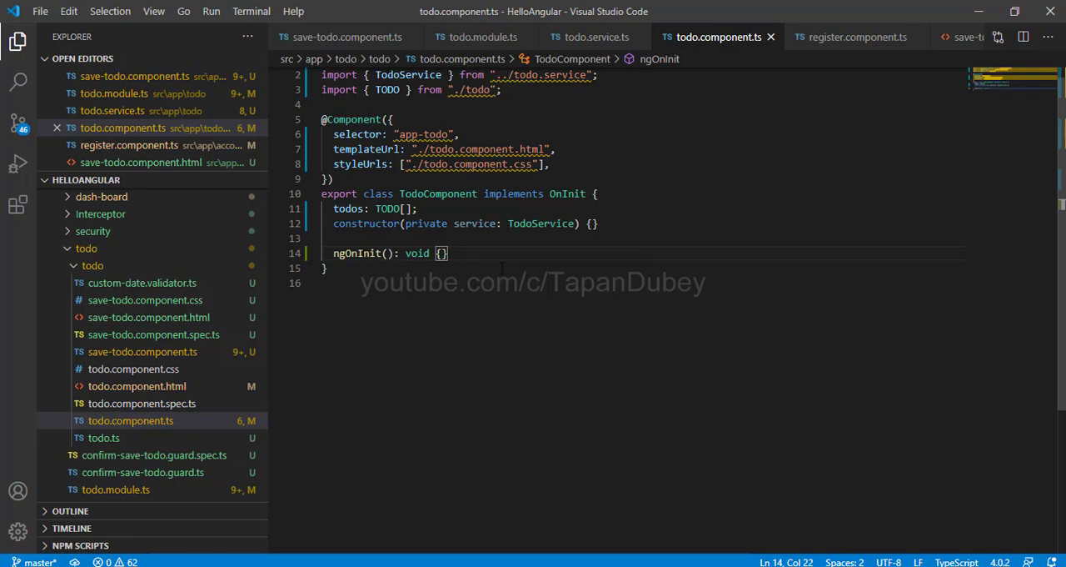
- Write a private getTodos() method whose body calls this.service.getTodos()
{"action": "type", "text": "private"}
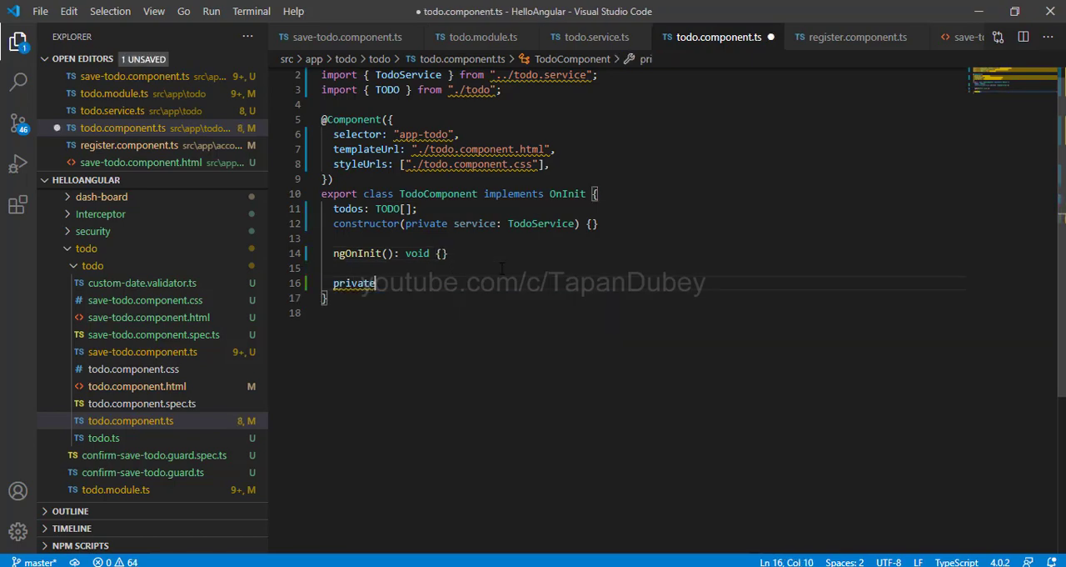
{"action": "type", "text": "getTodos("}
{"action": "type", "text": "{}"}
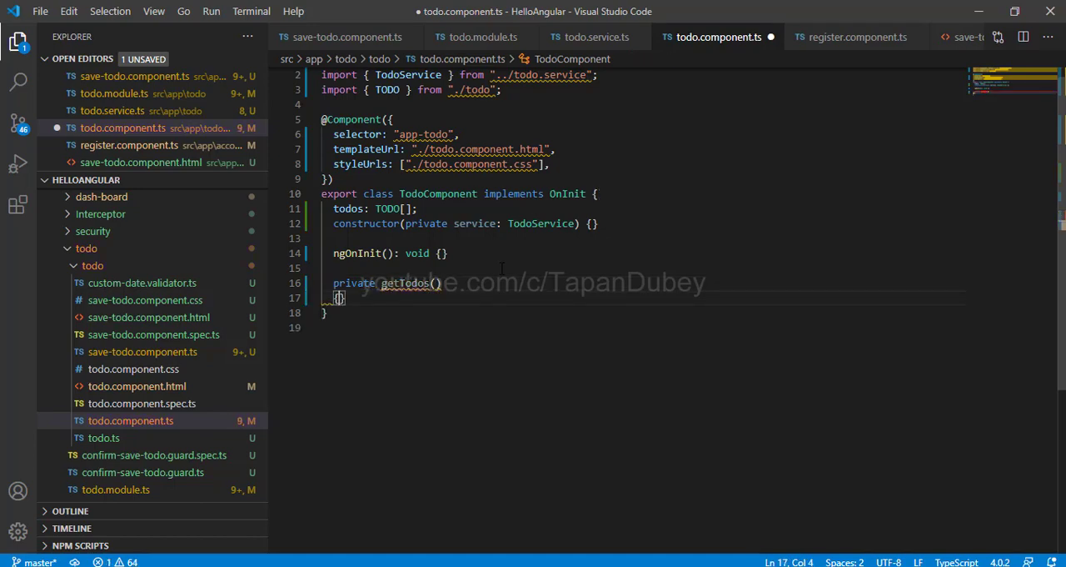
{"action": "key", "text": "Enter"}
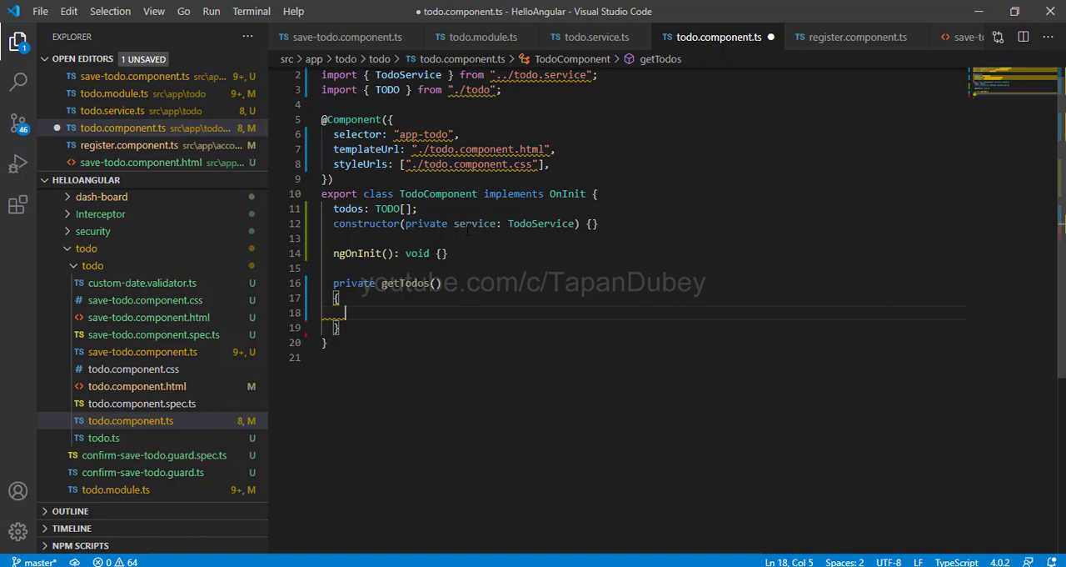
{"action": "double_click", "coordinate": [472, 223]}
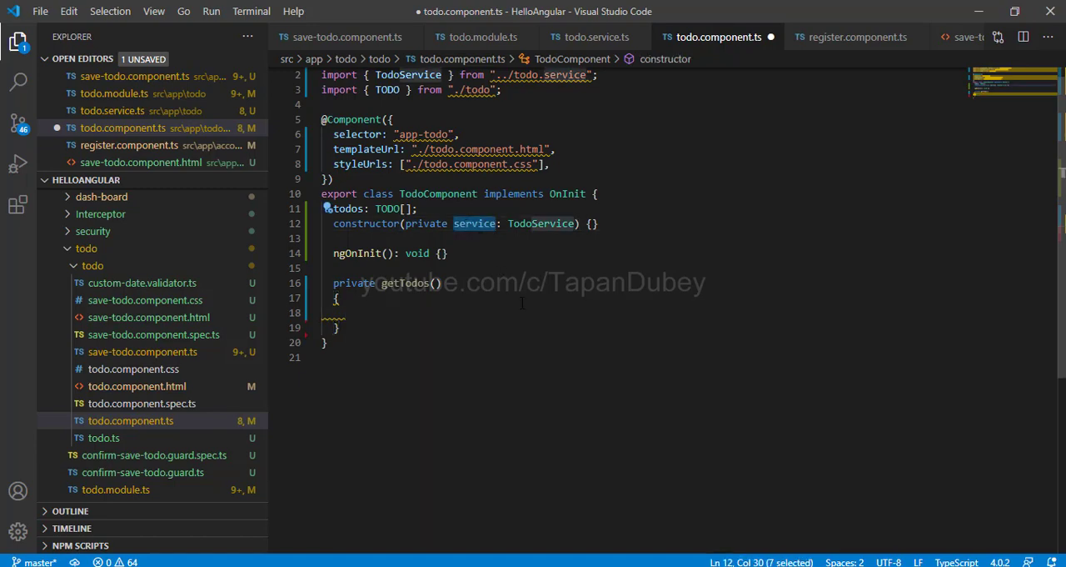
{"action": "left_click", "coordinate": [345, 313]}
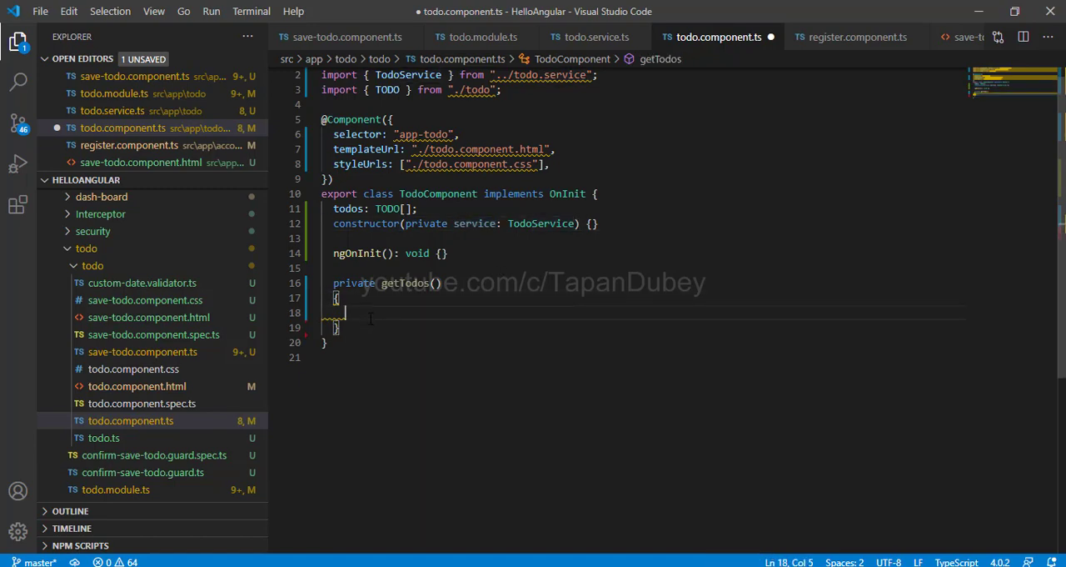
{"action": "type", "text": "this.service"}
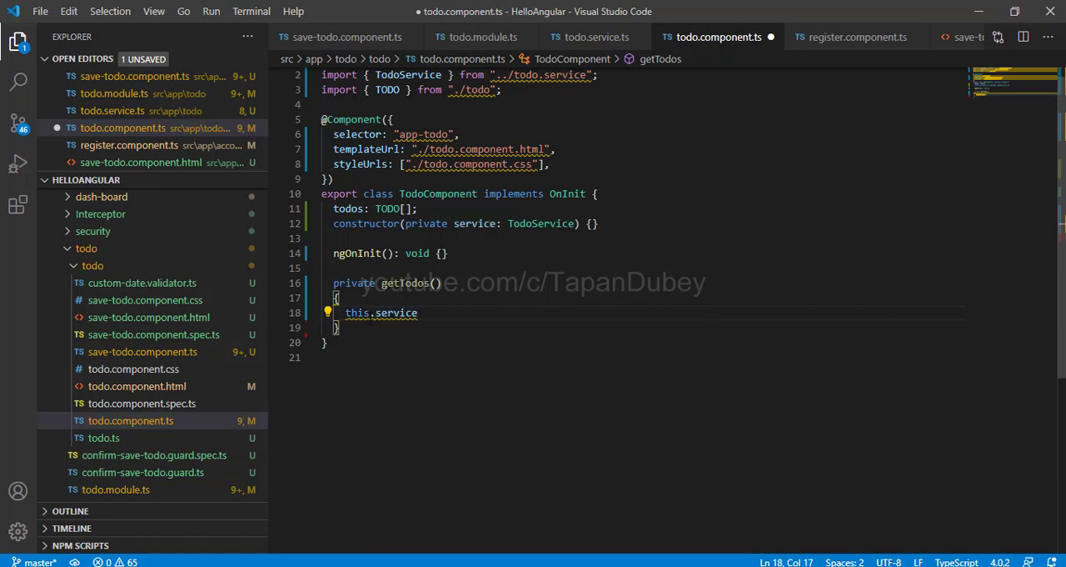
{"action": "type", "text": ".getTodos"}
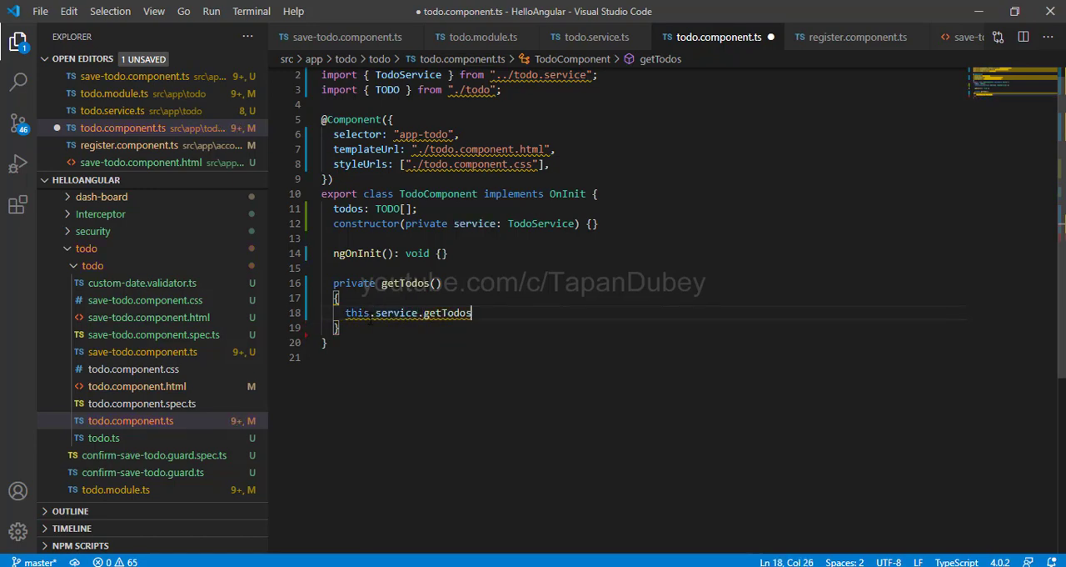
{"action": "type", "text": "()"}
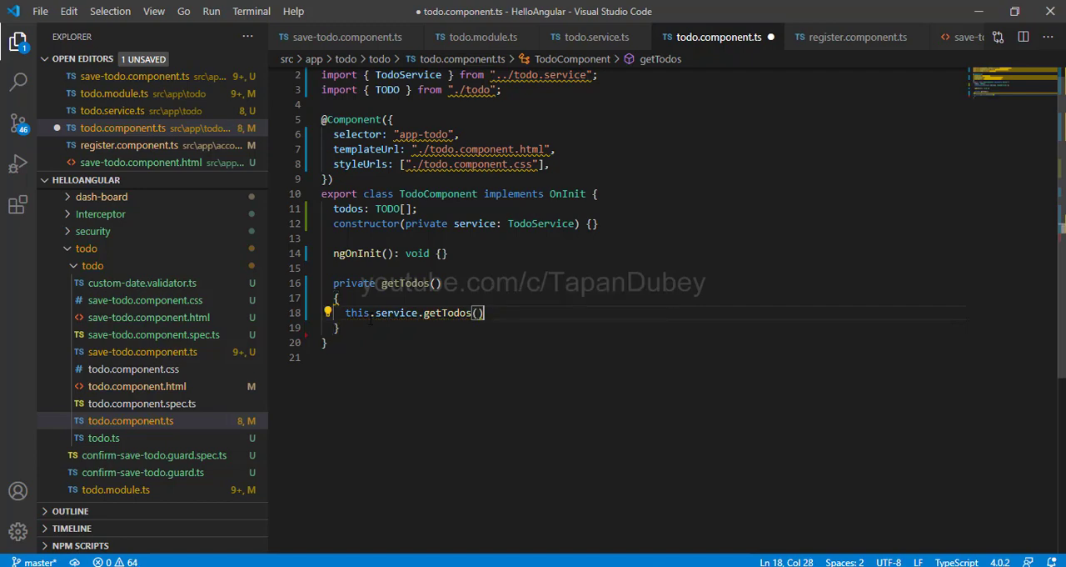
{"action": "type", "text": ";"}
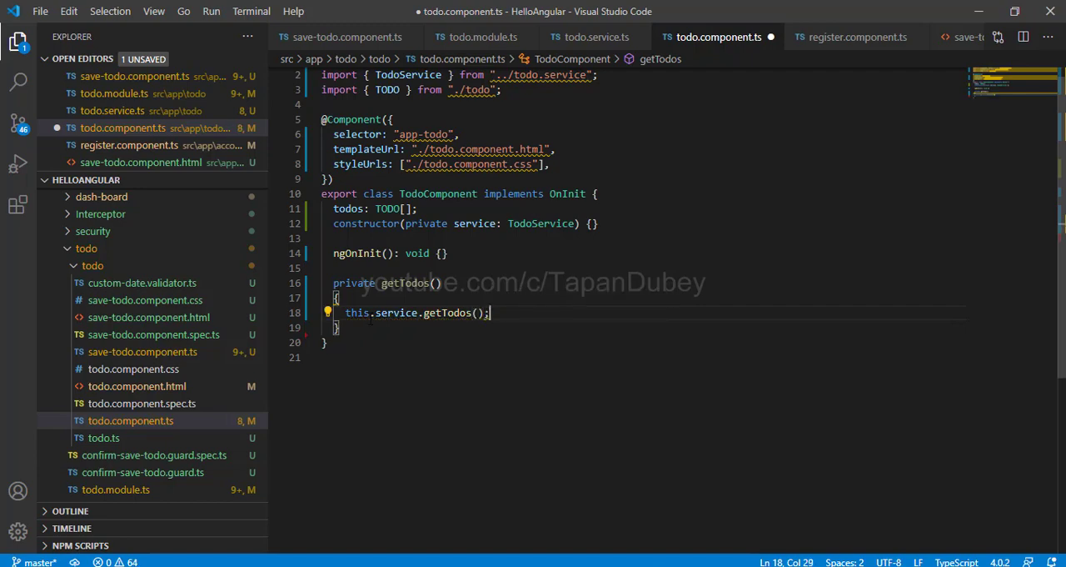
- Subscribe to that call, assign the returned items to this.todos, and save
{"action": "double_click", "coordinate": [347, 208]}
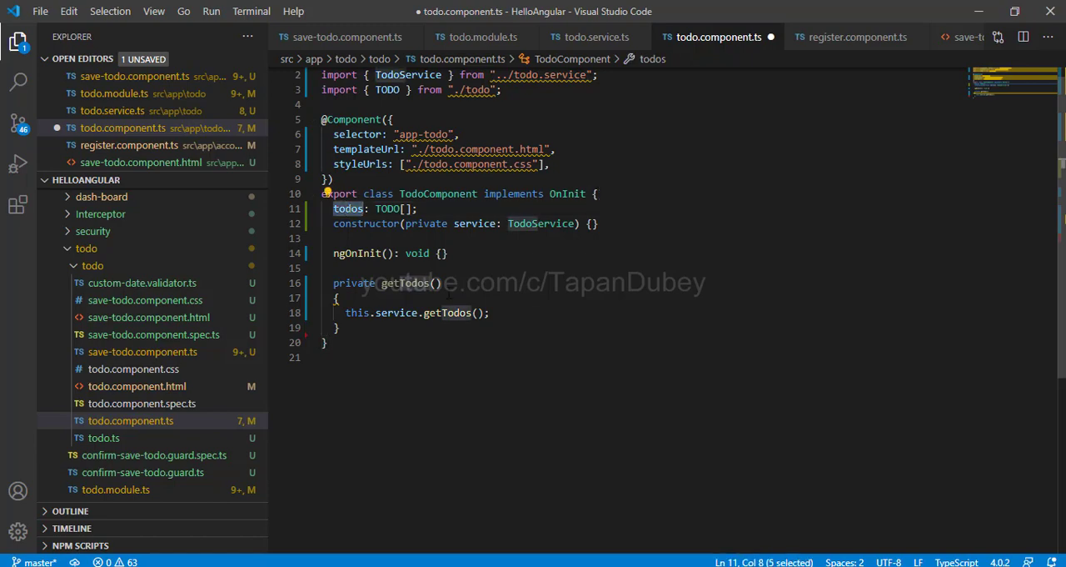
{"action": "left_click", "coordinate": [489, 312]}
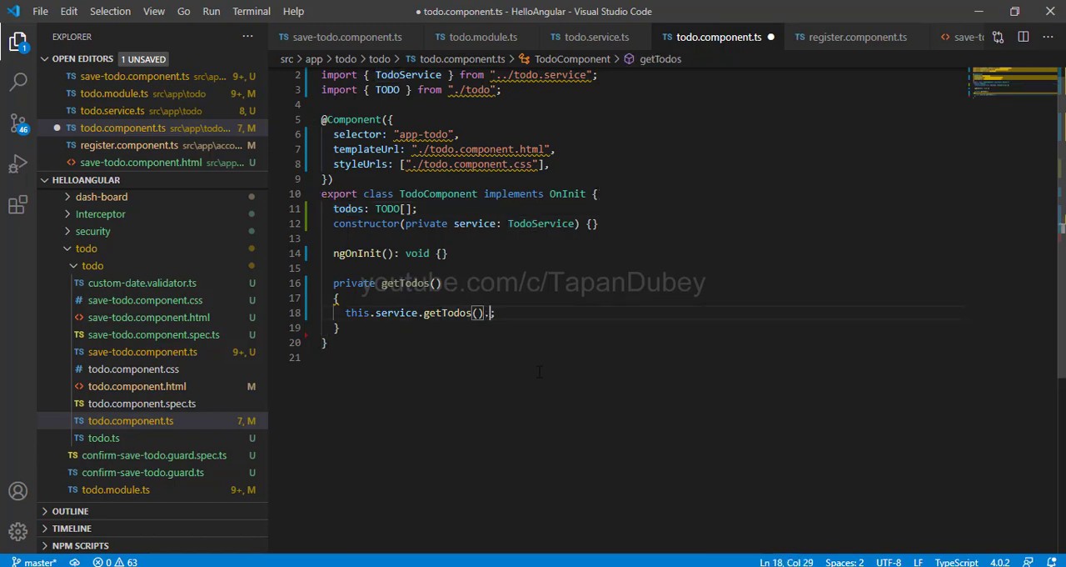
{"action": "type", "text": "."}
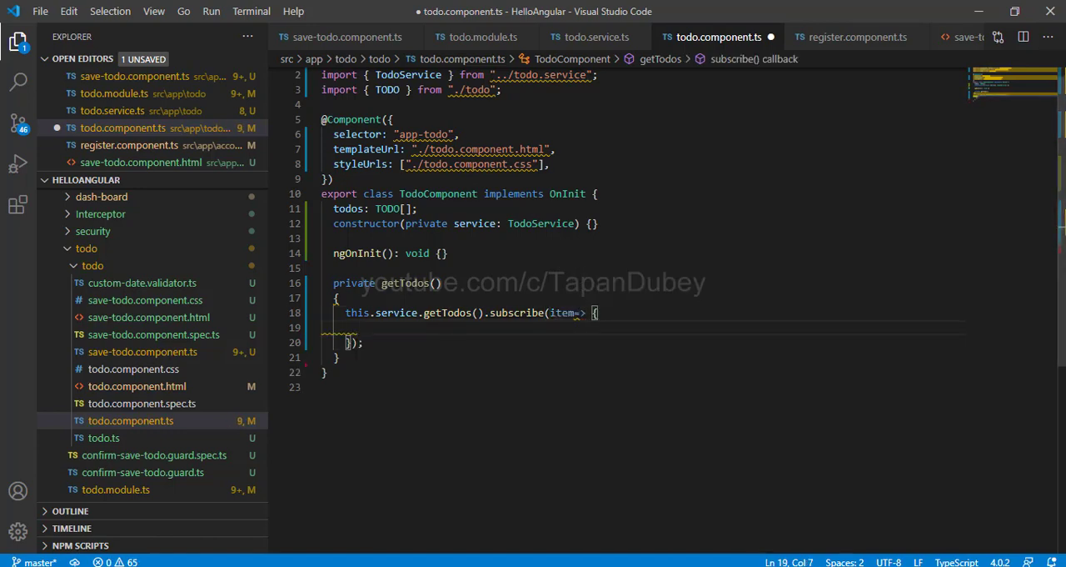
{"action": "type", "text": "t"}
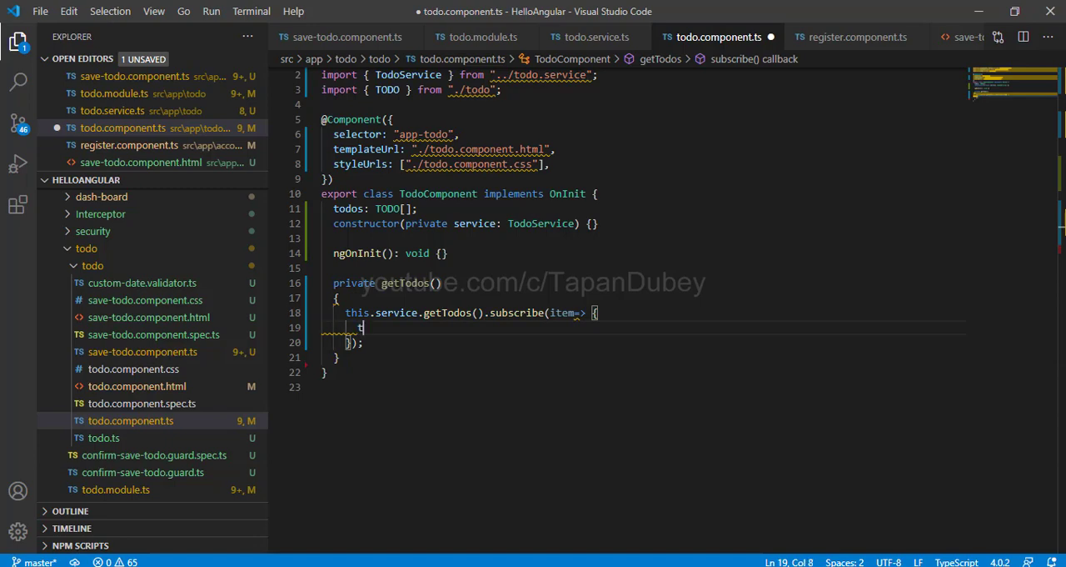
{"action": "type", "text": "his"}
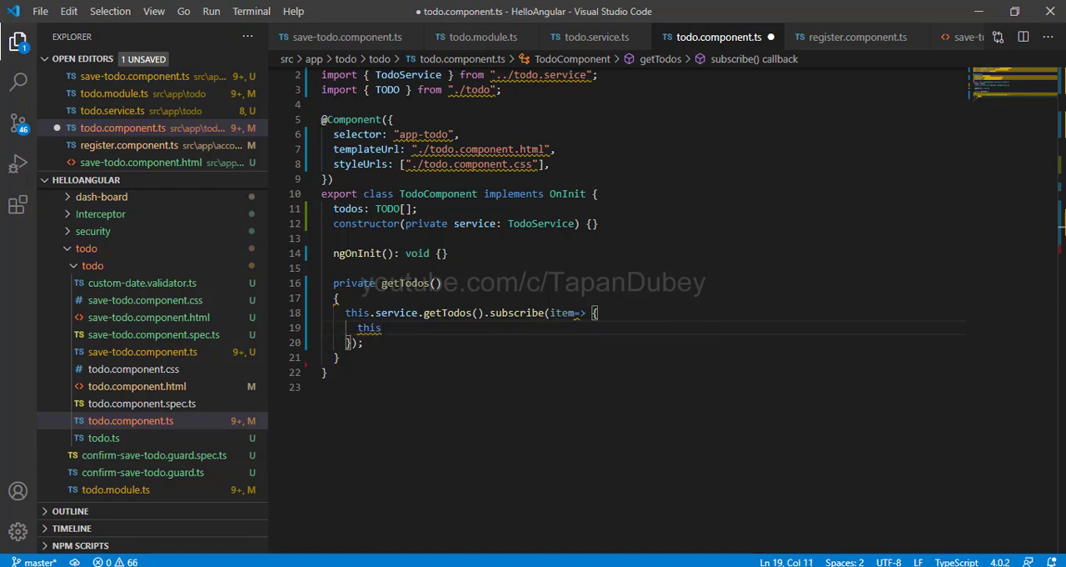
{"action": "type", "text": ".todos="}
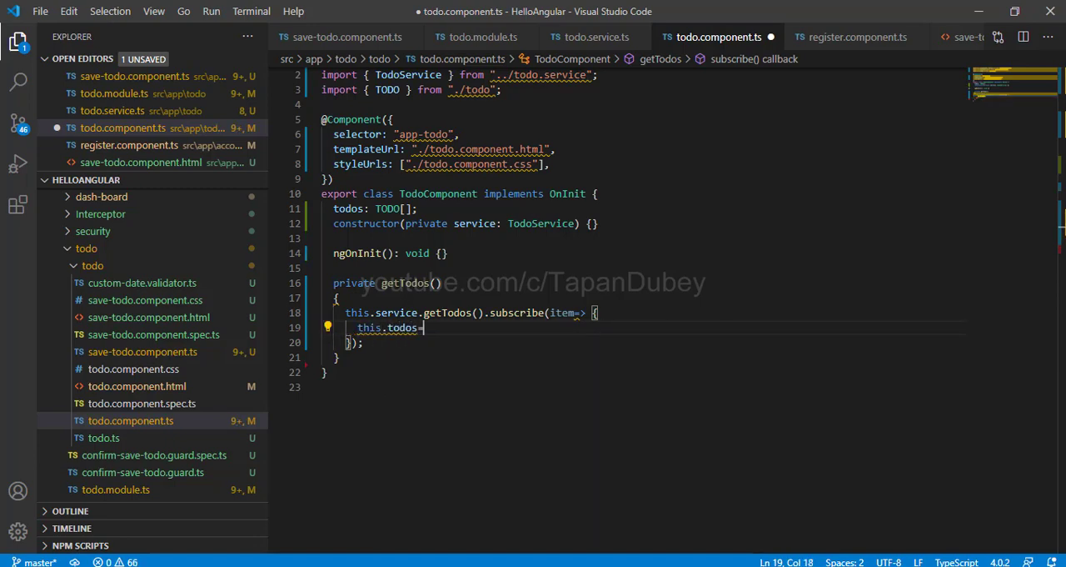
{"action": "type", "text": "items;"}
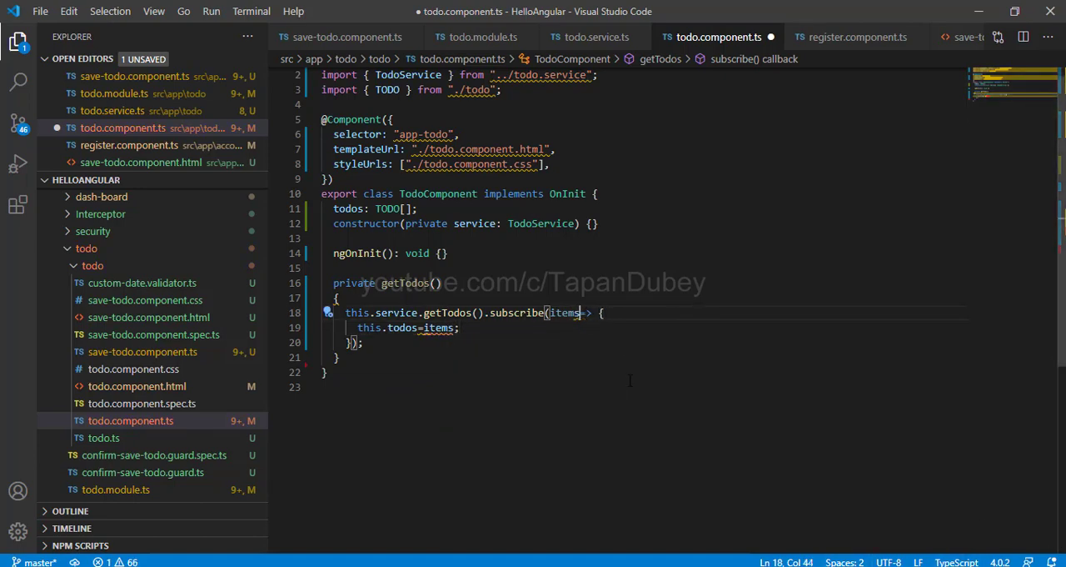
{"action": "left_click", "coordinate": [437, 283]}
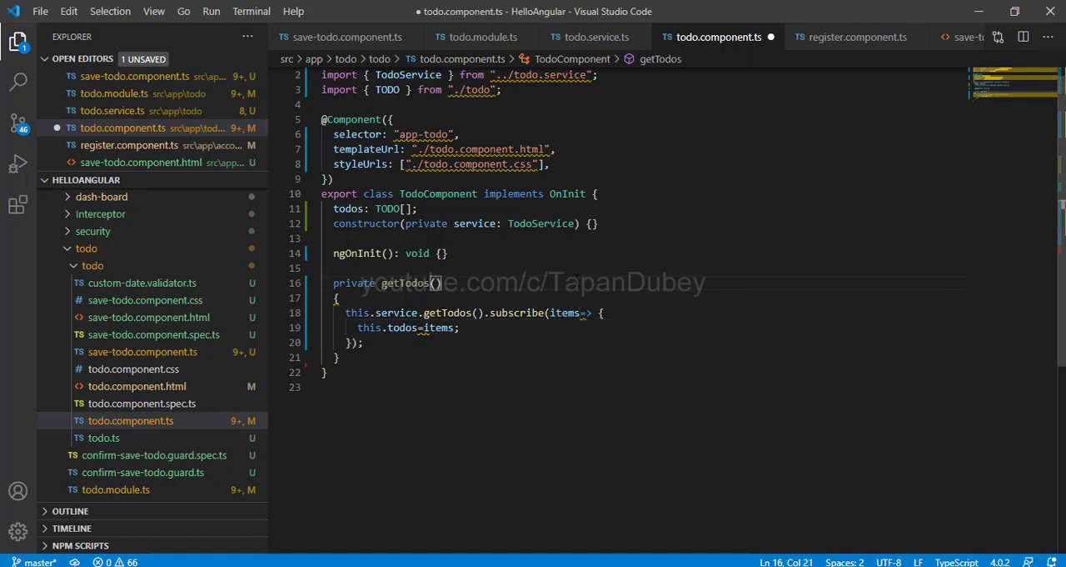
{"action": "key", "text": "ctrl+s"}
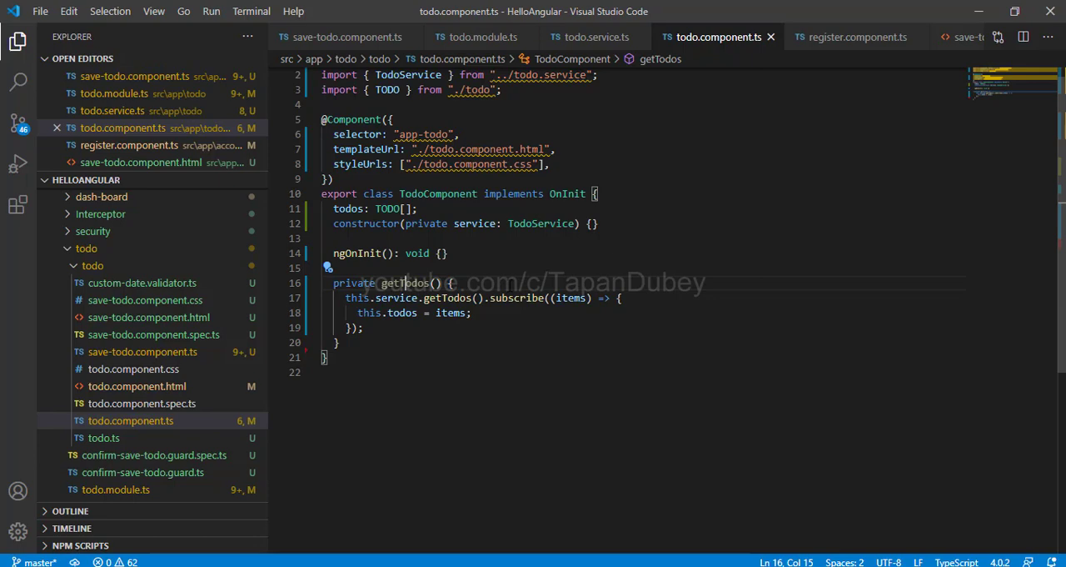
{"action": "double_click", "coordinate": [404, 283]}
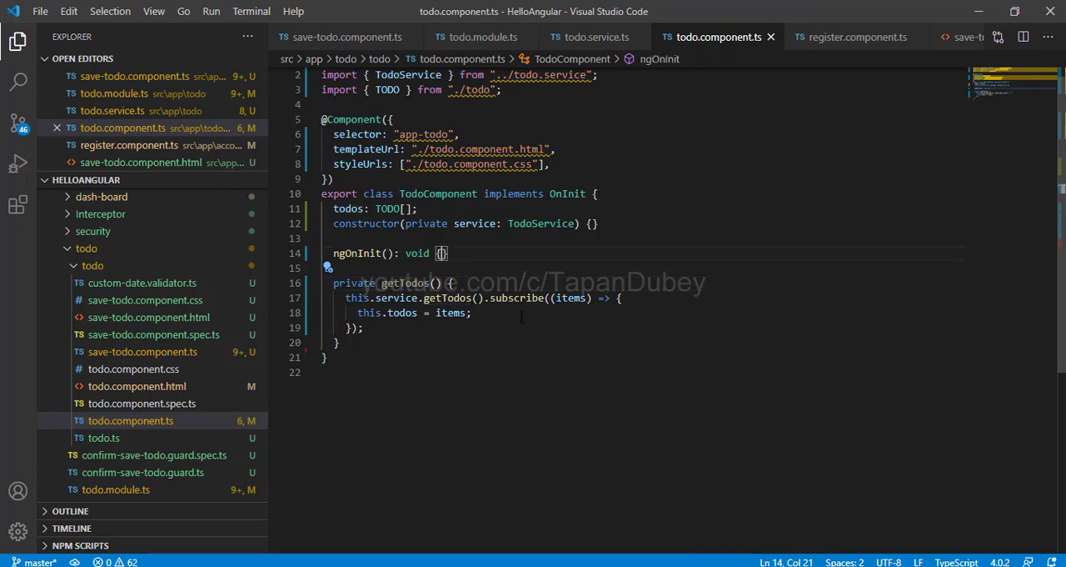
- Type this.getTodos(); inside the ngOnInit body
{"action": "type", "text": "this.getTodos"}
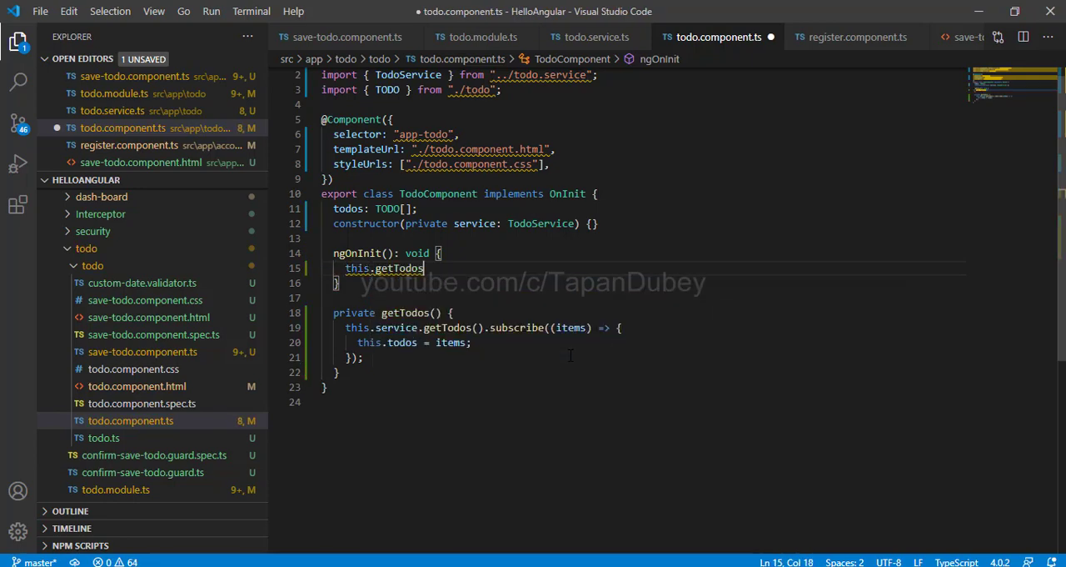
{"action": "type", "text": "();"}
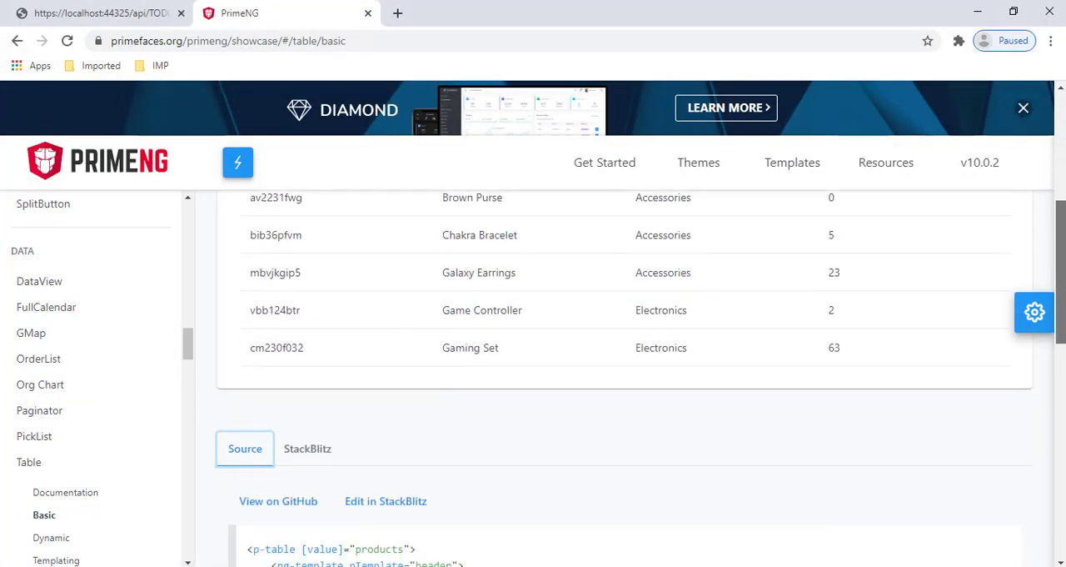
- Select the entire p-table snippet in the Table Basic demo's Source section
{"action": "scroll", "scroll_direction": "down", "scroll_amount": 3}
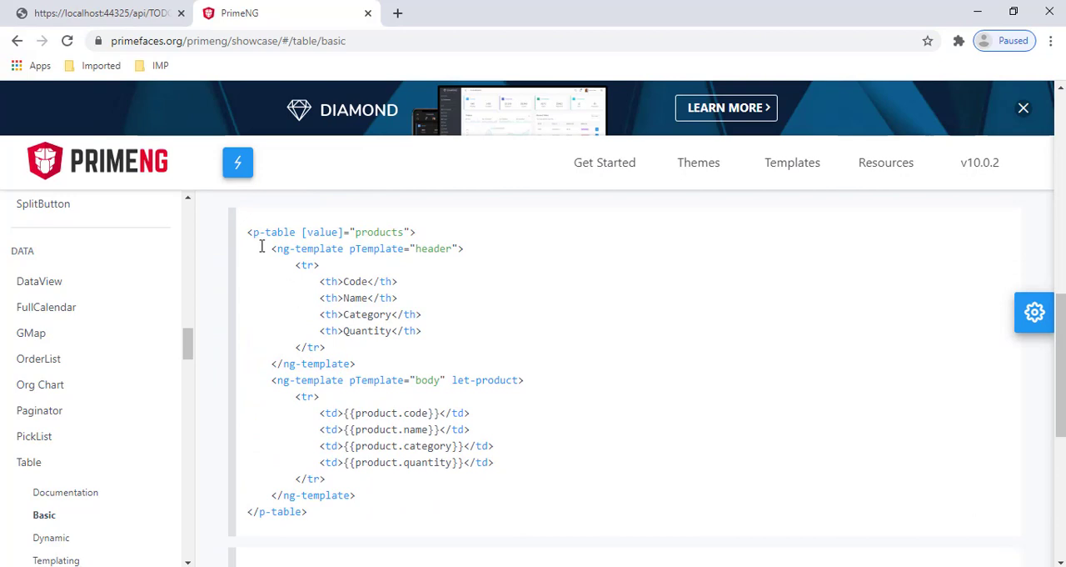
{"action": "left_click_drag", "start_coordinate": [248, 232], "coordinate": [315, 347]}
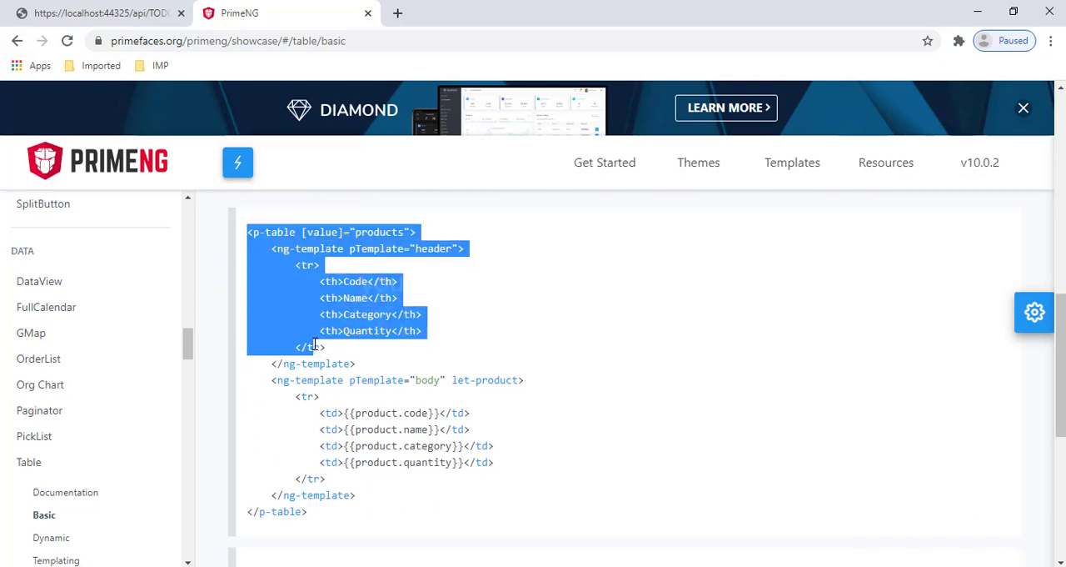
{"action": "left_click_drag", "start_coordinate": [315, 346], "coordinate": [288, 410]}
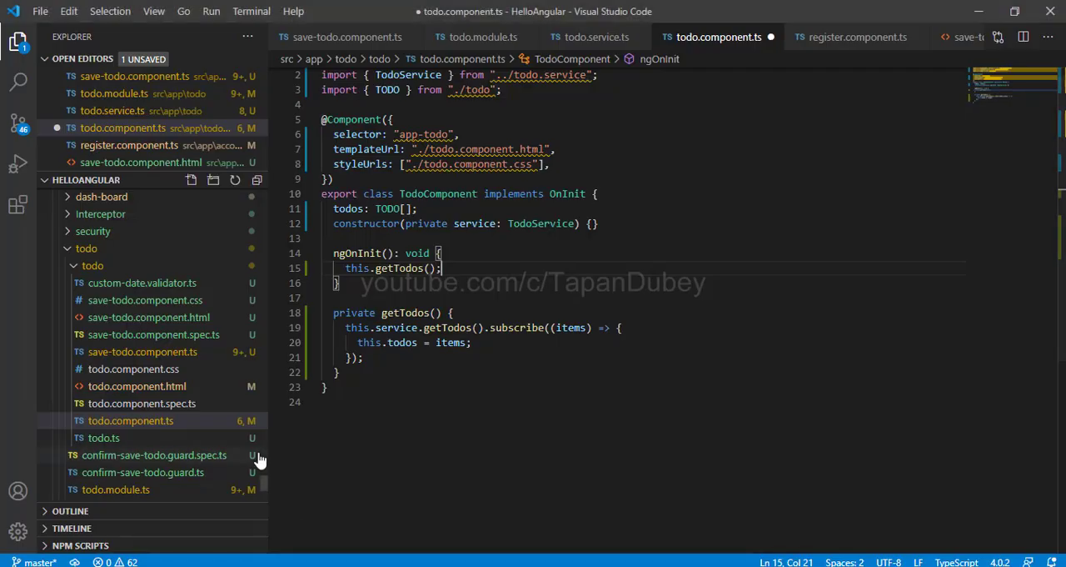
- Paste the copied p-table markup into the empty div of todo.component.html
{"action": "left_click", "coordinate": [136, 386]}
{"action": "type", "text": "<div></div>"}
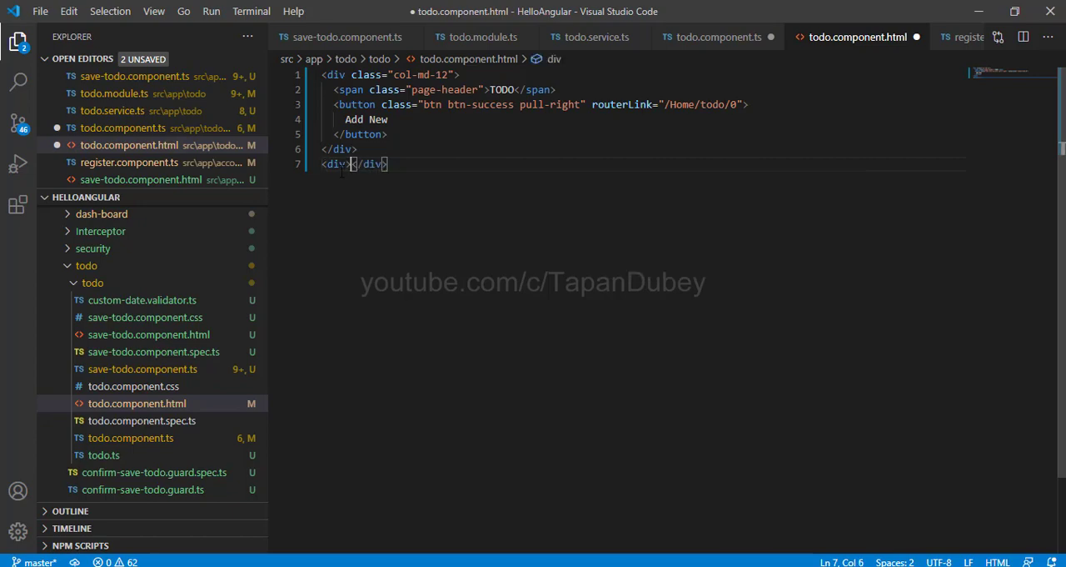
{"action": "key", "text": "Enter"}
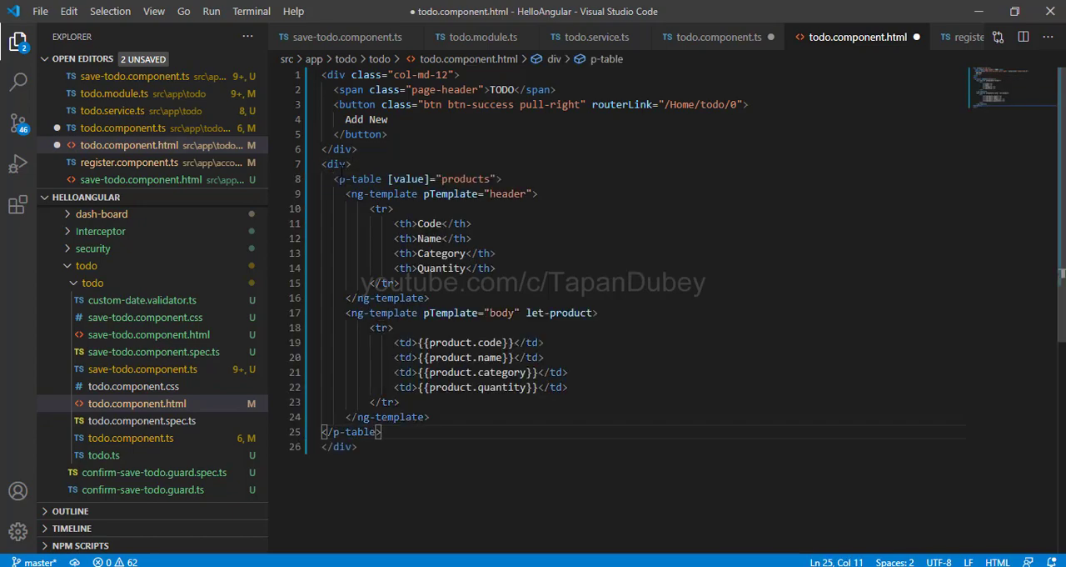
{"action": "mouse_move", "coordinate": [715, 37]}
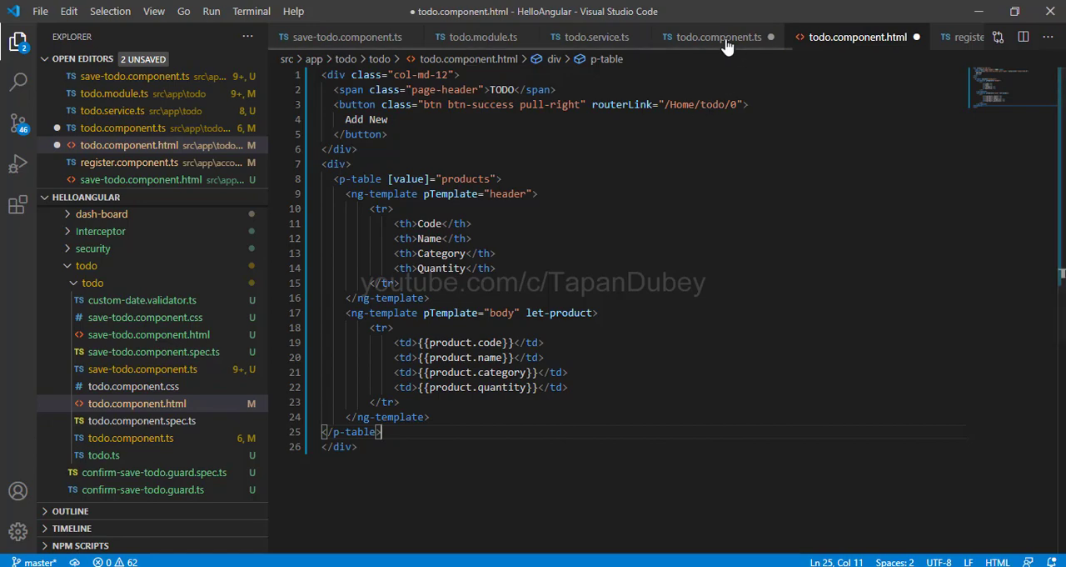
{"action": "left_click", "coordinate": [717, 36]}
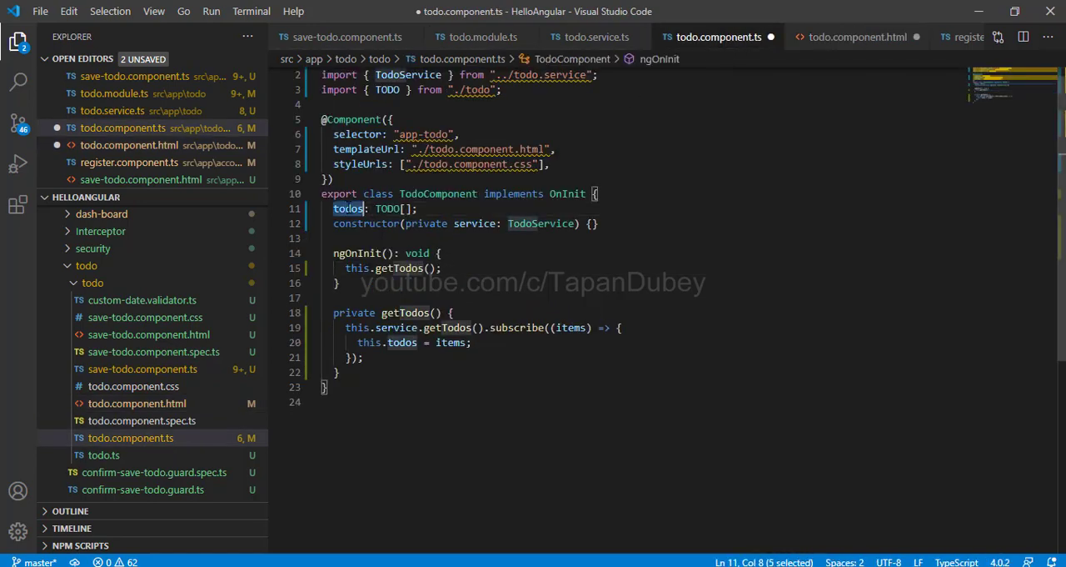
{"action": "left_click", "coordinate": [416, 209]}
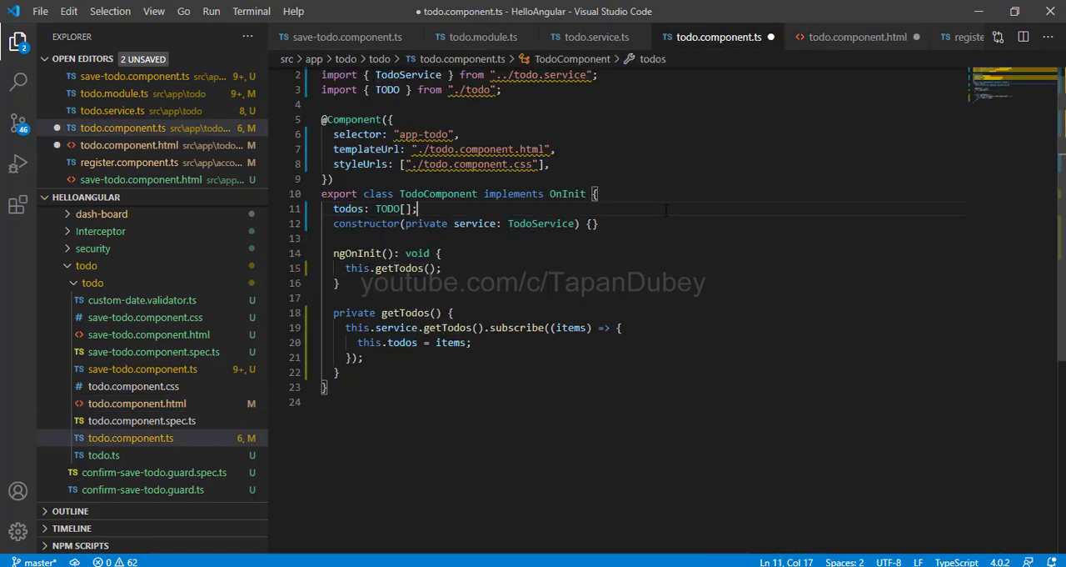
{"action": "left_click", "coordinate": [857, 37]}
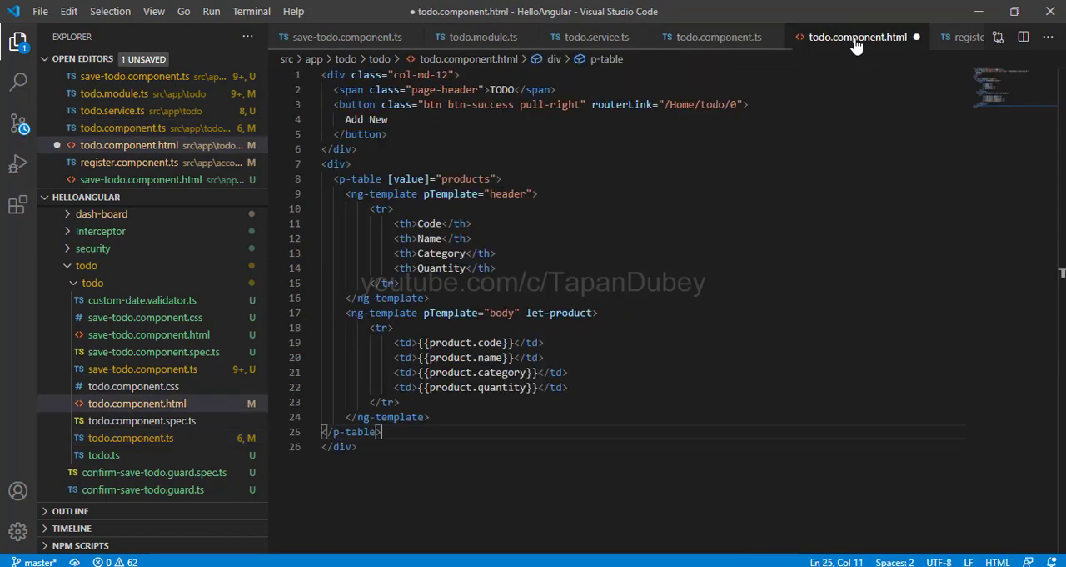
- Bind the table value to todos and rename the row variable product to todo
{"action": "double_click", "coordinate": [465, 178]}
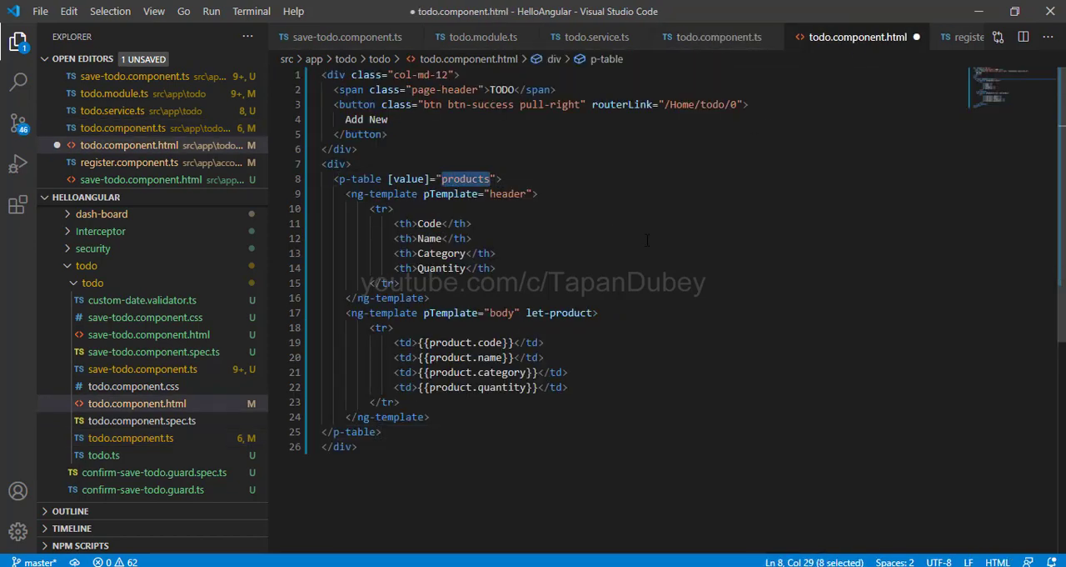
{"action": "type", "text": "todos"}
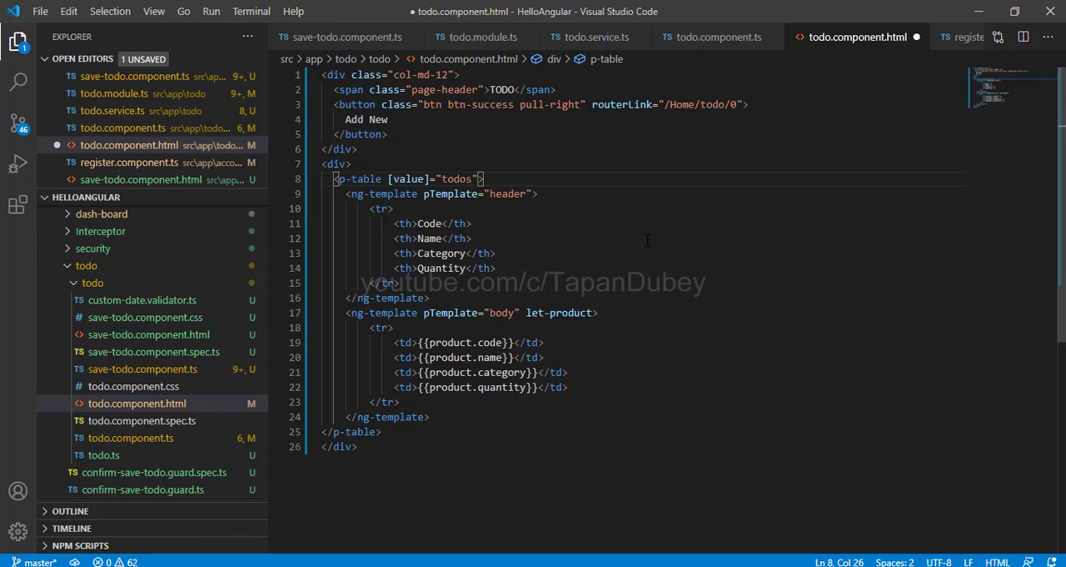
{"action": "double_click", "coordinate": [566, 312]}
{"action": "type", "text": "t"}
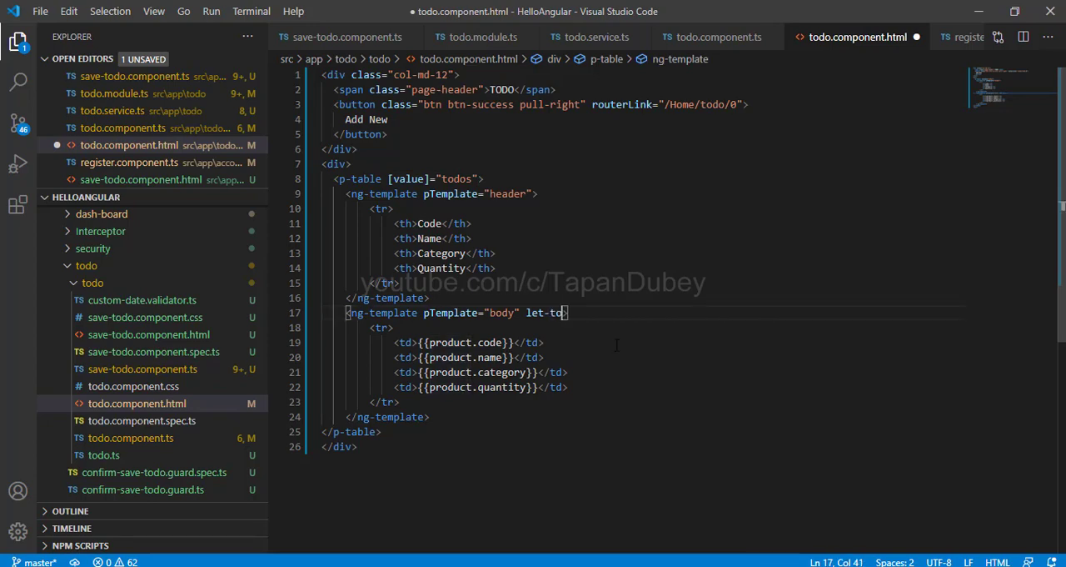
{"action": "type", "text": "do"}
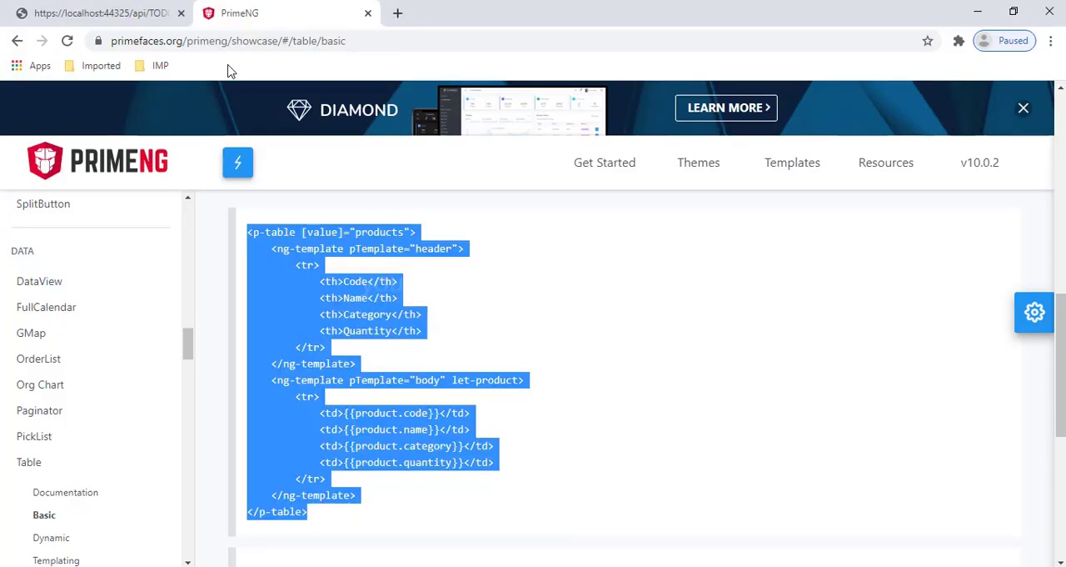
- Replace product cell expressions with todo.taskName, todo.category, todo.startDate and todo.endDate
{"action": "left_click", "coordinate": [100, 12]}
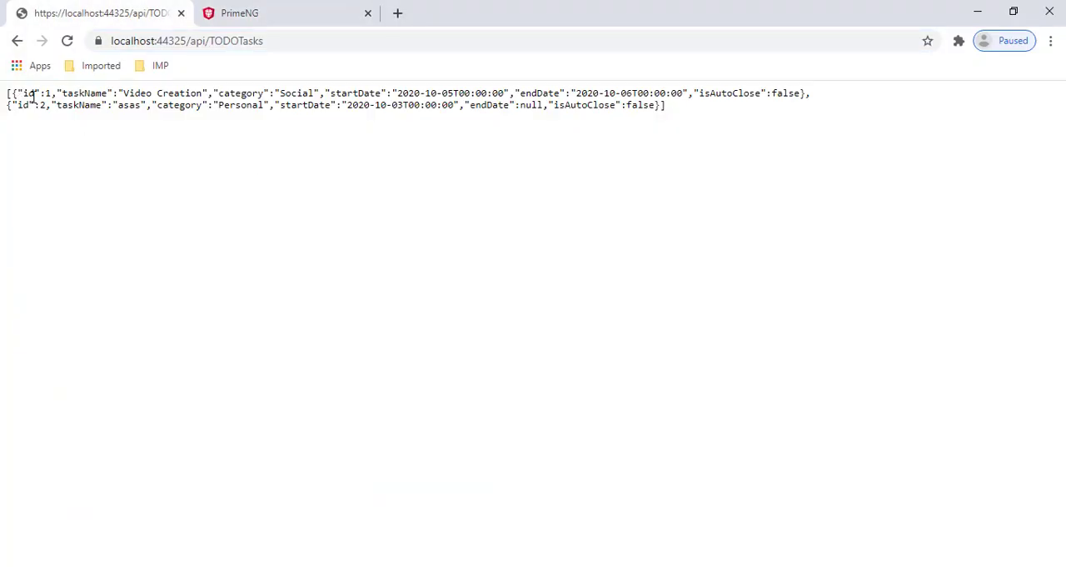
{"action": "double_click", "coordinate": [84, 93]}
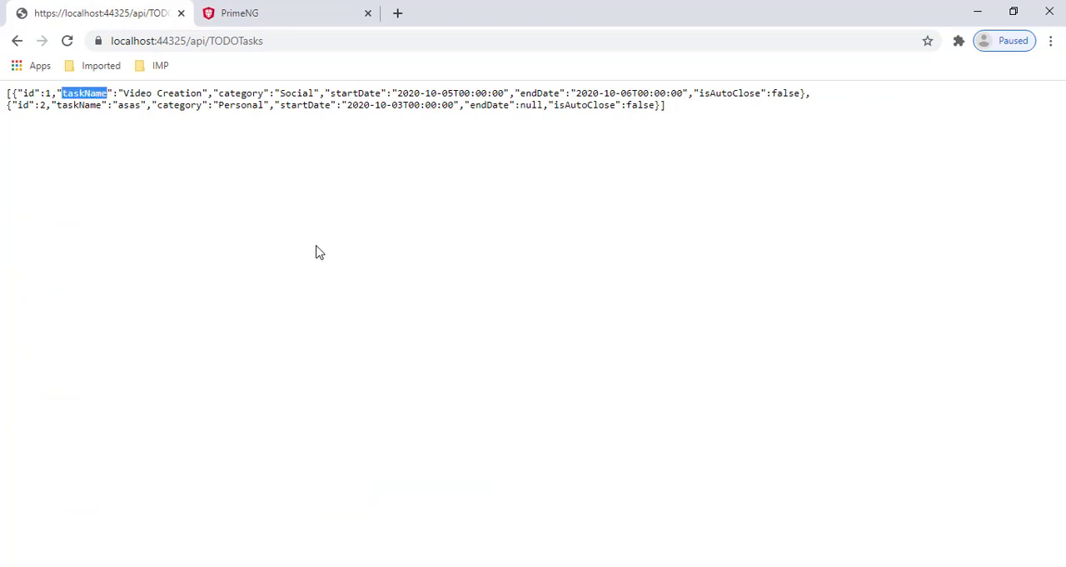
{"action": "mouse_move", "coordinate": [319, 252]}
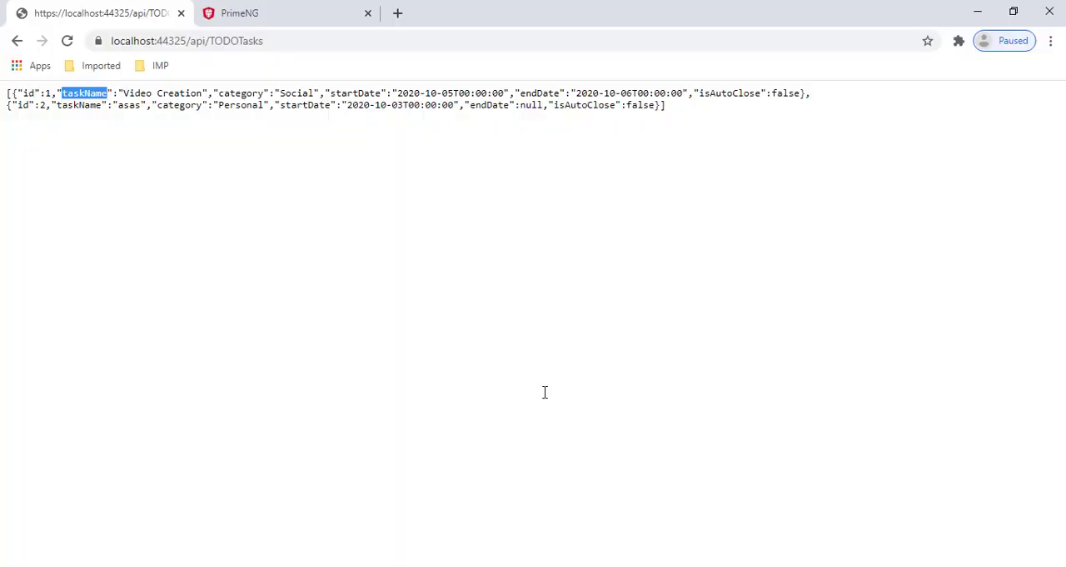
{"action": "mouse_move", "coordinate": [247, 98]}
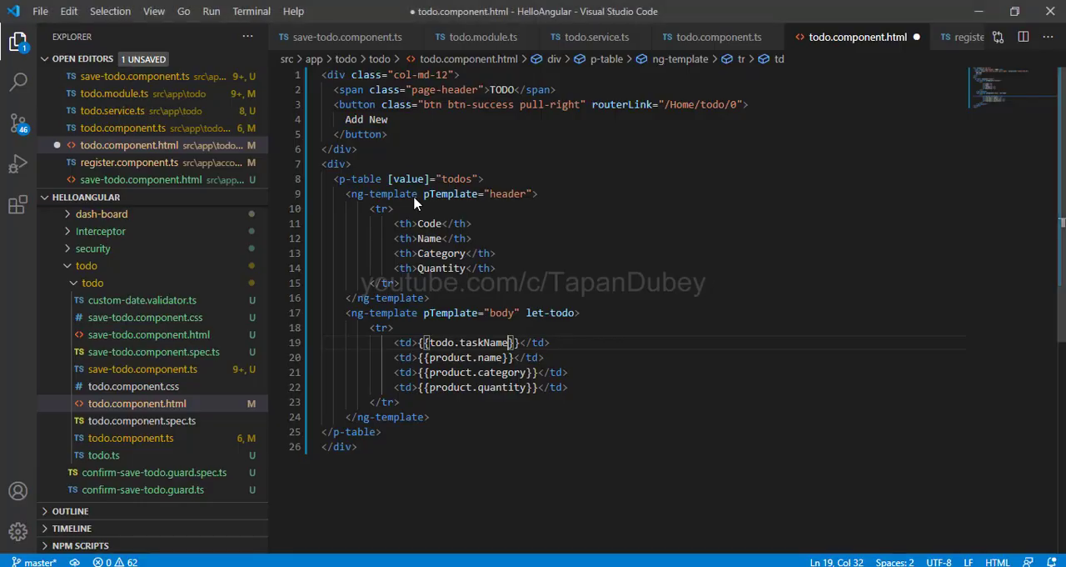
{"action": "double_click", "coordinate": [450, 356]}
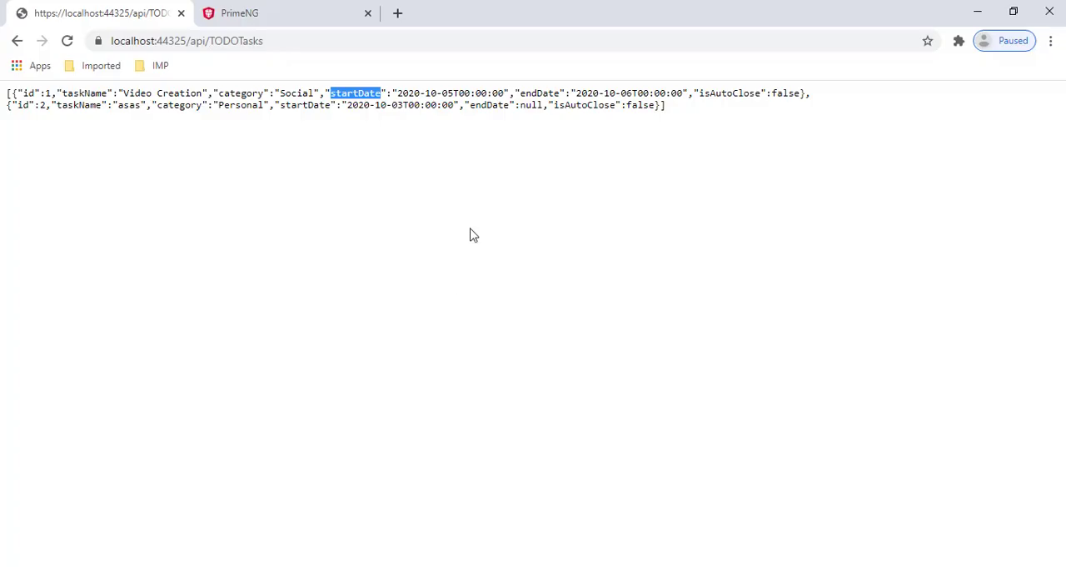
{"action": "double_click", "coordinate": [540, 92]}
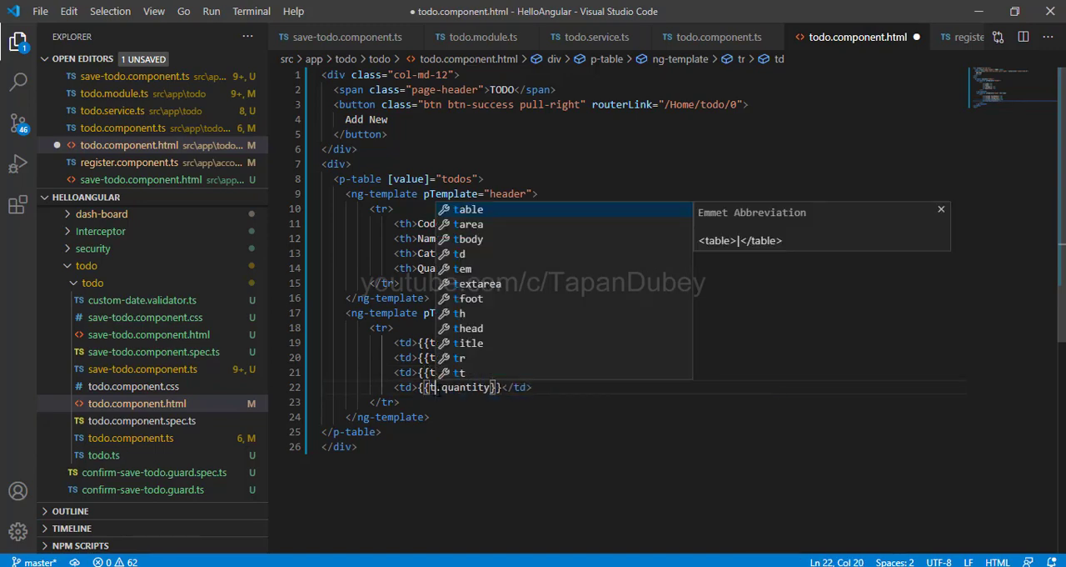
{"action": "type", "text": "todo"}
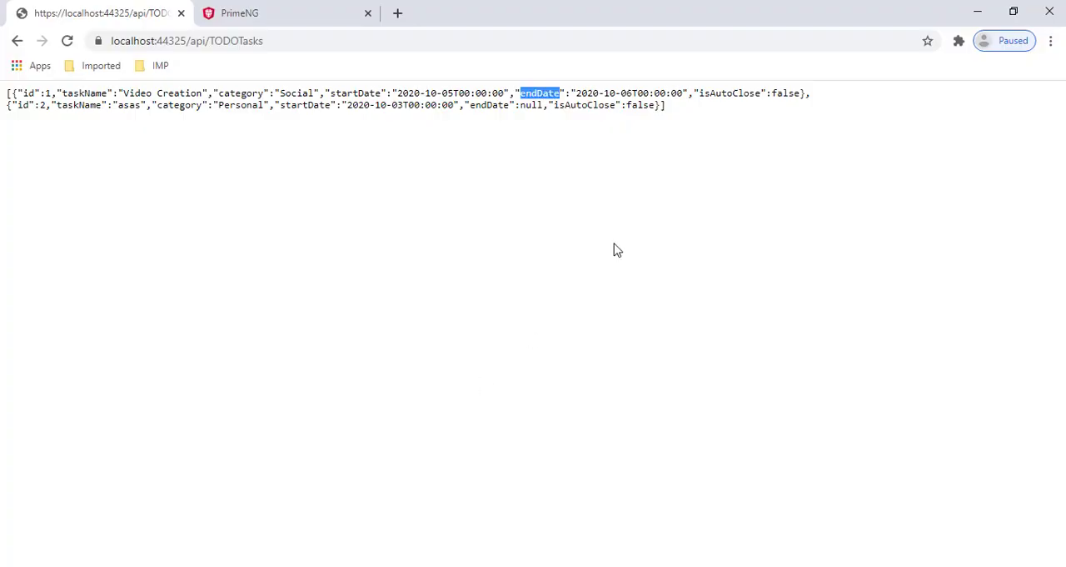
{"action": "double_click", "coordinate": [729, 93]}
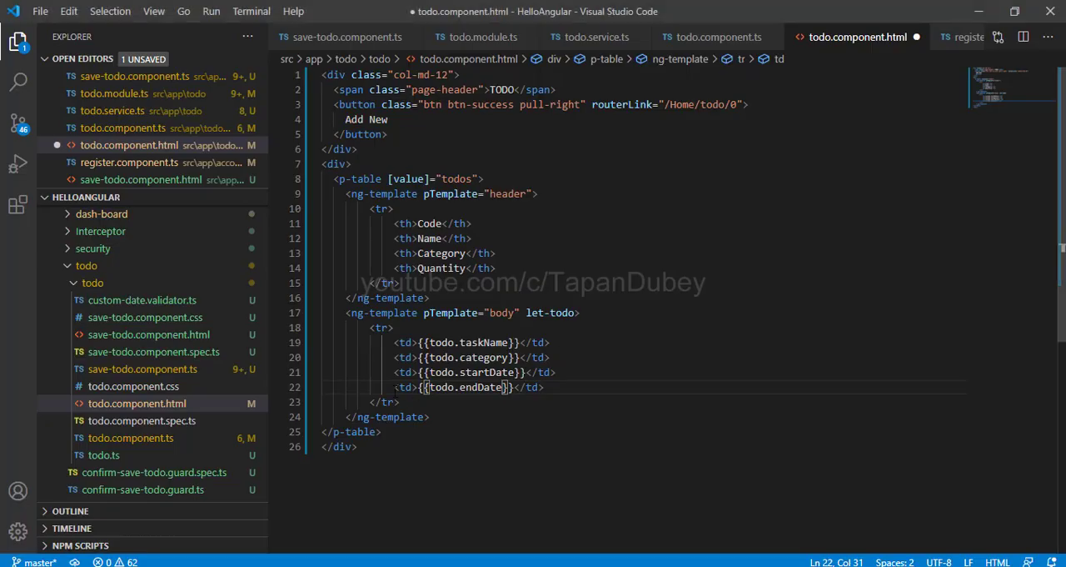
{"action": "triple_click", "coordinate": [454, 387]}
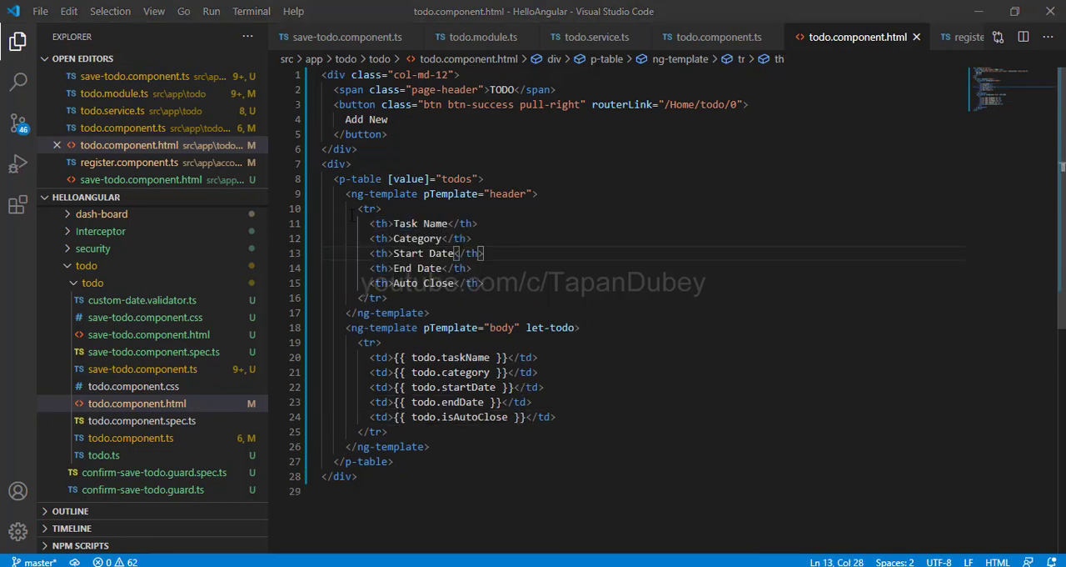
- Select the table header row block in the todo template
{"action": "left_click_drag", "start_coordinate": [359, 208], "coordinate": [405, 312]}
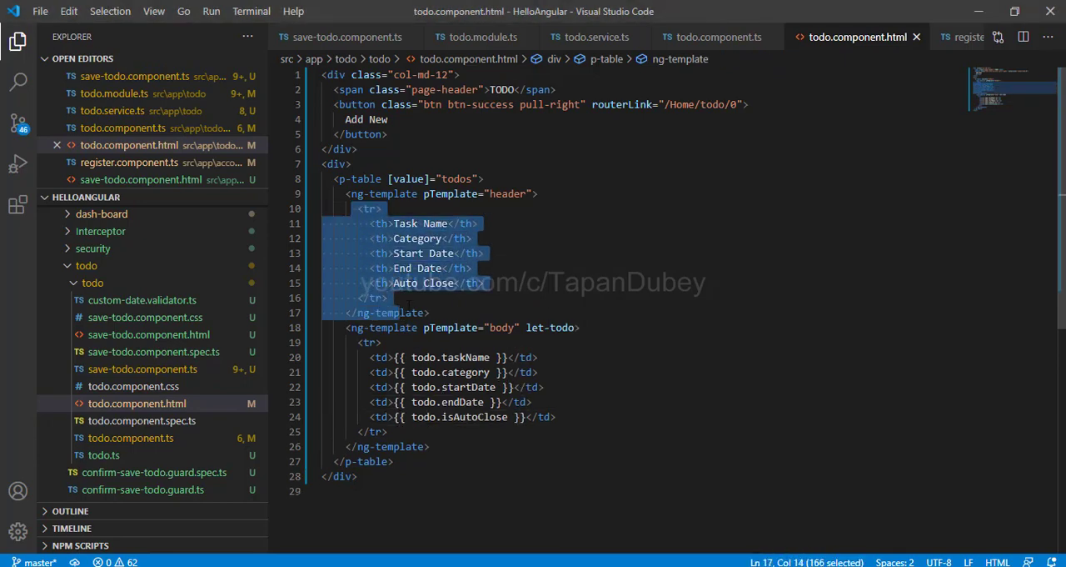
{"action": "left_click", "coordinate": [386, 297]}
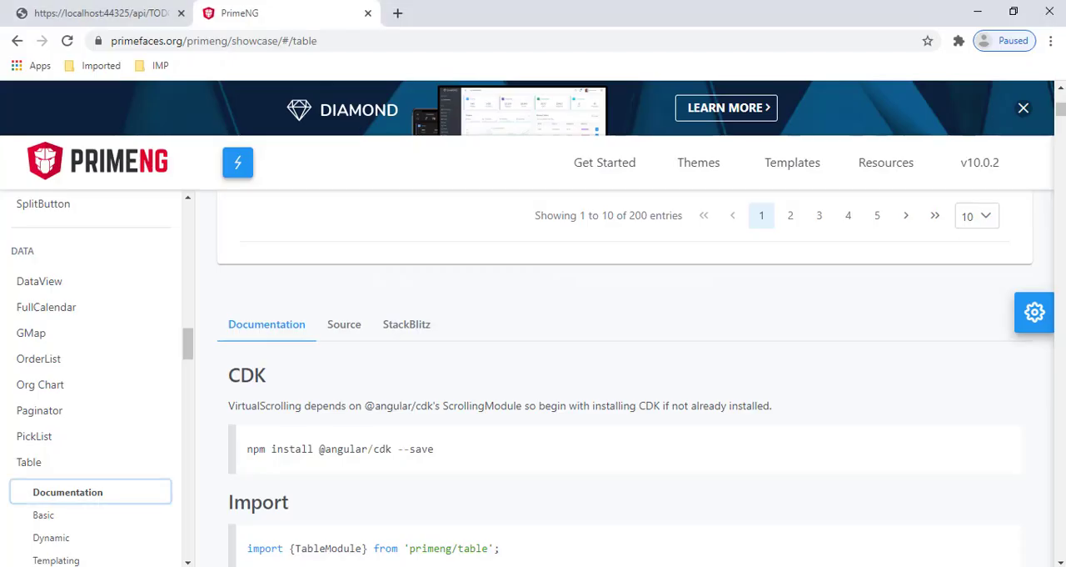
{"action": "mouse_move", "coordinate": [452, 476]}
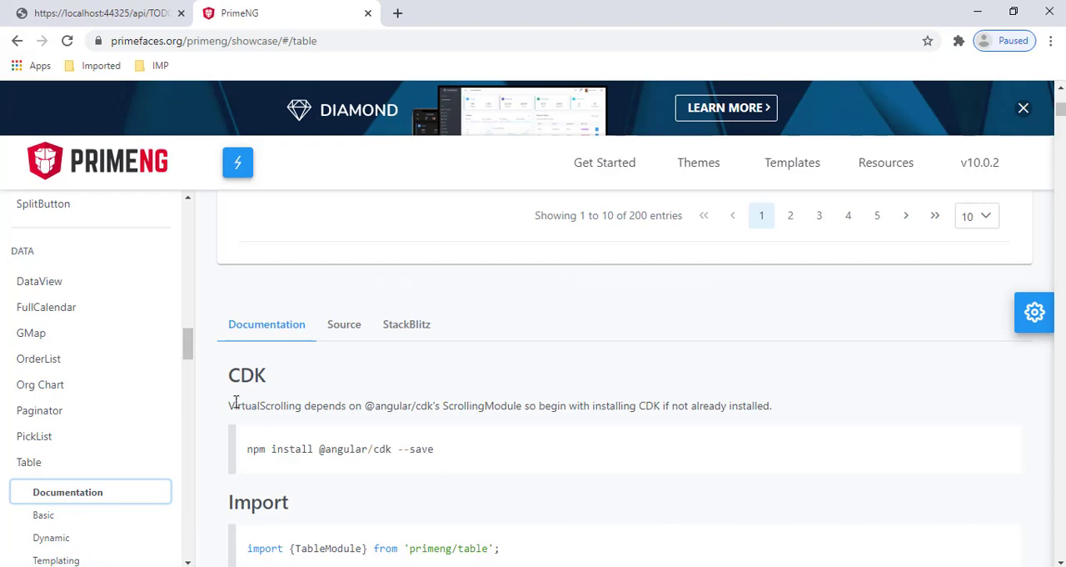
{"action": "double_click", "coordinate": [260, 405]}
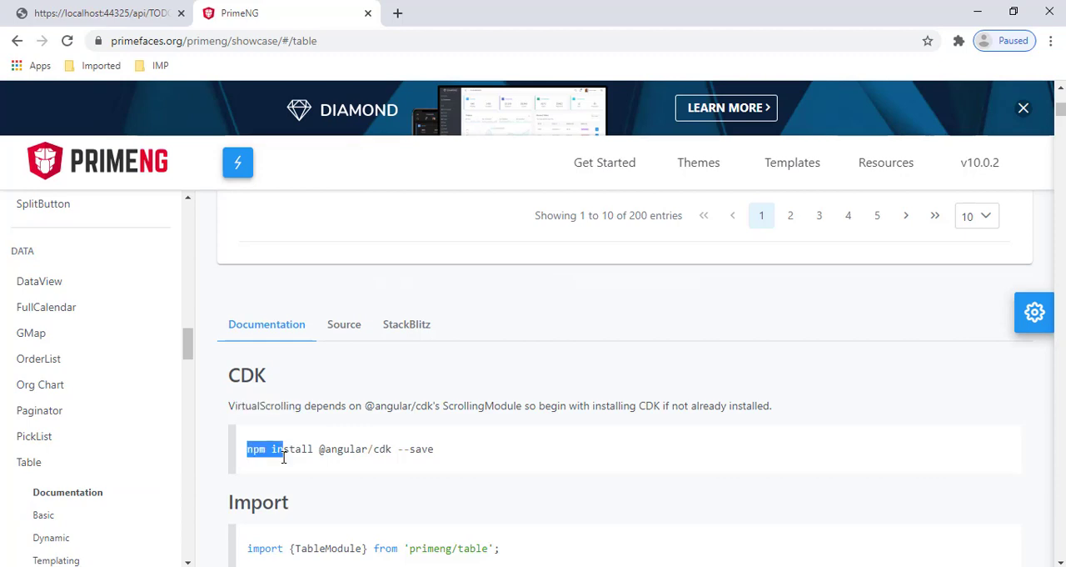
{"action": "right_click", "coordinate": [339, 448]}
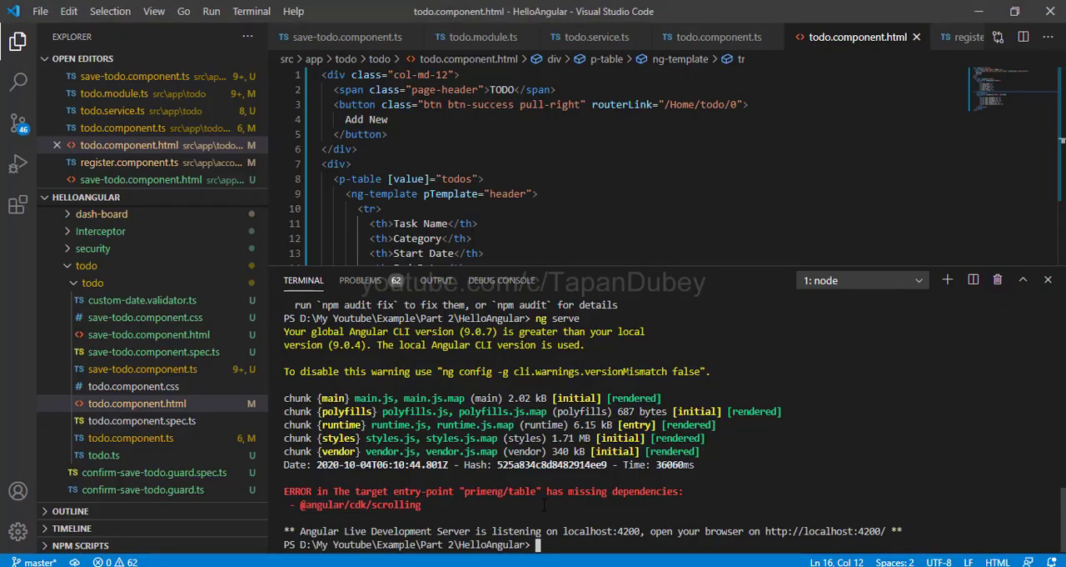
{"action": "type", "text": "npm install @angular/cdk --save"}
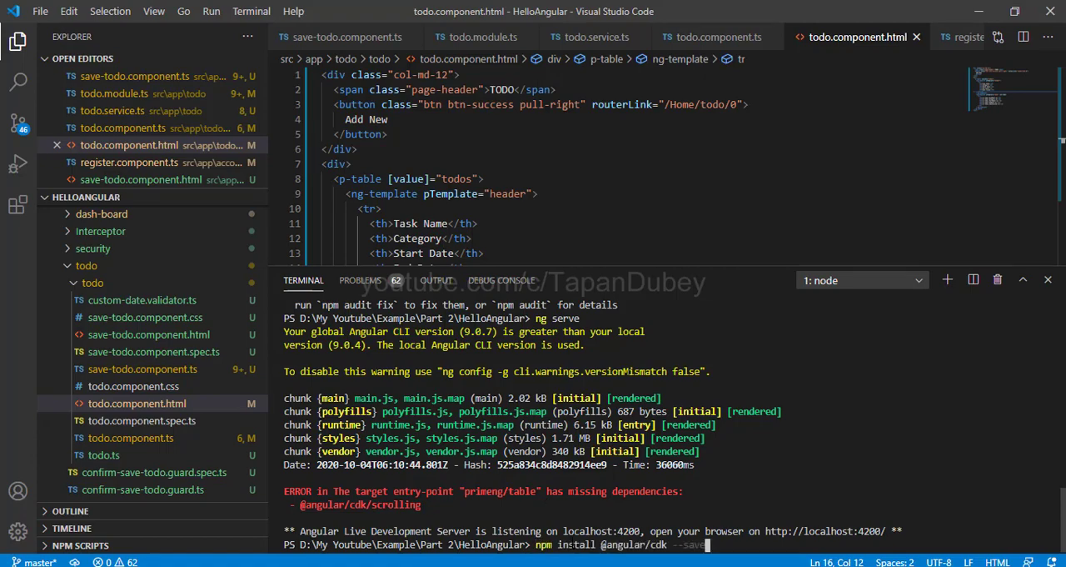
{"action": "key", "text": "Return"}
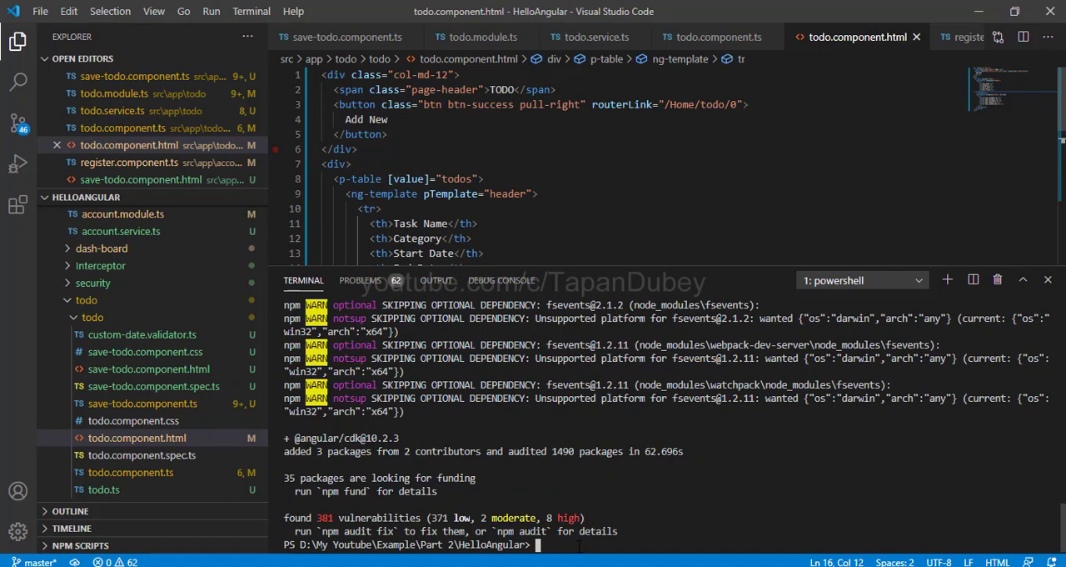
{"action": "type", "text": "ng ser"}
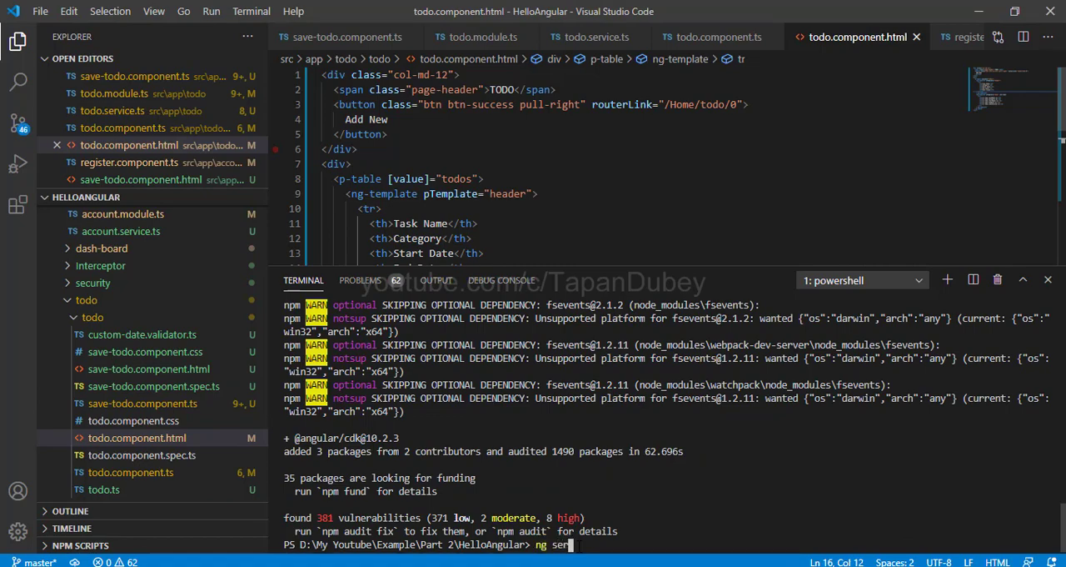
{"action": "key", "text": "Return"}
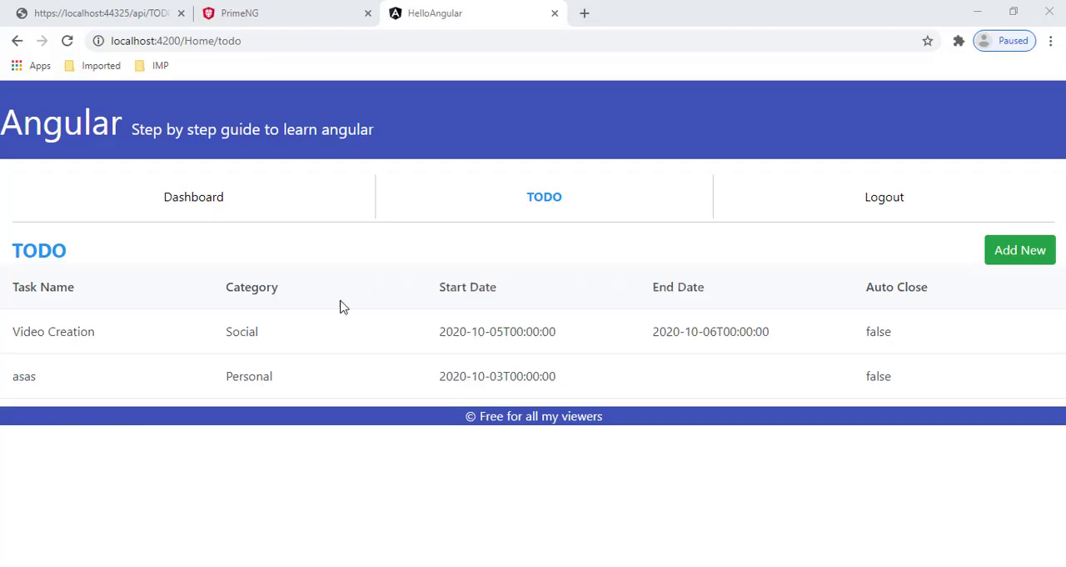
{"action": "mouse_move", "coordinate": [12, 262]}
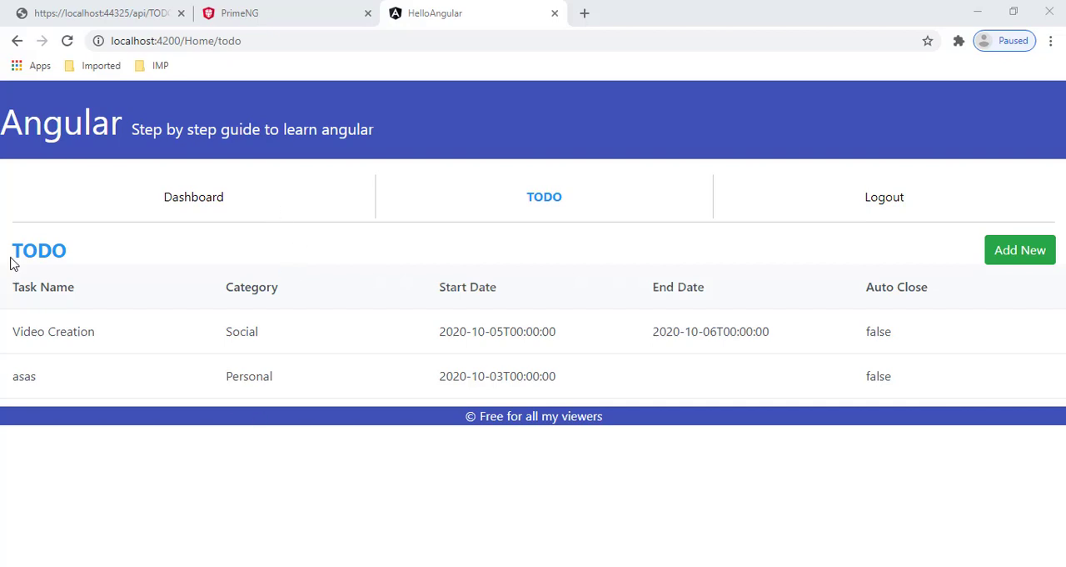
{"action": "mouse_move", "coordinate": [31, 287]}
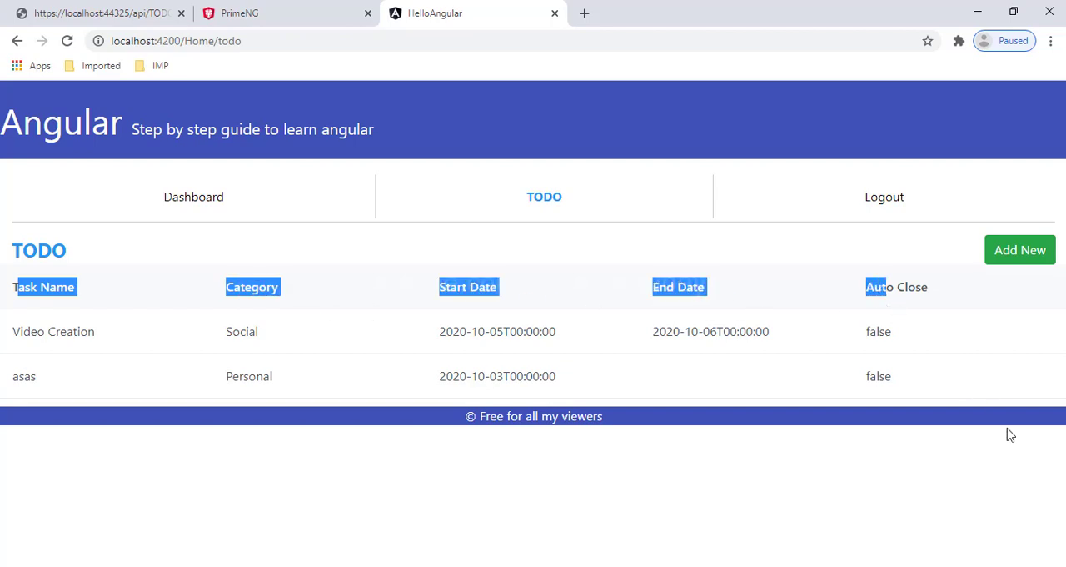
{"action": "left_click", "coordinate": [495, 440]}
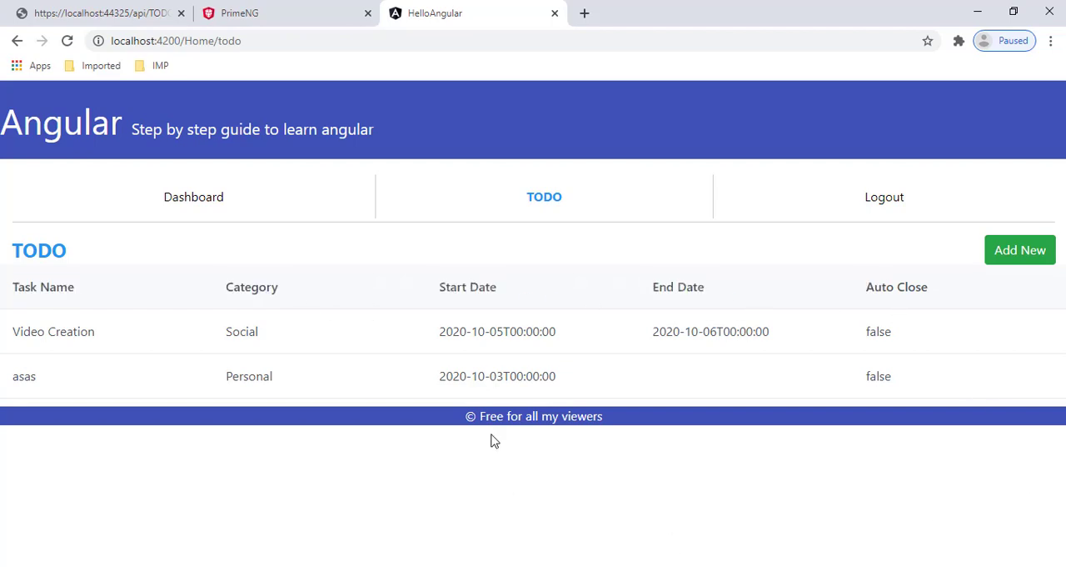
{"action": "double_click", "coordinate": [496, 331]}
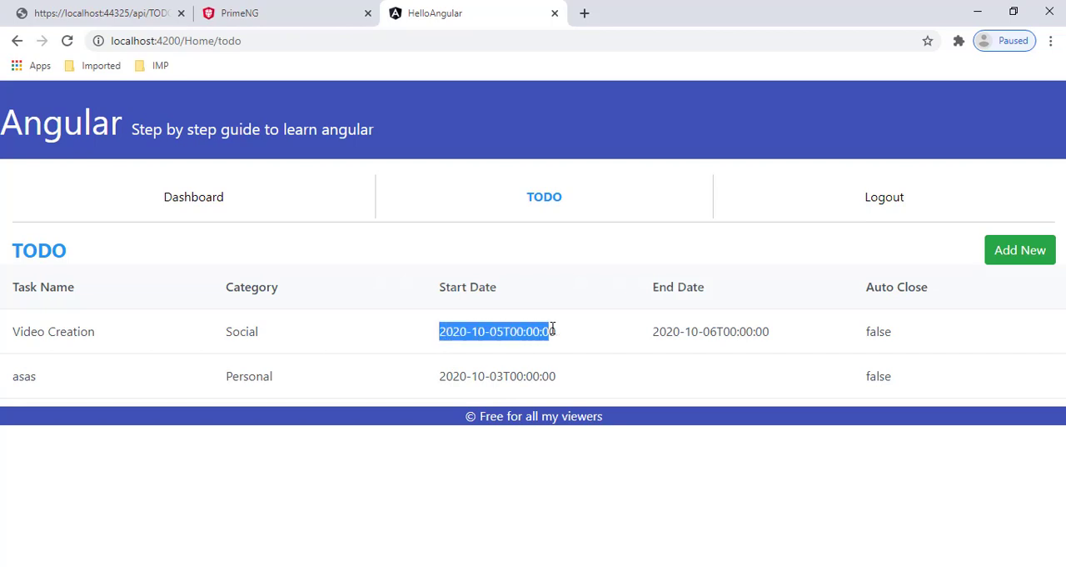
{"action": "mouse_move", "coordinate": [865, 340]}
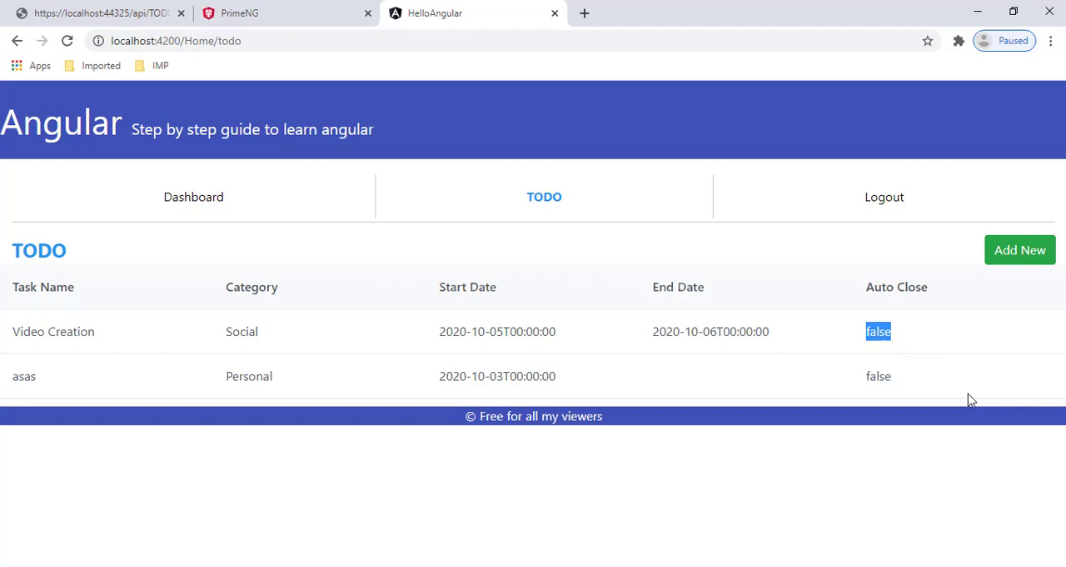
{"action": "mouse_move", "coordinate": [450, 331]}
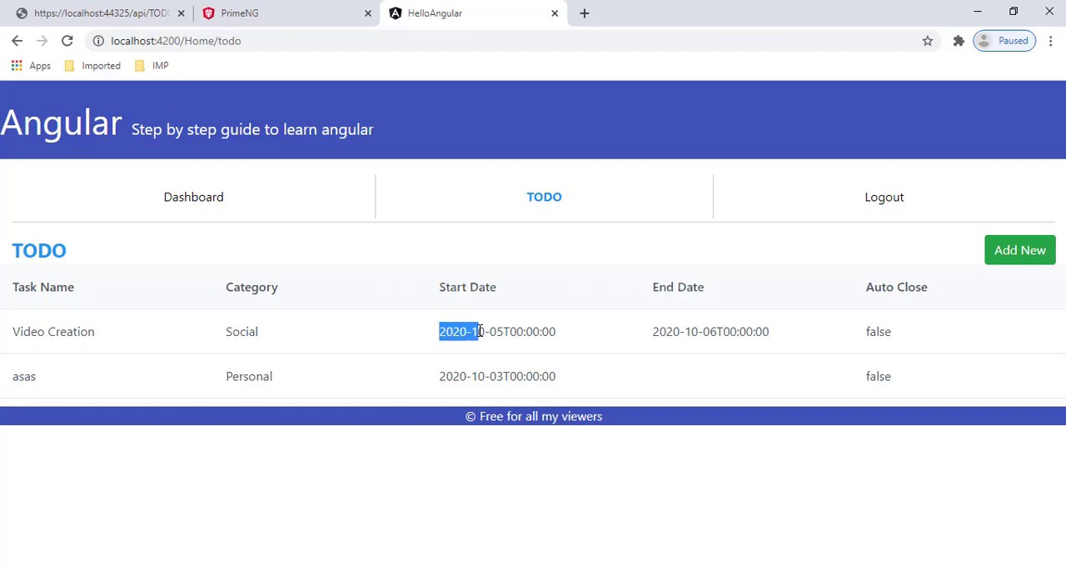
{"action": "mouse_move", "coordinate": [658, 331]}
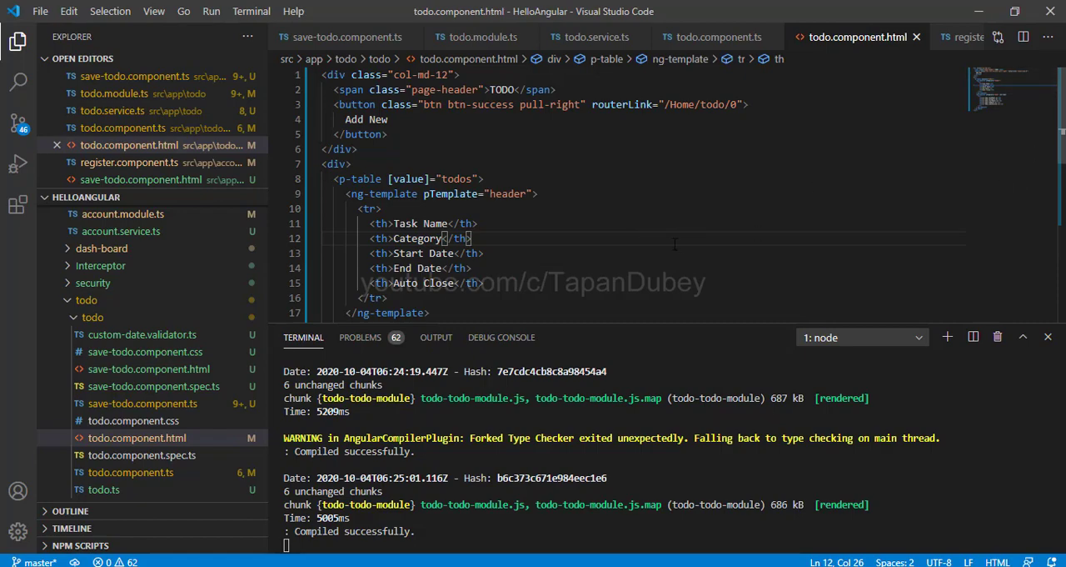
- Add the '| date: "longDate"' pipe to the startDate and endDate cells
{"action": "scroll", "scroll_direction": "down", "scroll_amount": 3}
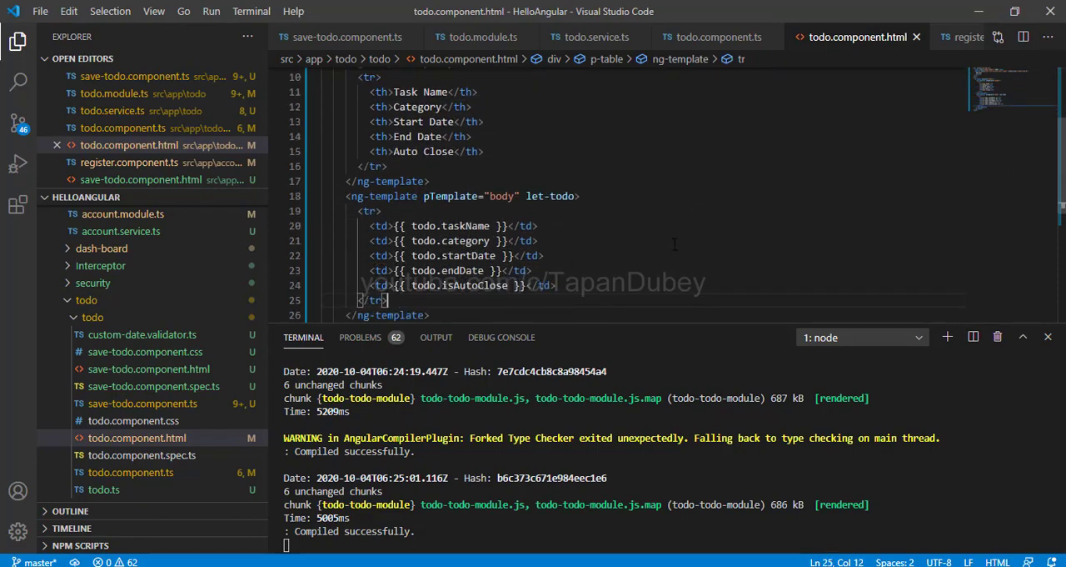
{"action": "left_click", "coordinate": [495, 255]}
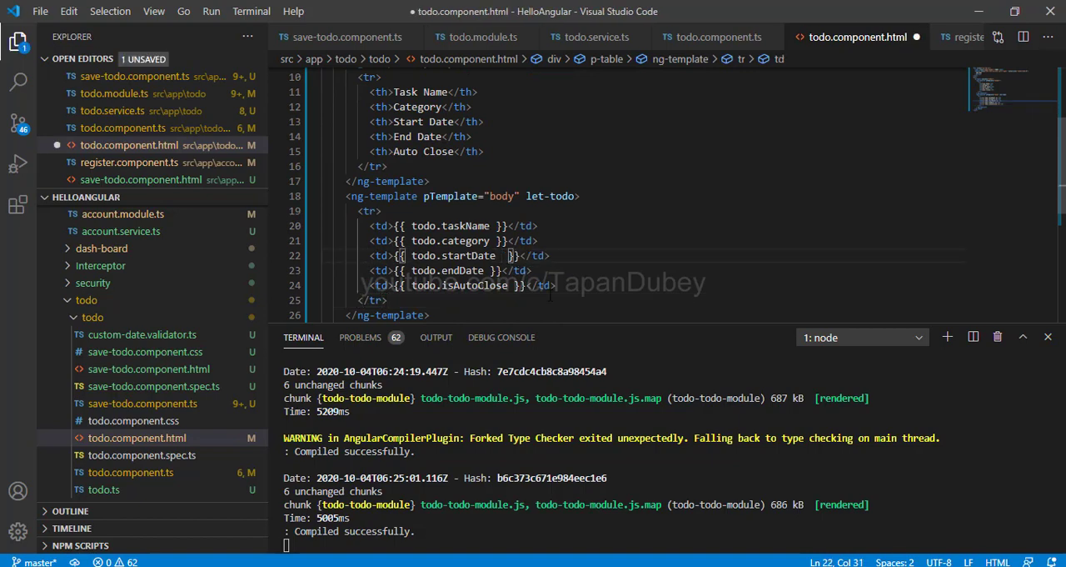
{"action": "type", "text": "|"}
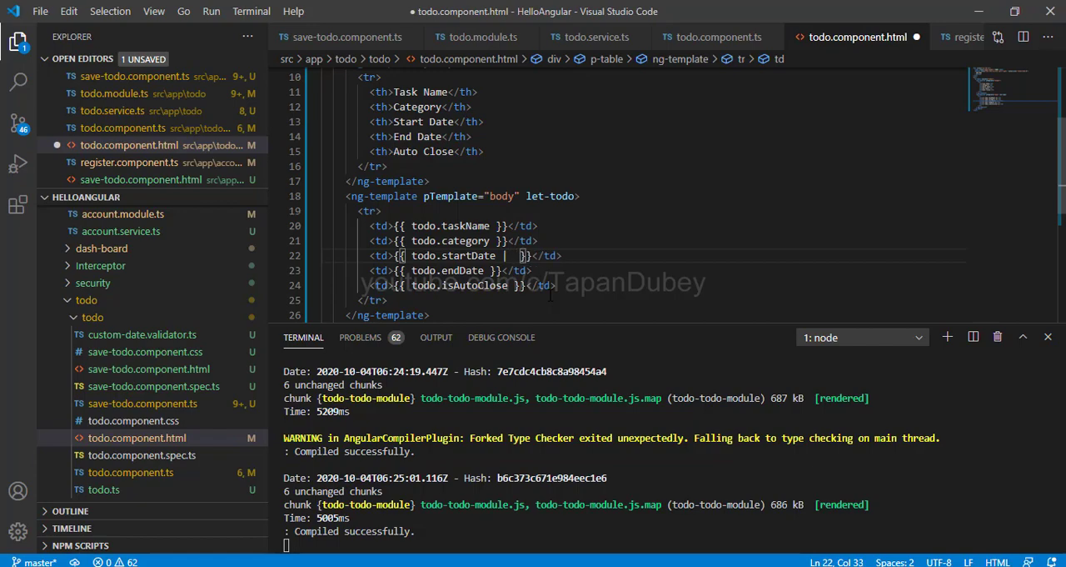
{"action": "type", "text": "date"}
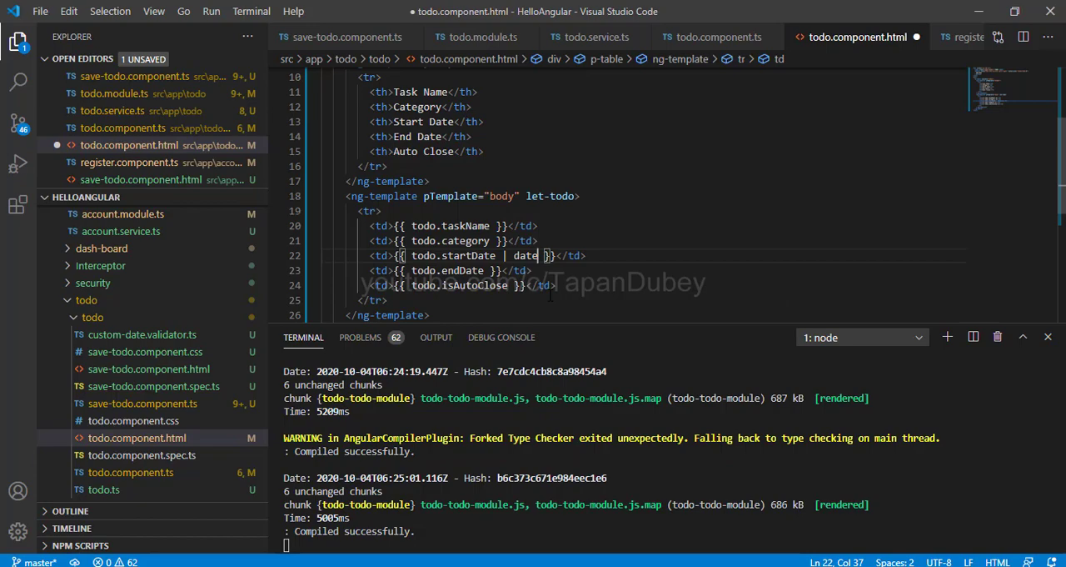
{"action": "type", "text": ":'"}
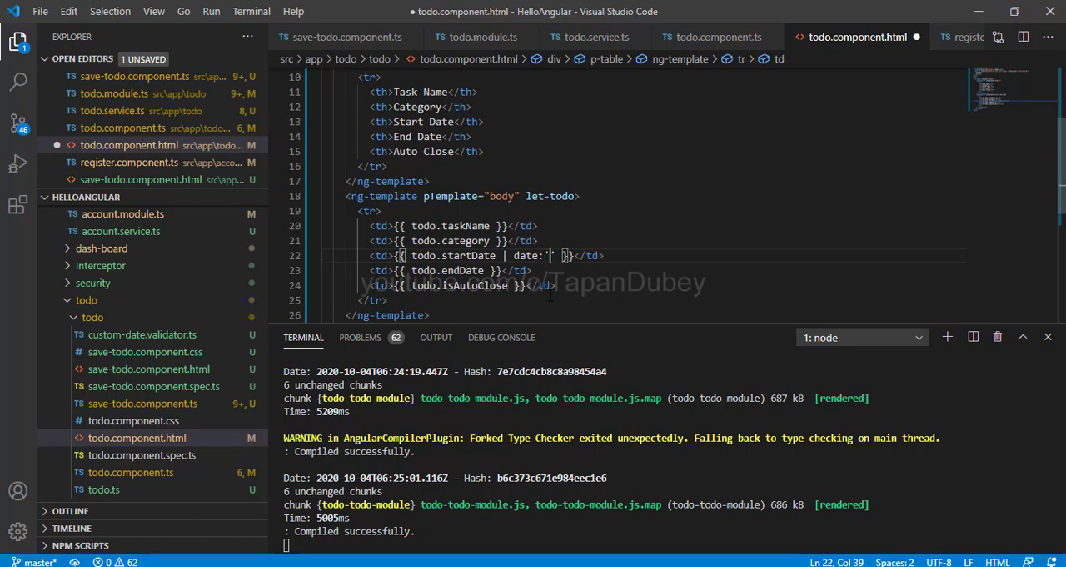
{"action": "type", "text": "long"}
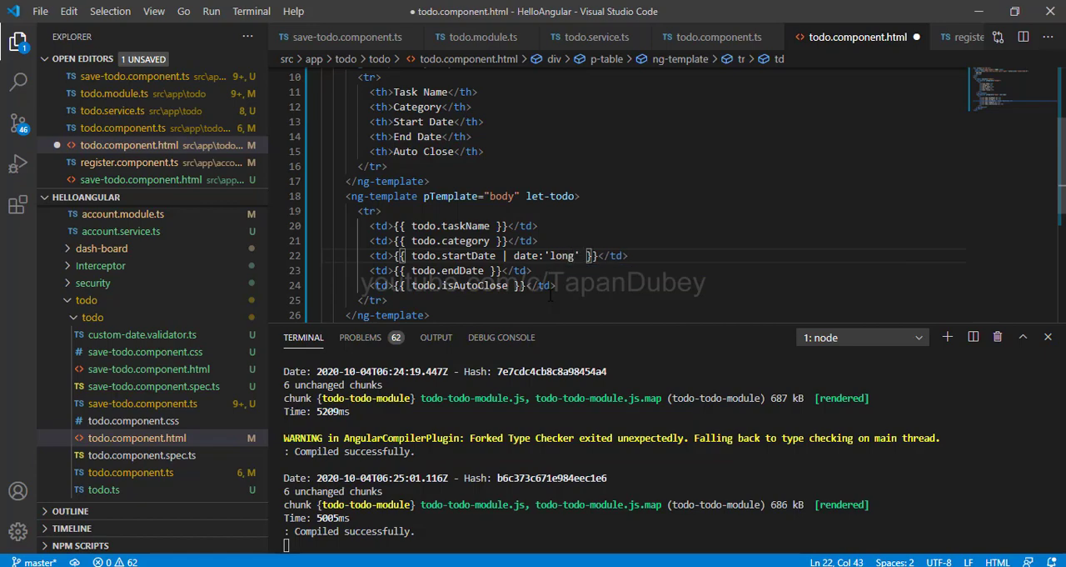
{"action": "type", "text": "Date"}
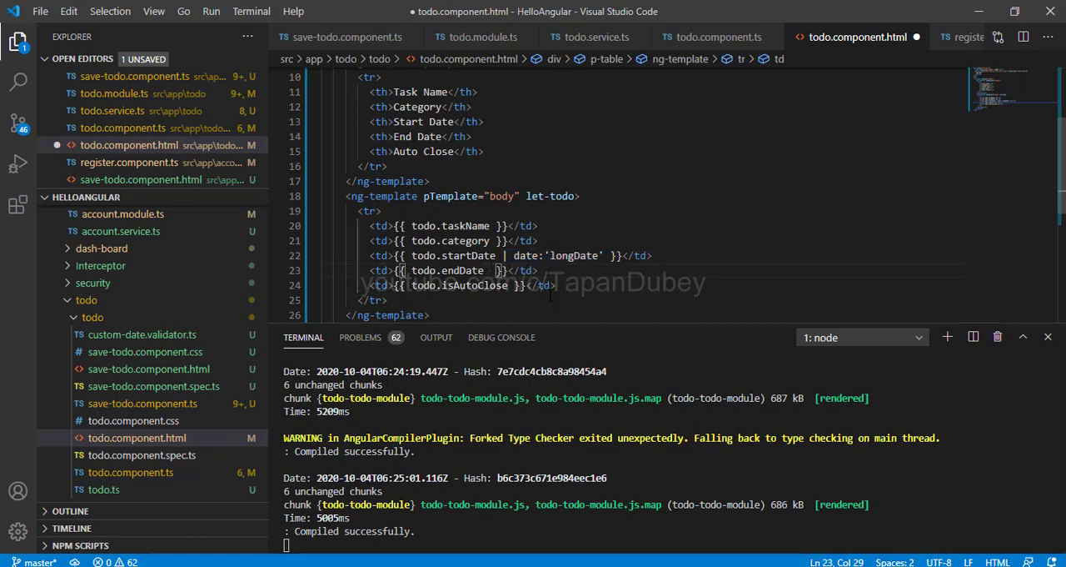
{"action": "type", "text": "| date: \"longDate\""}
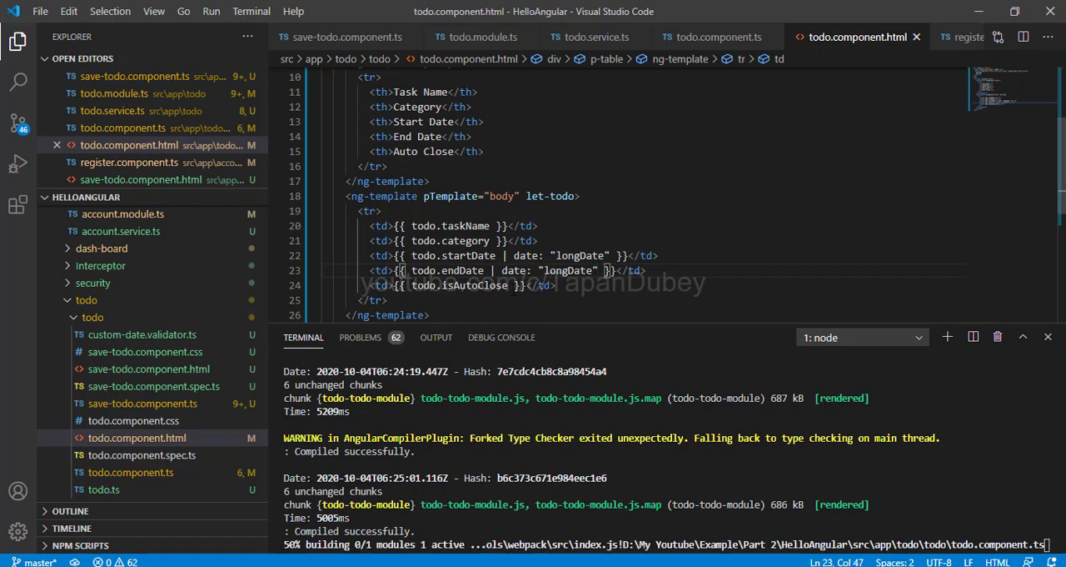
- Show isAutoClose as 'Yes' or 'No' via a ternary and save the template
{"action": "left_click", "coordinate": [510, 285]}
{"action": "type", "text": "? 'Yes':'"}
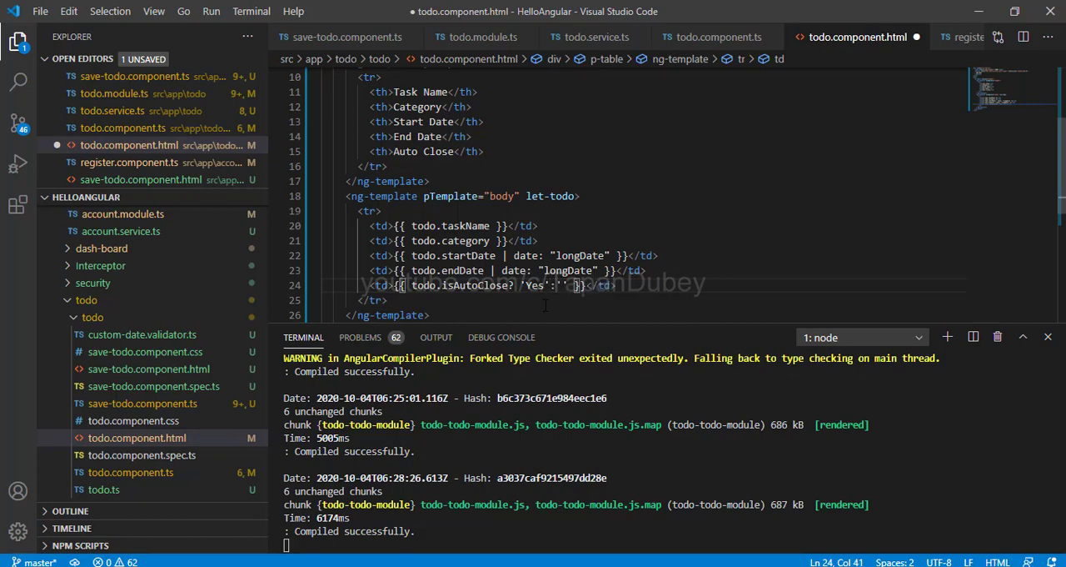
{"action": "type", "text": "No"}
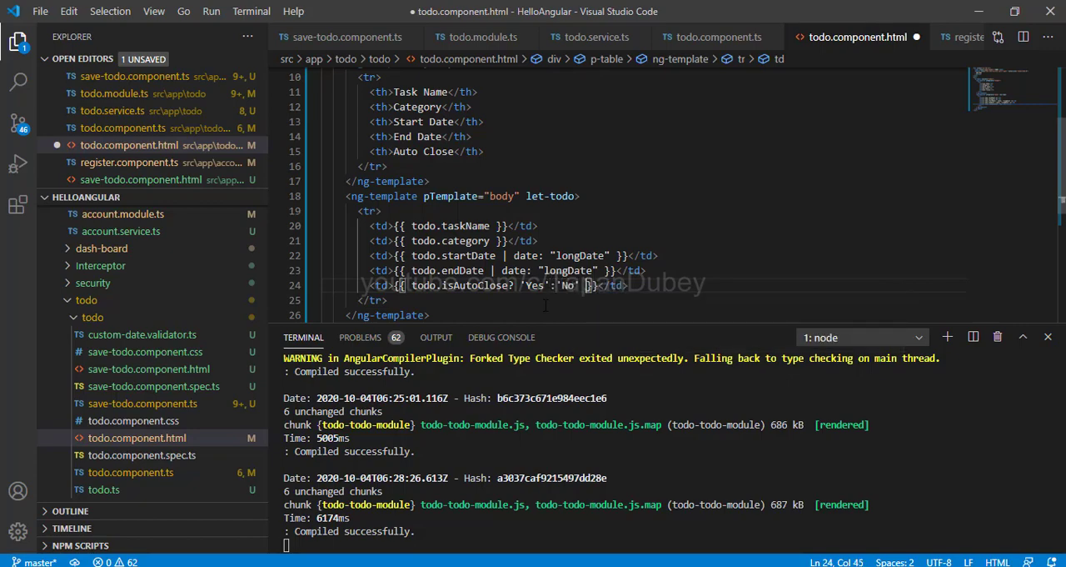
{"action": "key", "text": "ctrl+s"}
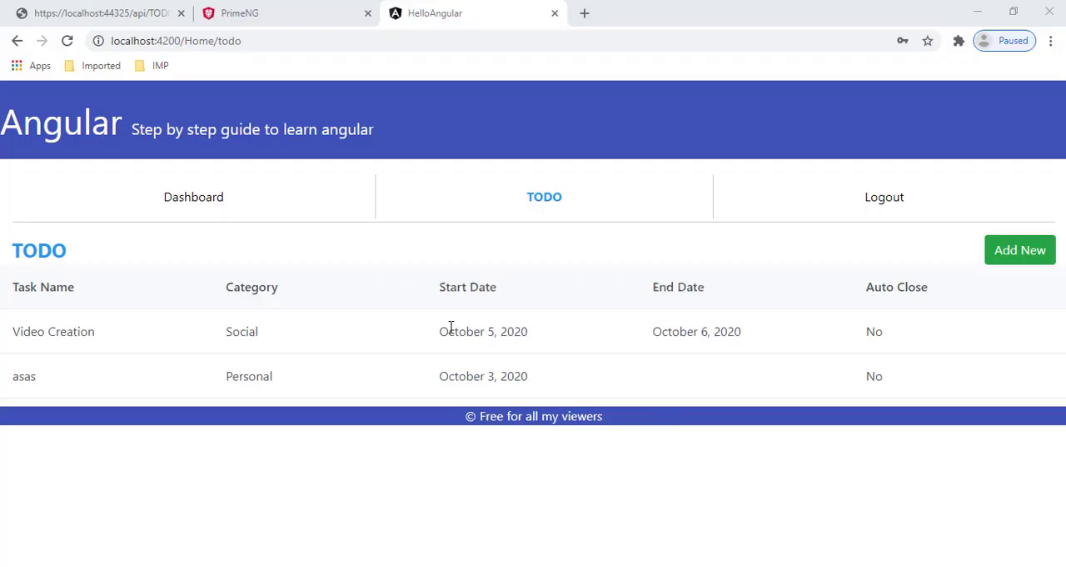
{"action": "double_click", "coordinate": [483, 330]}
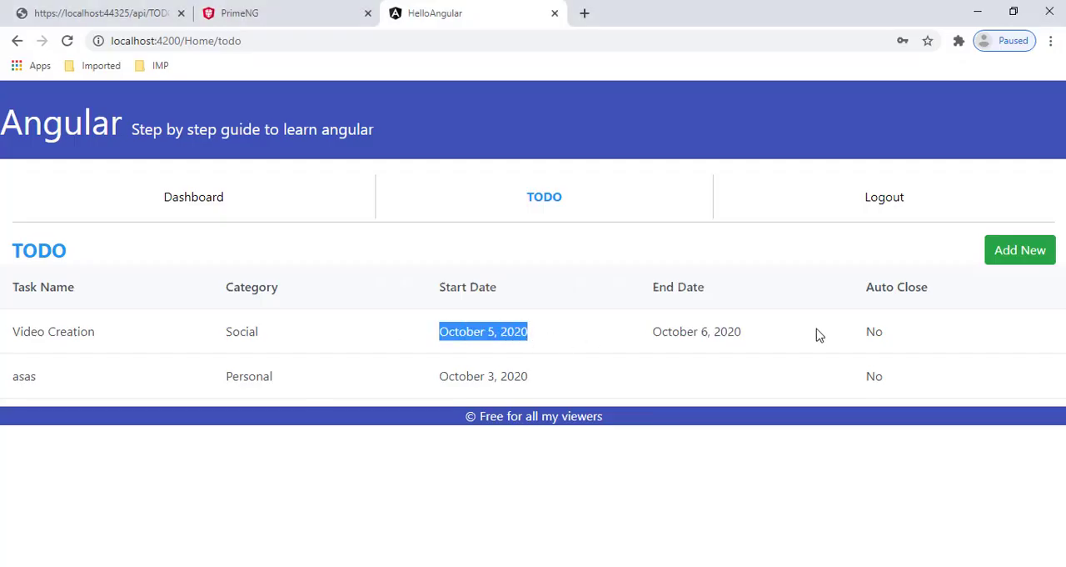